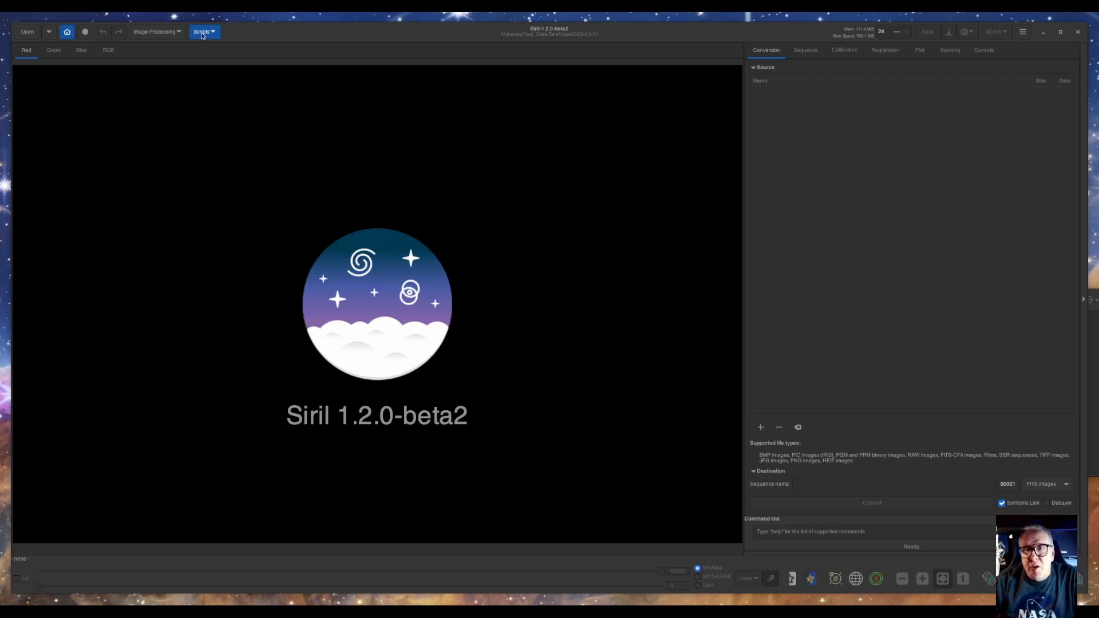
# Browse the scripts list, then bring up the file dialog listing result_71258s.fit in 2023-03-17
pyautogui.click(202, 32)
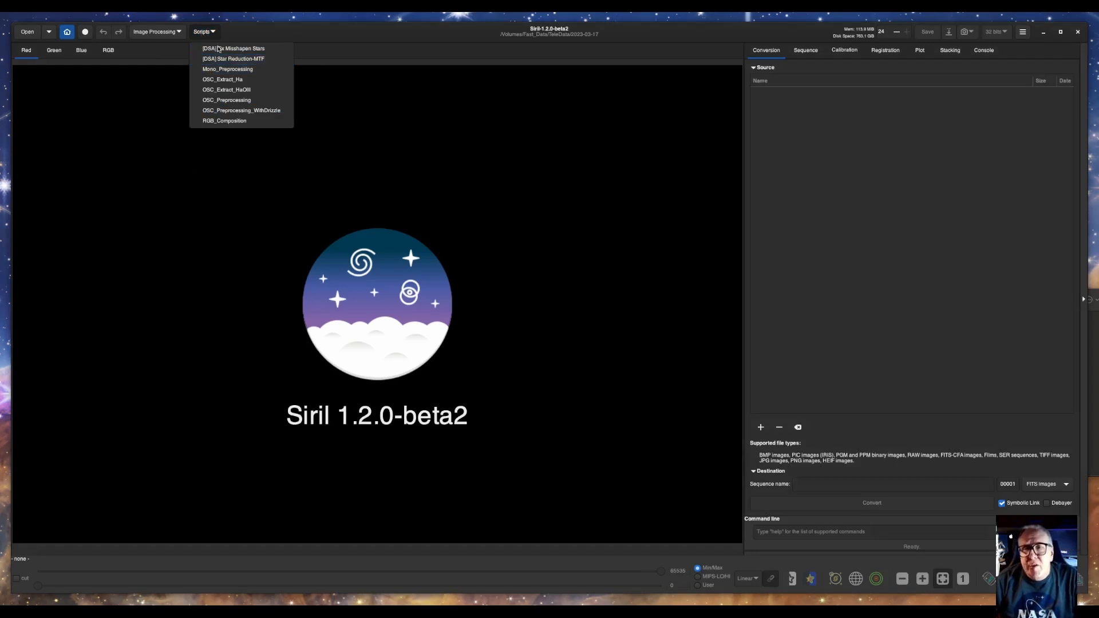
pyautogui.moveTo(233, 58)
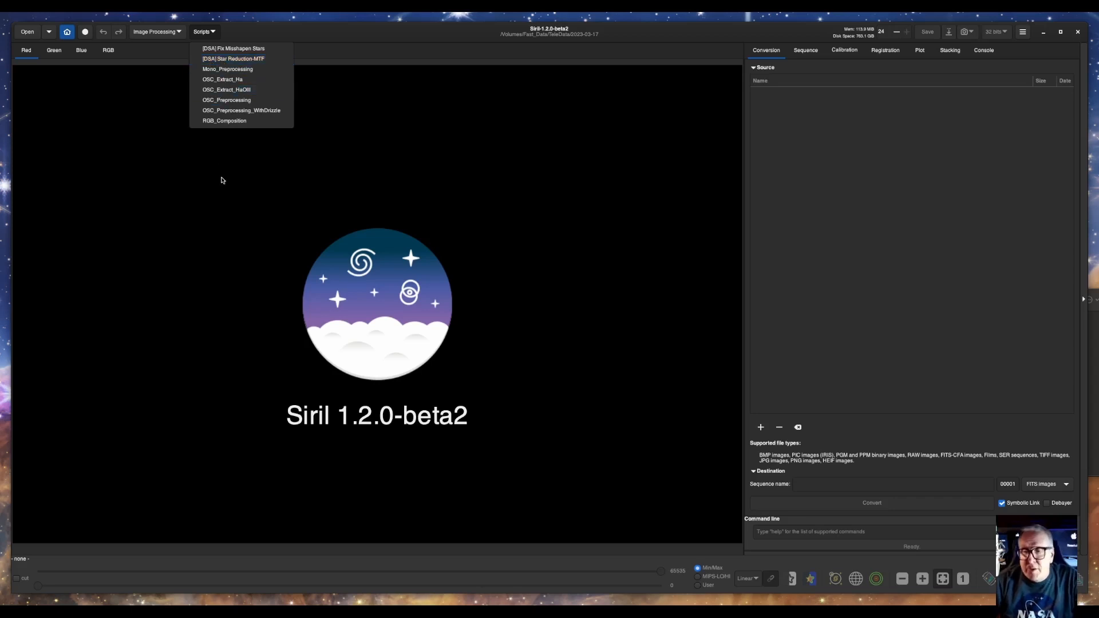
pyautogui.moveTo(209, 217)
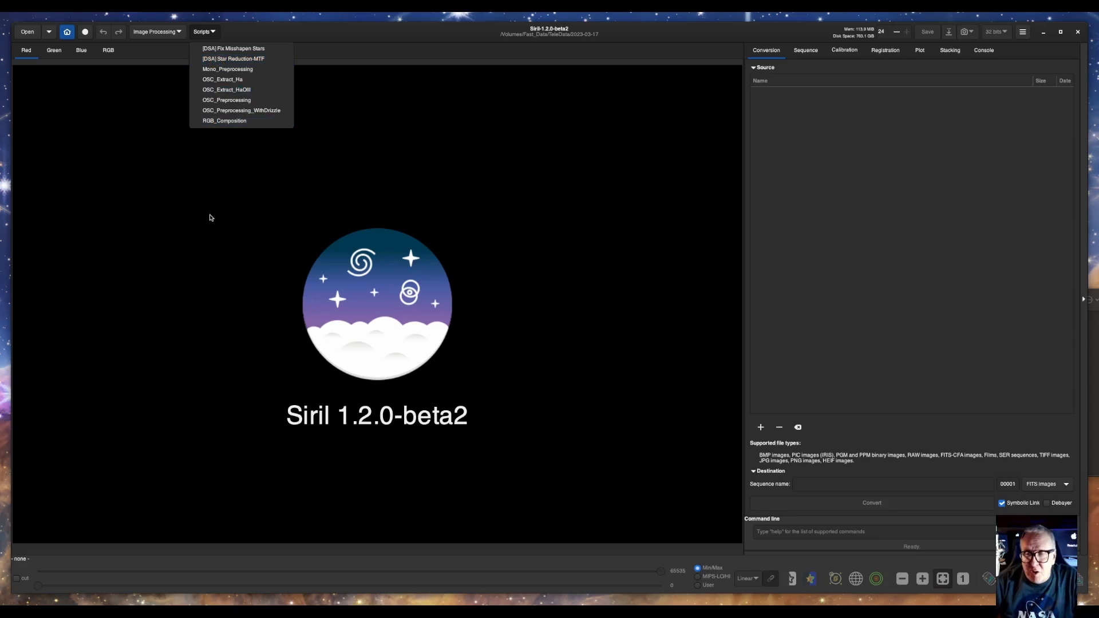
pyautogui.moveTo(233, 48)
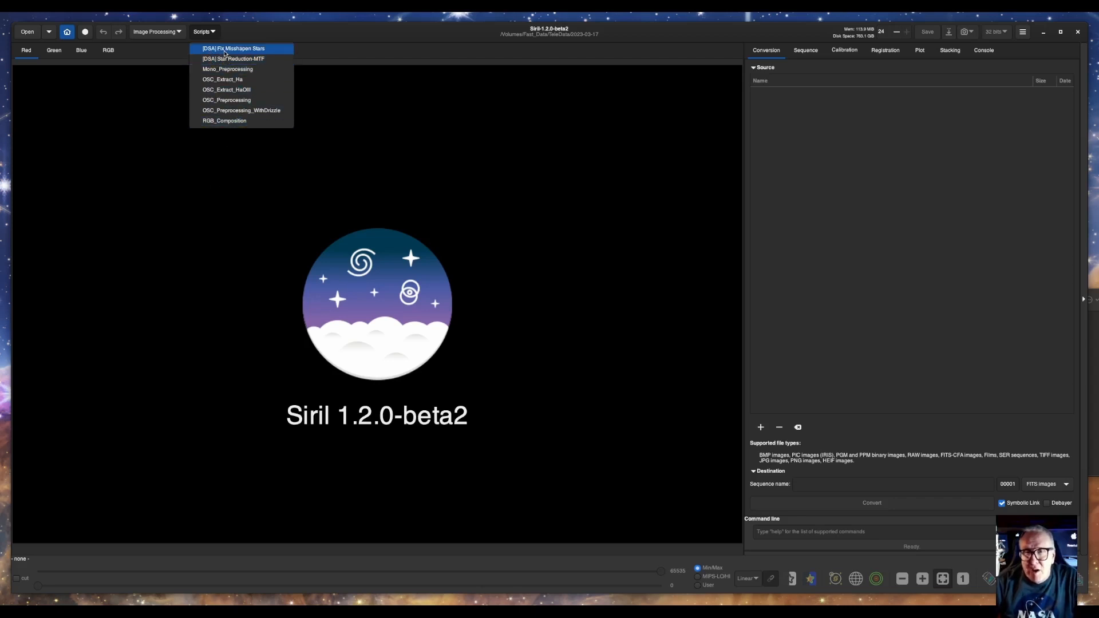
pyautogui.click(323, 58)
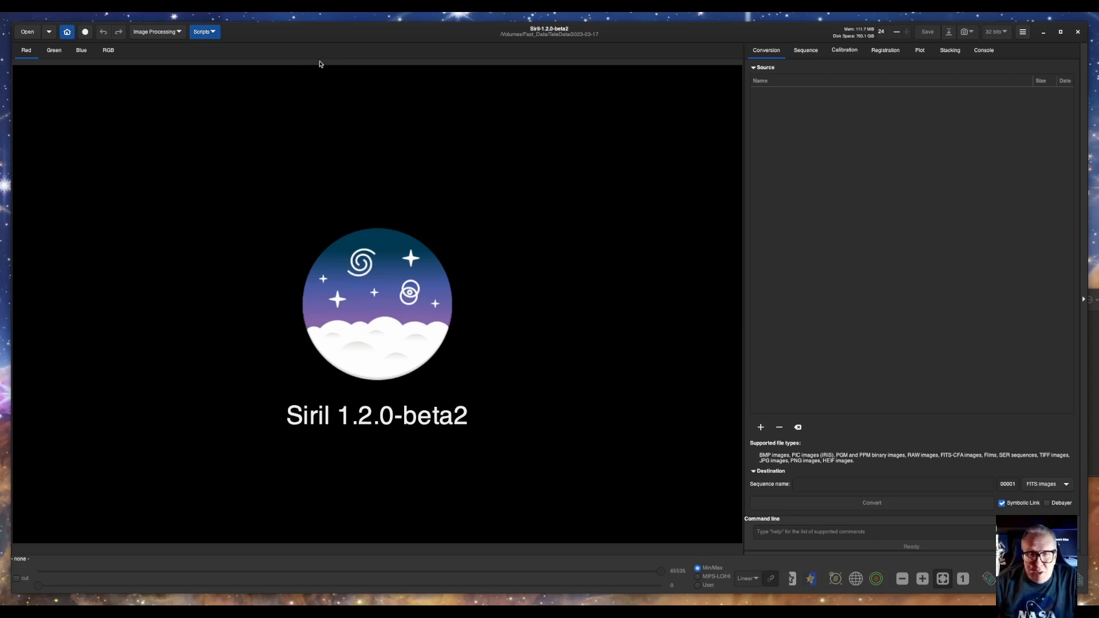
pyautogui.moveTo(293, 48)
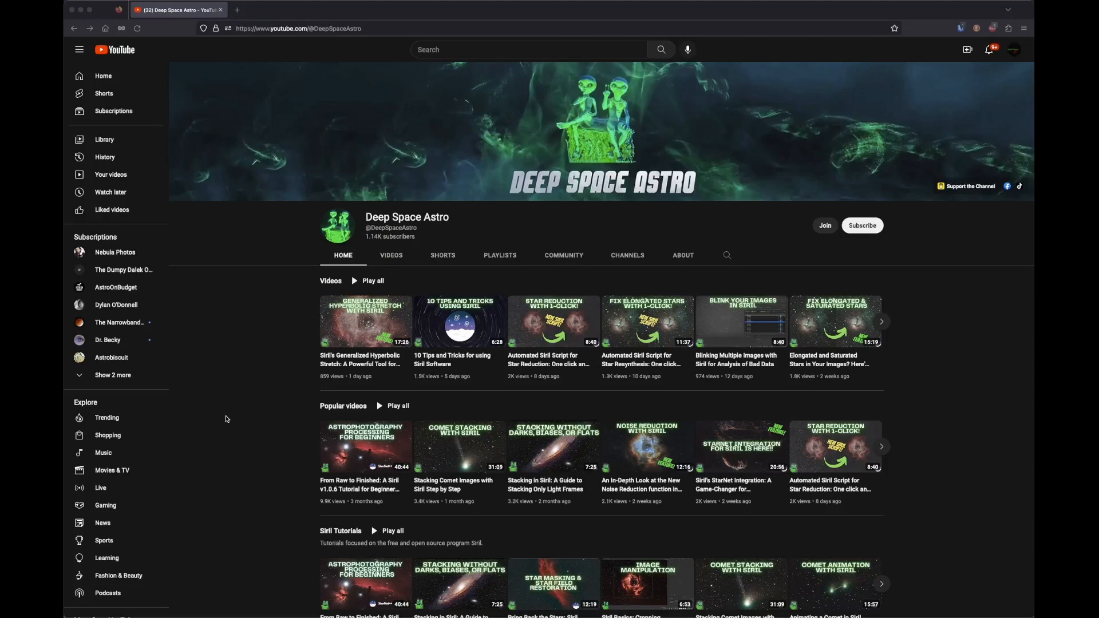
pyautogui.scroll(-3)
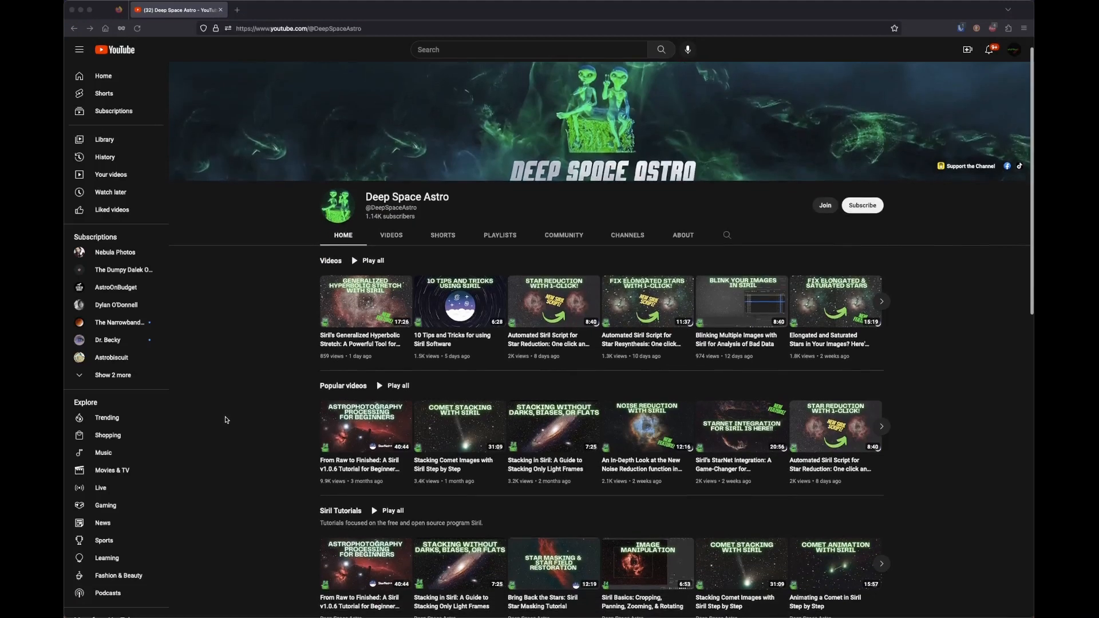
pyautogui.scroll(-3)
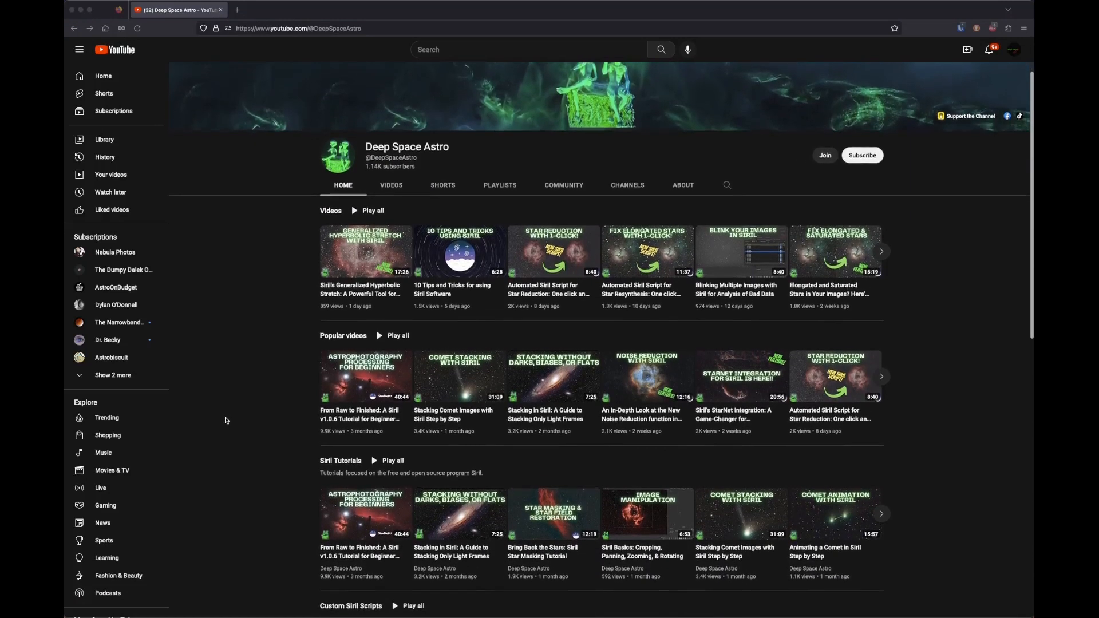
pyautogui.scroll(-3)
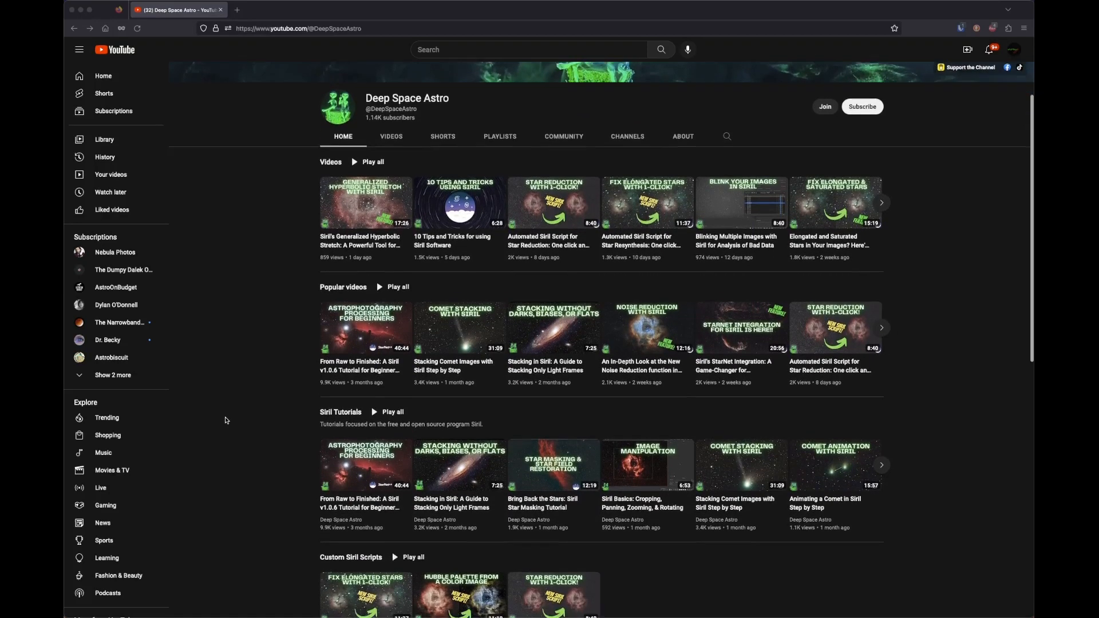
pyautogui.scroll(-3)
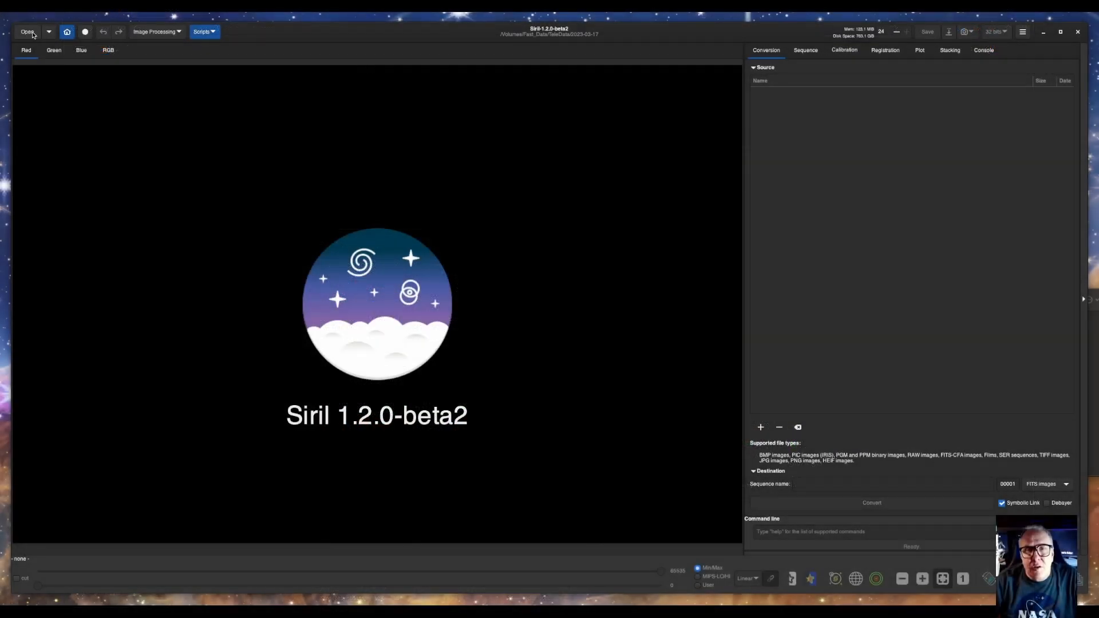
pyautogui.click(27, 32)
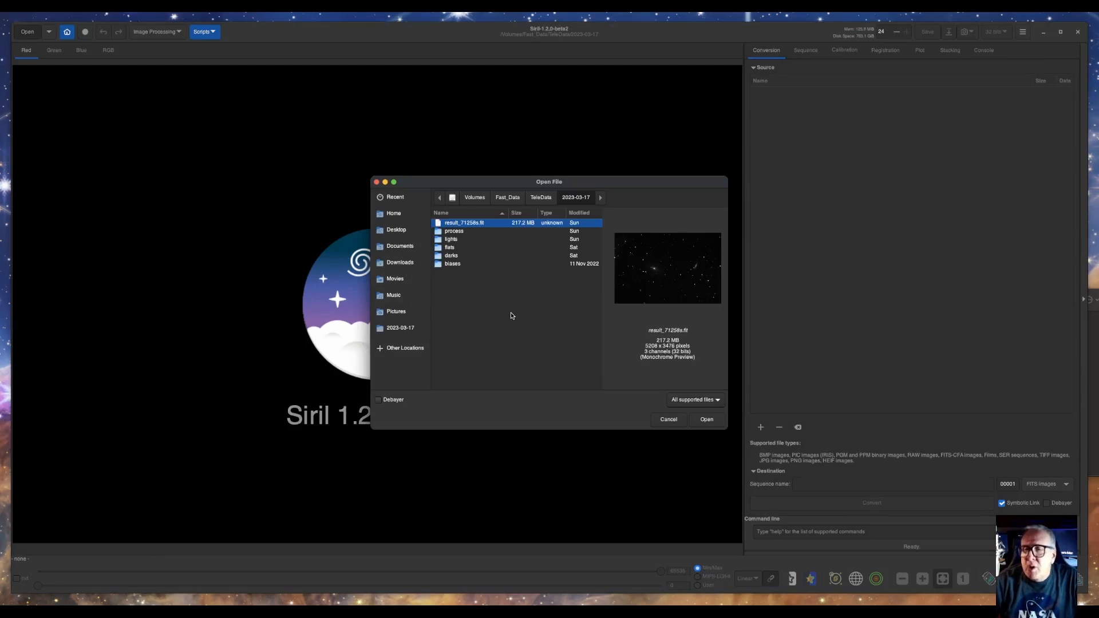
pyautogui.moveTo(461, 229)
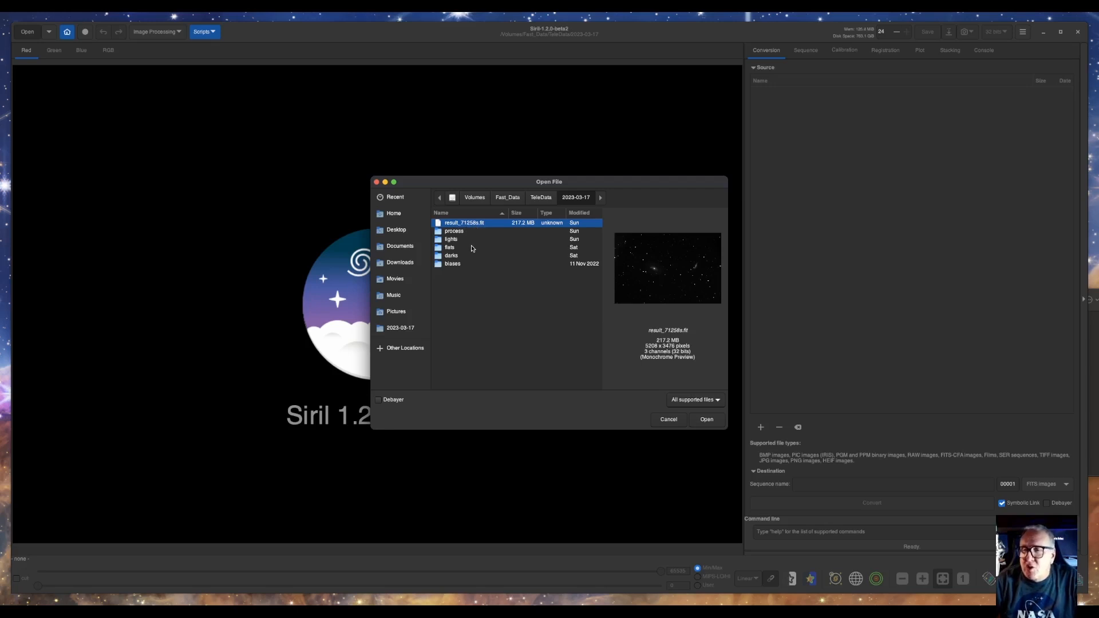
pyautogui.moveTo(498, 312)
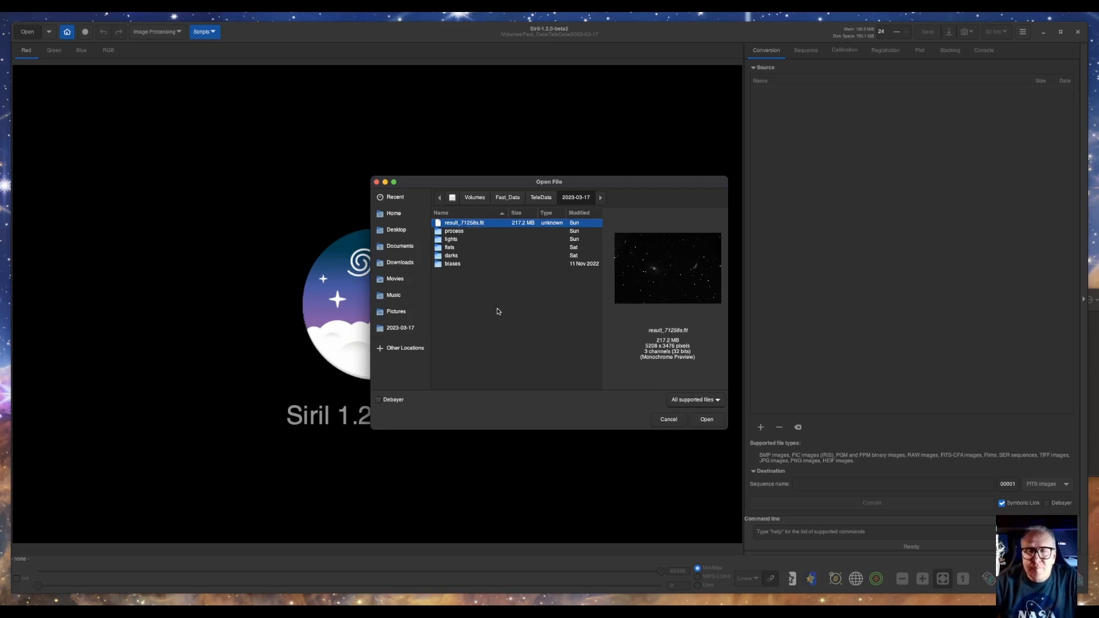
pyautogui.moveTo(587, 389)
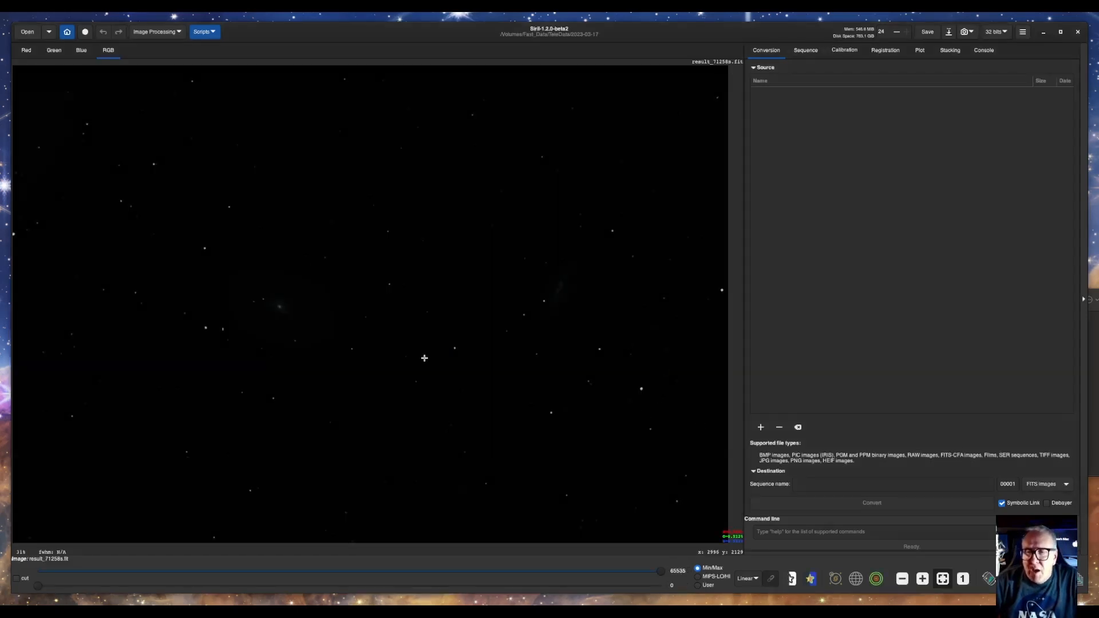
pyautogui.moveTo(657, 475)
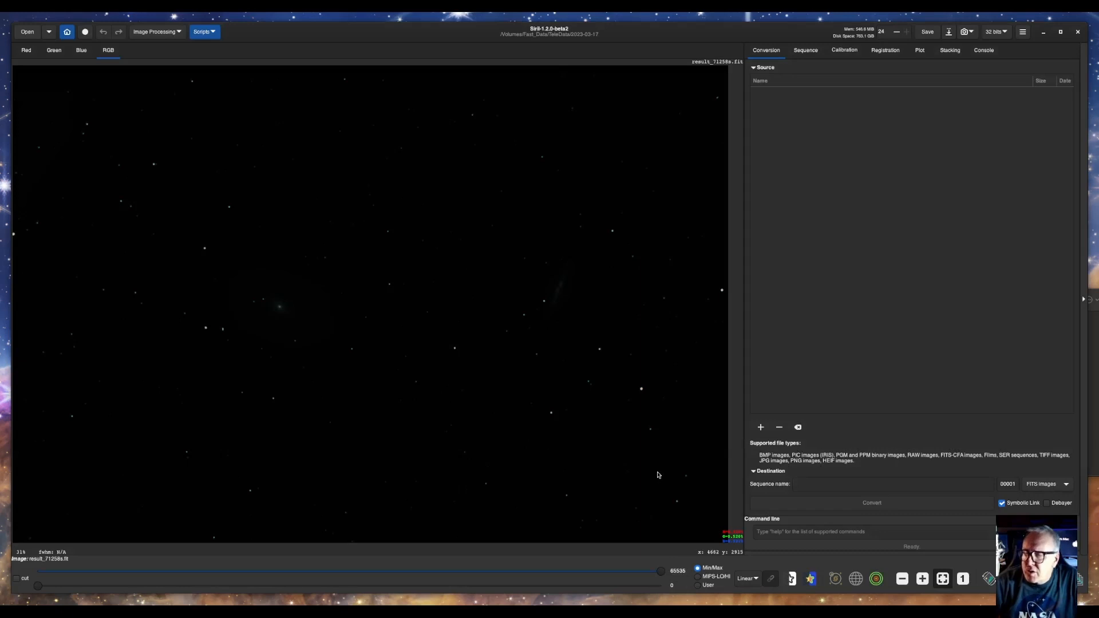
# Switch the display mode from Linear to AutoStretch to preview the image
pyautogui.click(746, 578)
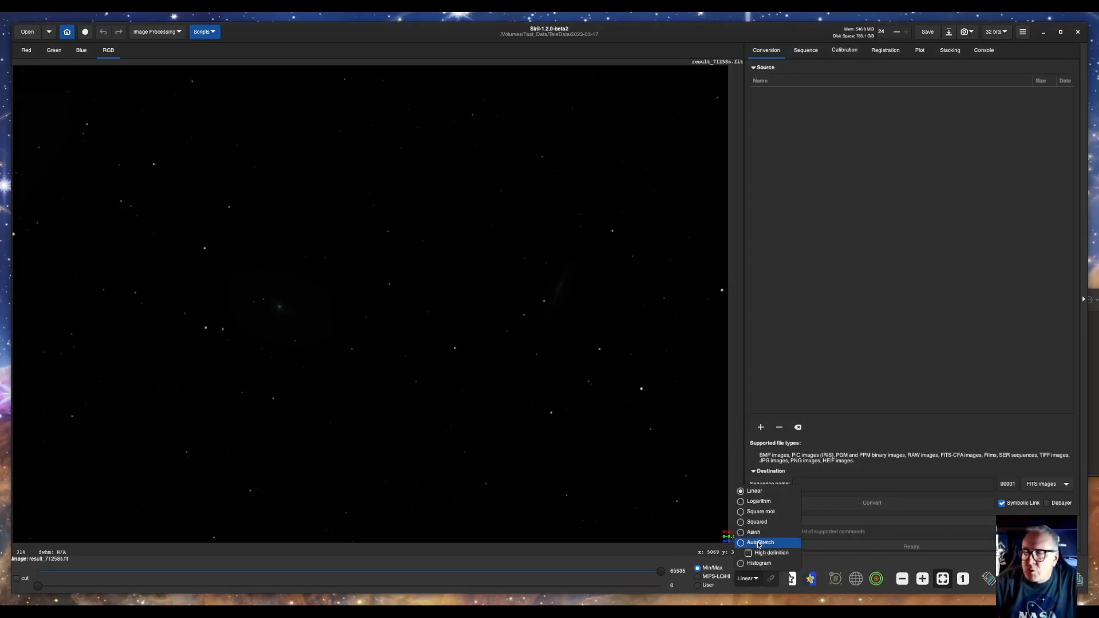
pyautogui.click(761, 542)
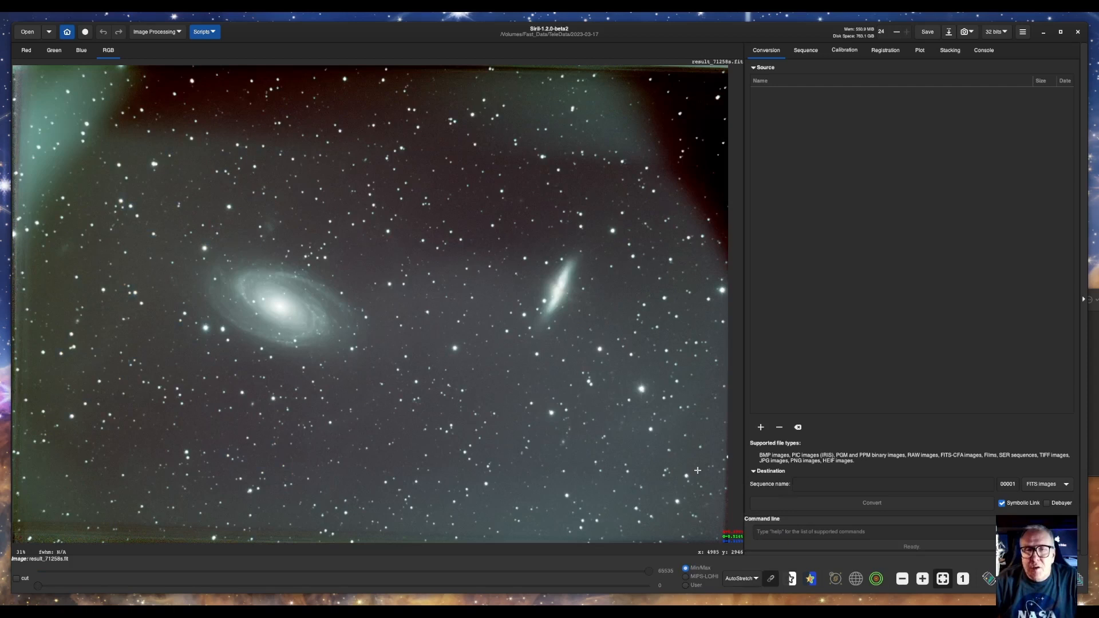
pyautogui.moveTo(684, 463)
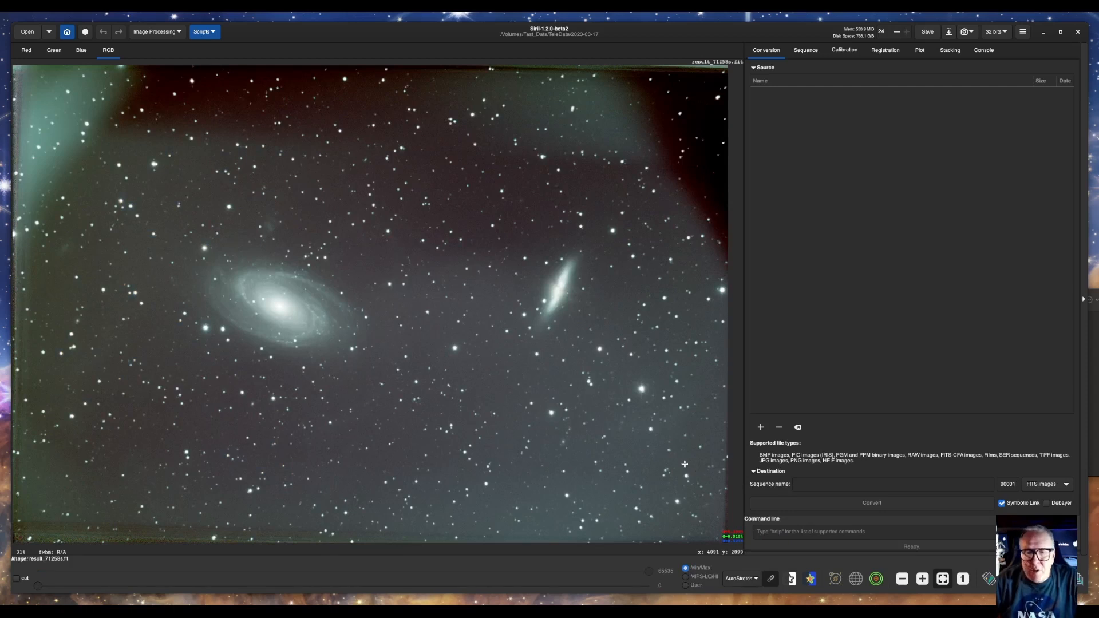
pyautogui.moveTo(97, 221)
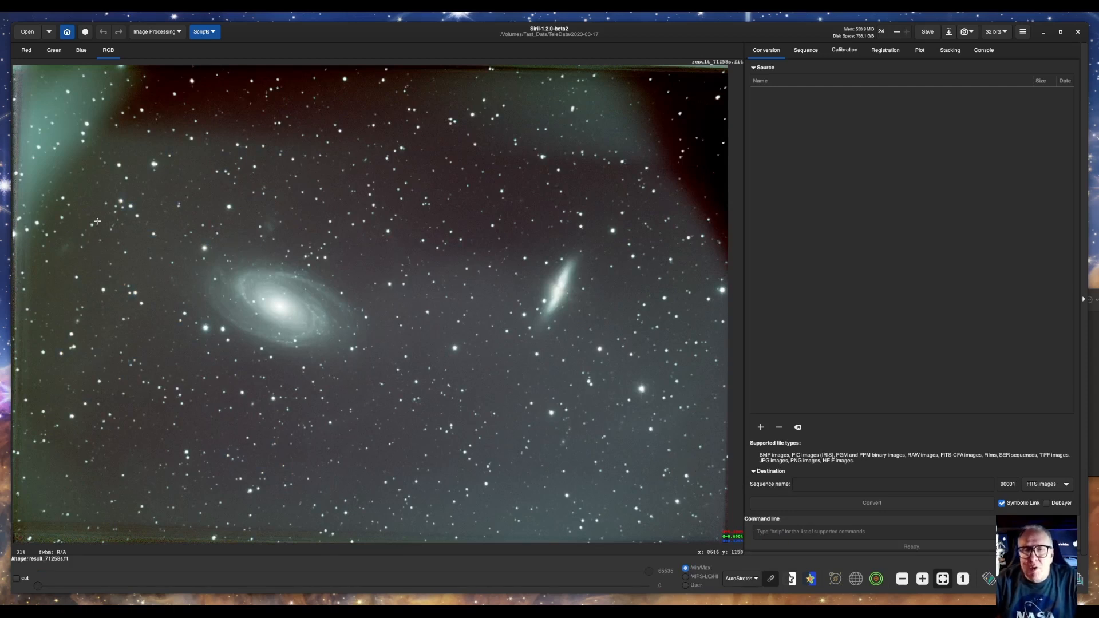
pyautogui.moveTo(76, 156)
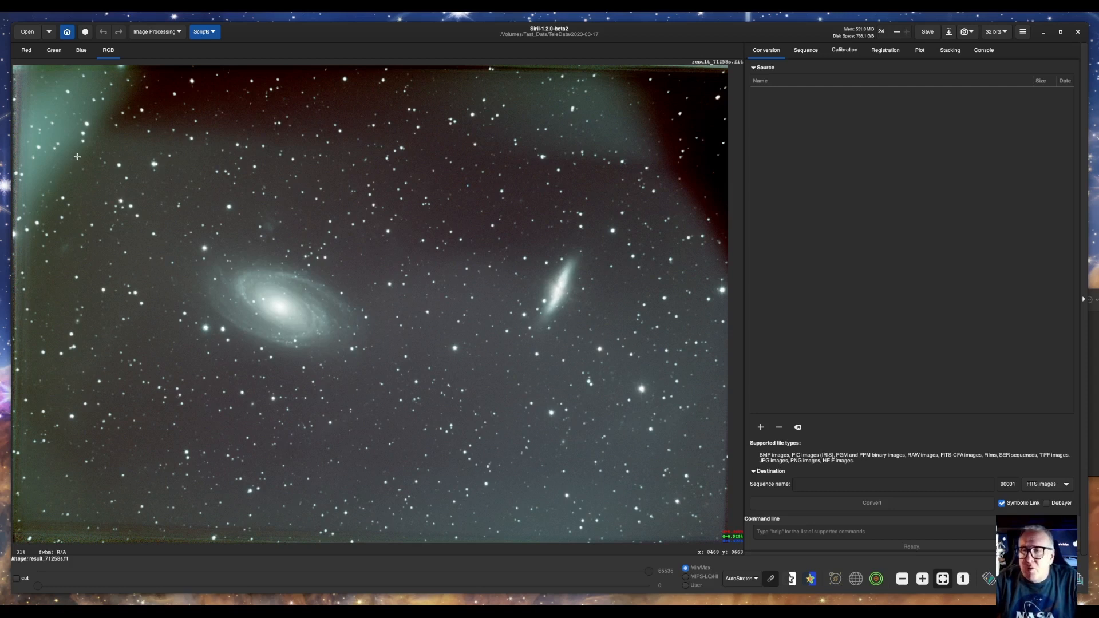
pyautogui.moveTo(84, 153)
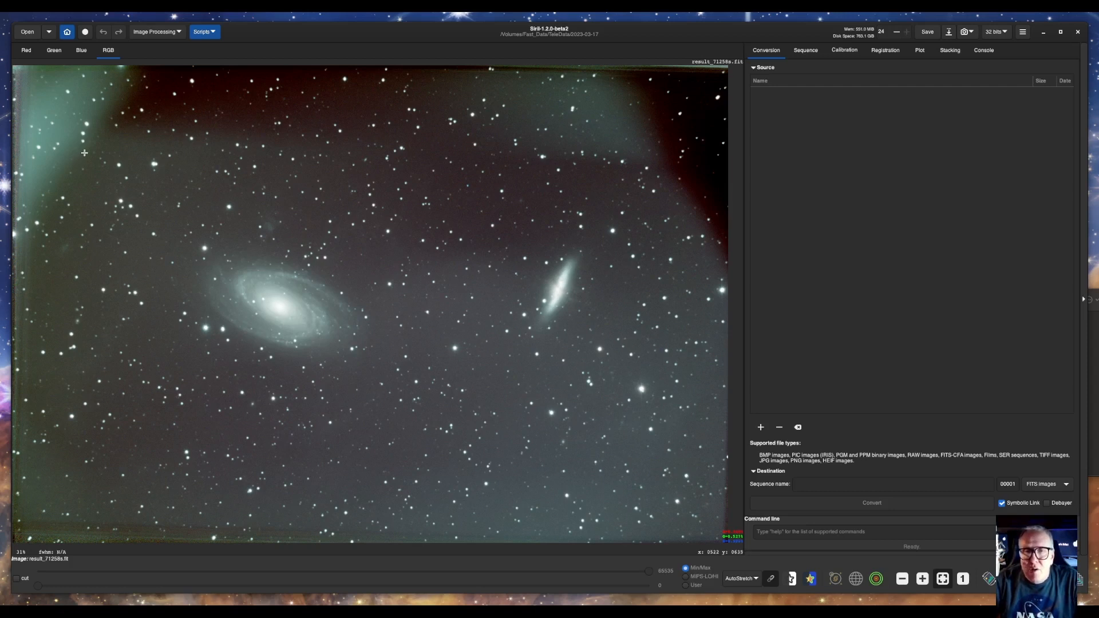
# Crop to the central region around both galaxies, excluding gradient edges, and view the red channel
pyautogui.moveTo(85, 151); pyautogui.dragTo(592, 512)
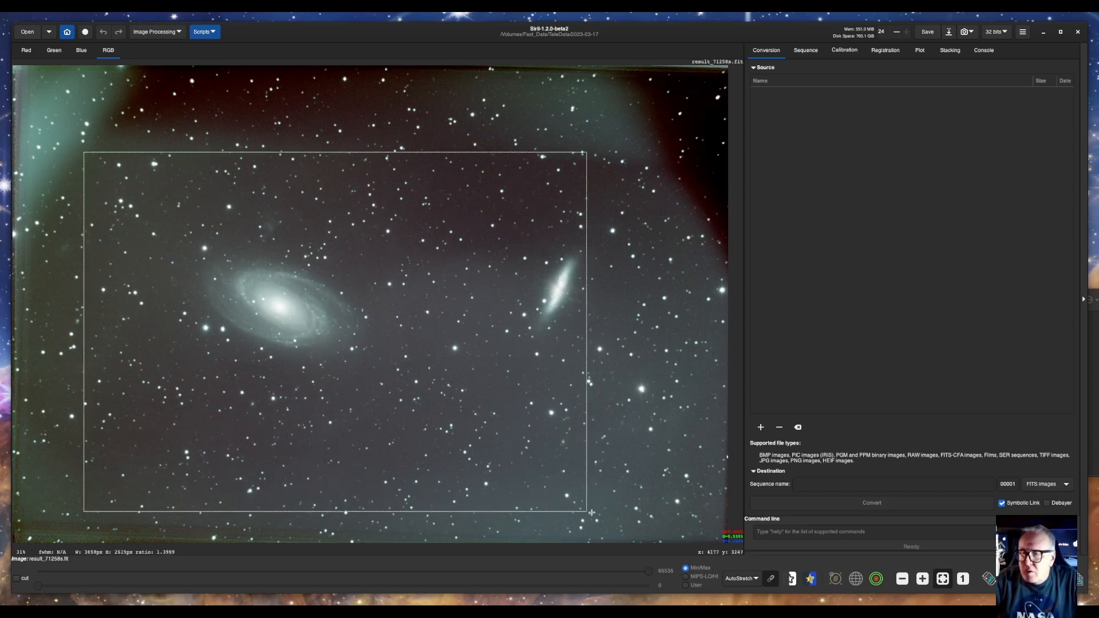
pyautogui.moveTo(587, 512); pyautogui.dragTo(657, 528)
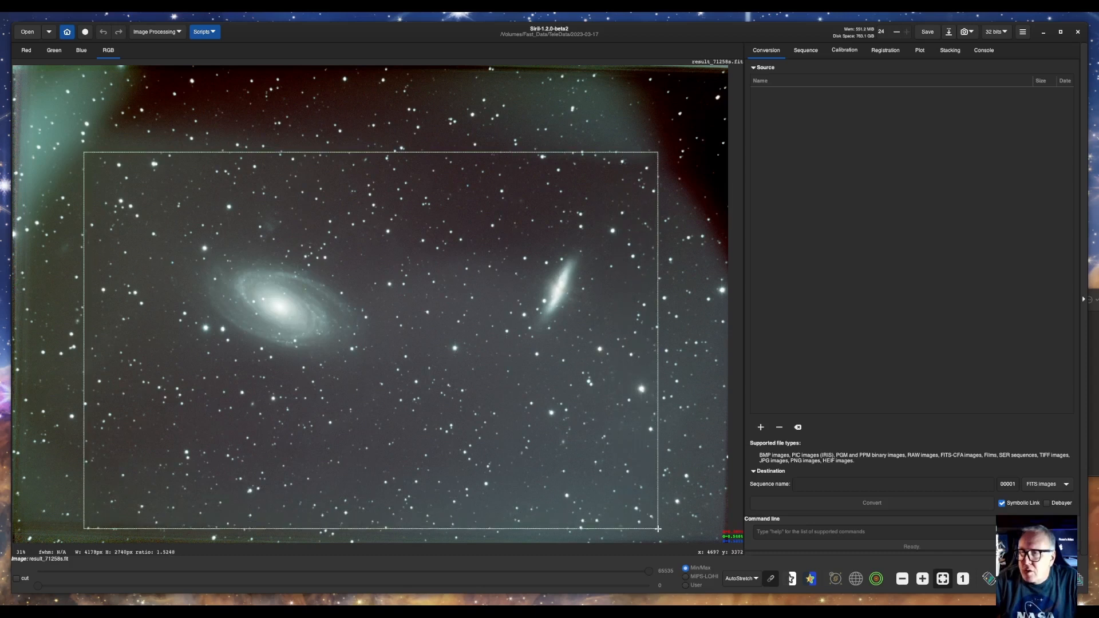
pyautogui.moveTo(657, 529); pyautogui.dragTo(665, 531)
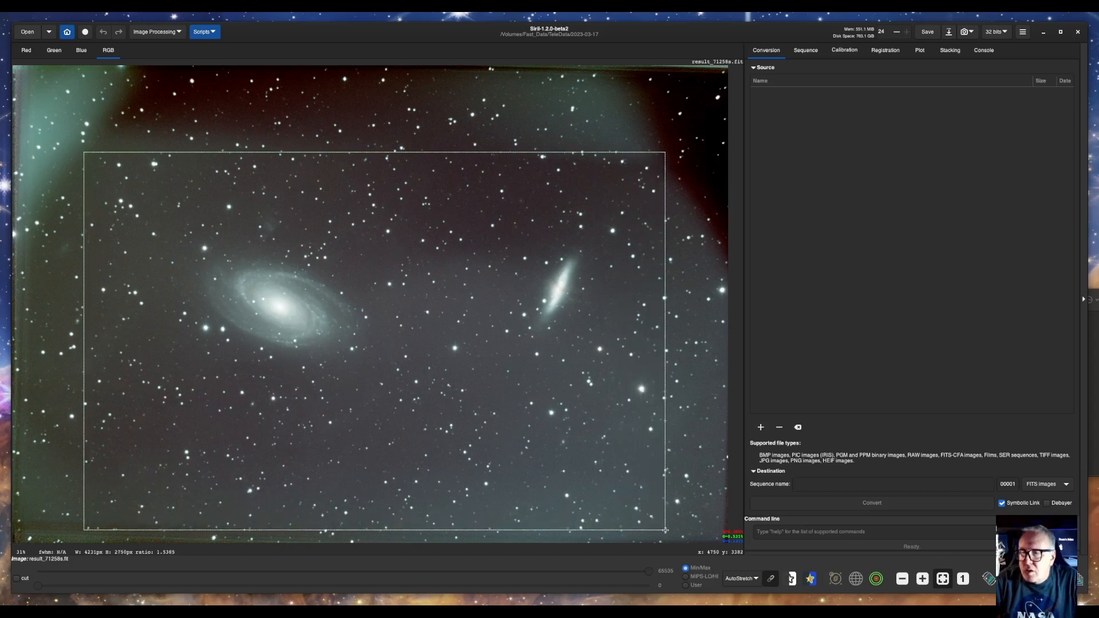
pyautogui.moveTo(583, 482)
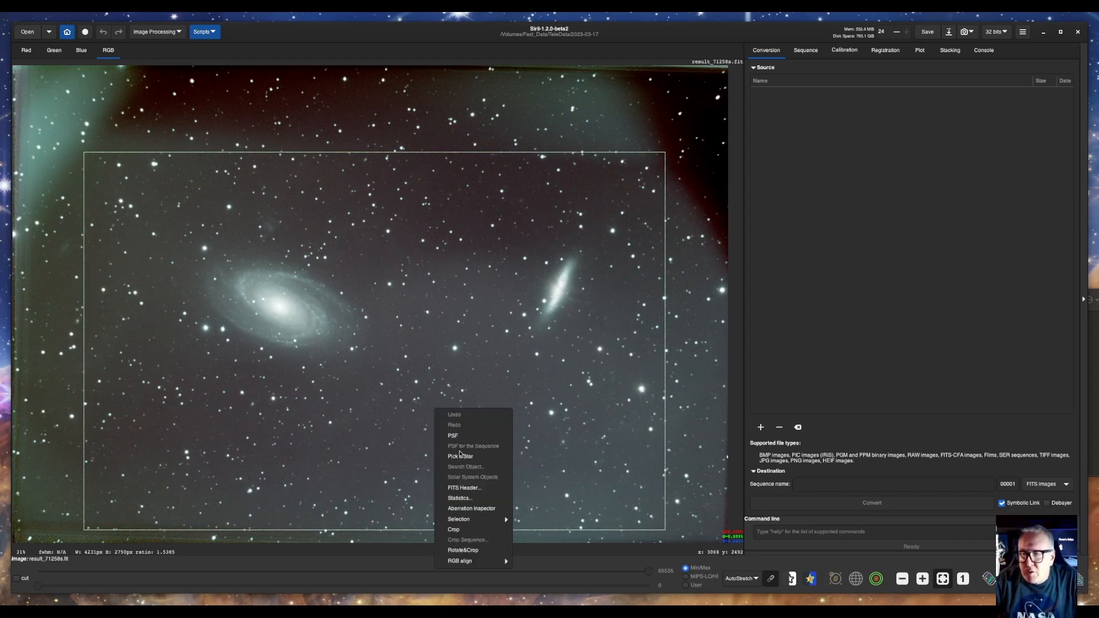
pyautogui.click(471, 532)
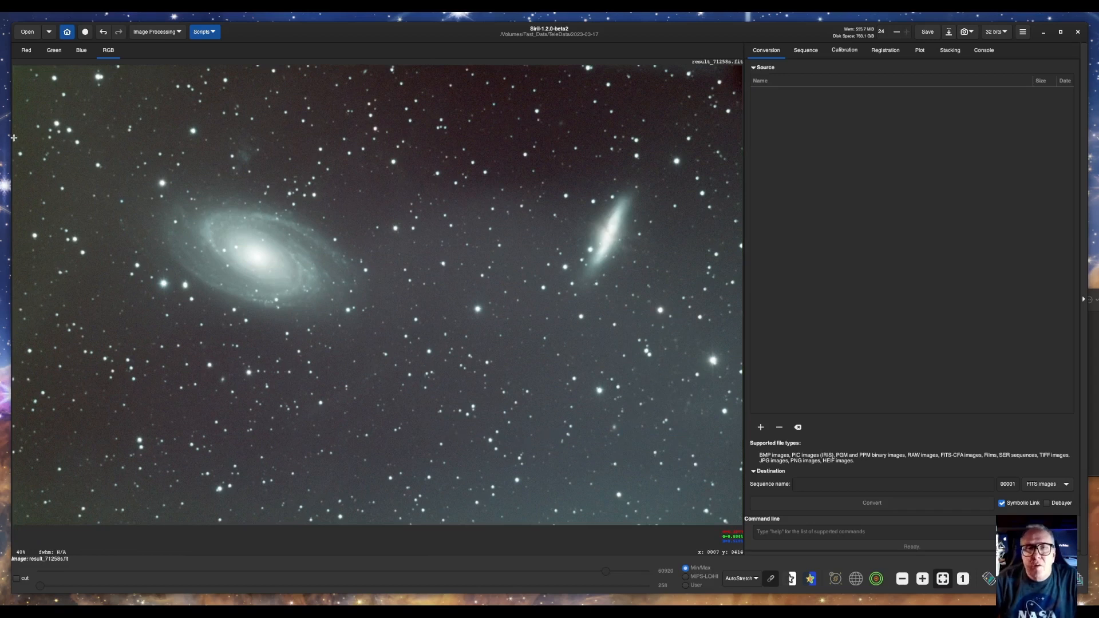
pyautogui.click(26, 49)
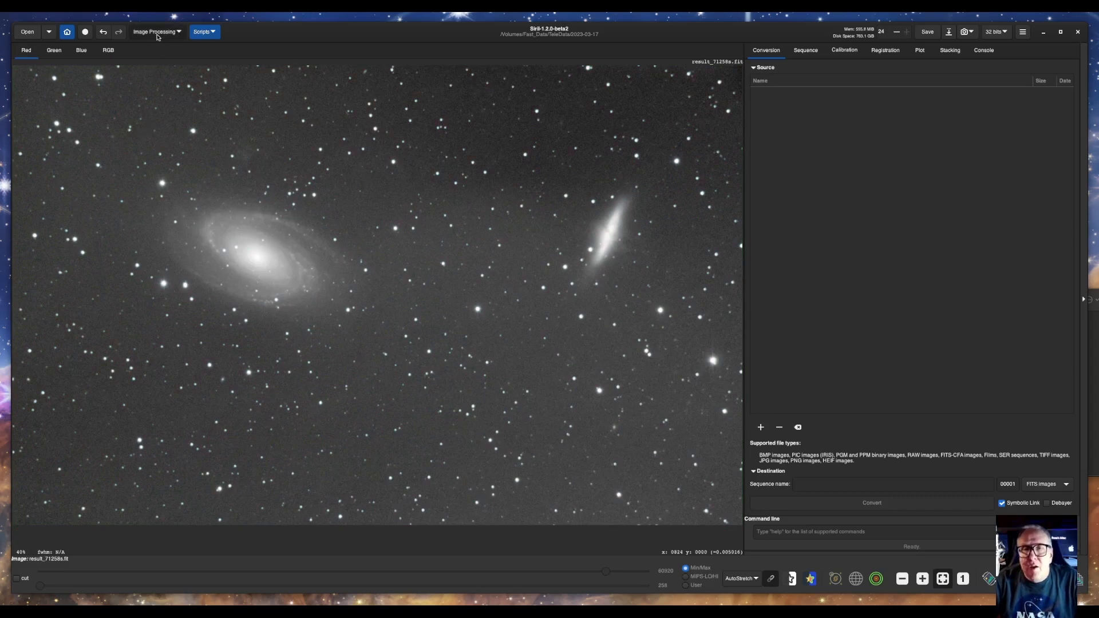
# Compute and subtract the RBF background model with Background Extraction, then close the tool
pyautogui.click(154, 31)
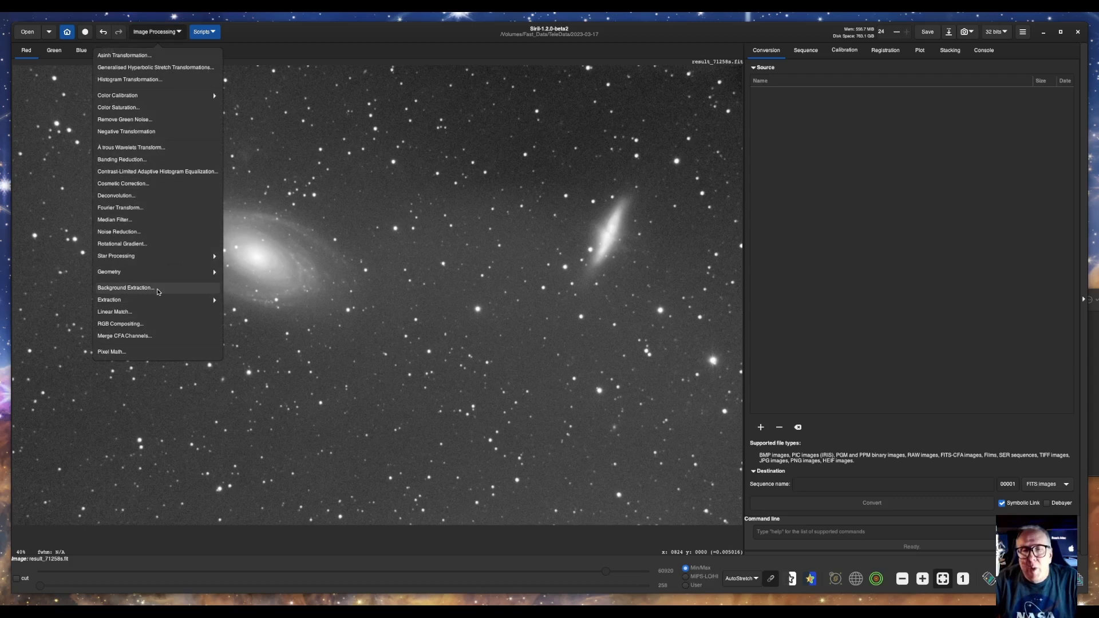
pyautogui.click(125, 288)
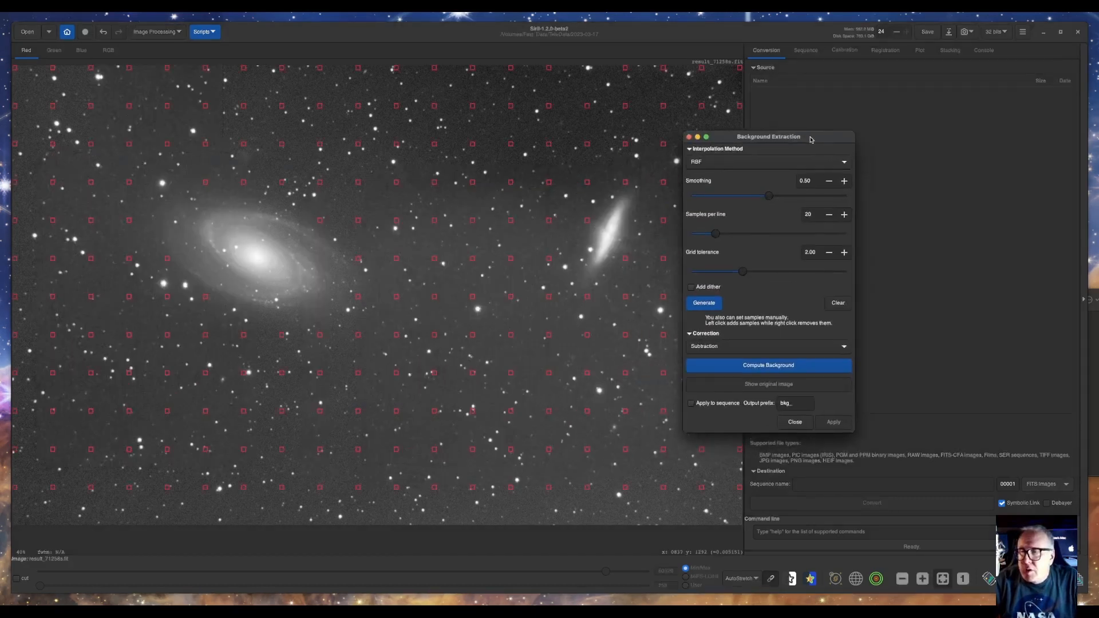
pyautogui.moveTo(769, 137); pyautogui.dragTo(884, 135)
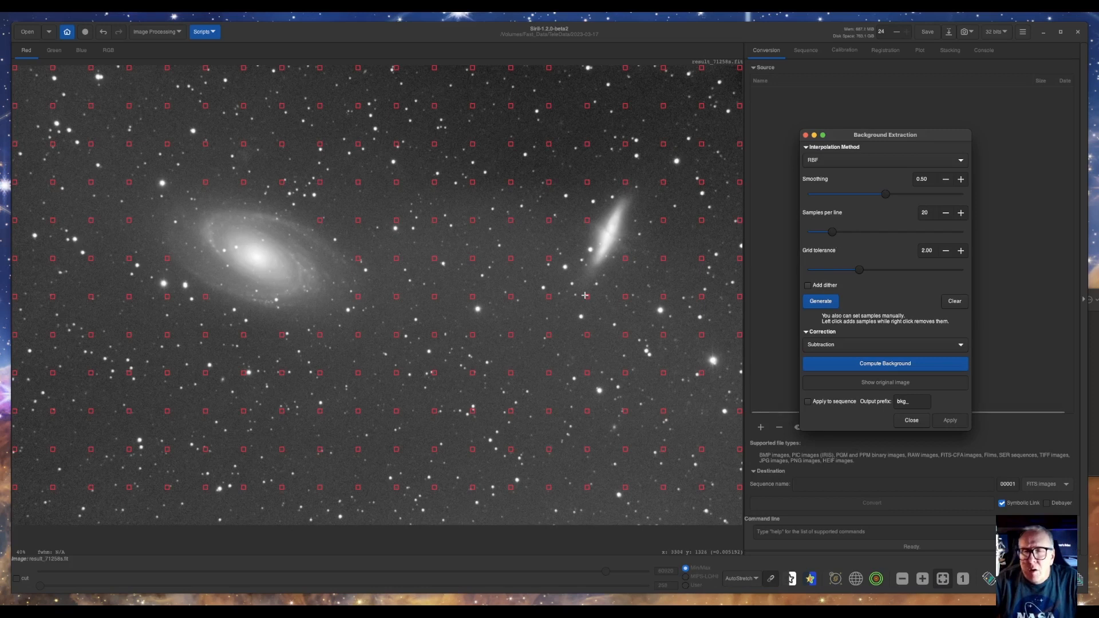
pyautogui.moveTo(497, 313)
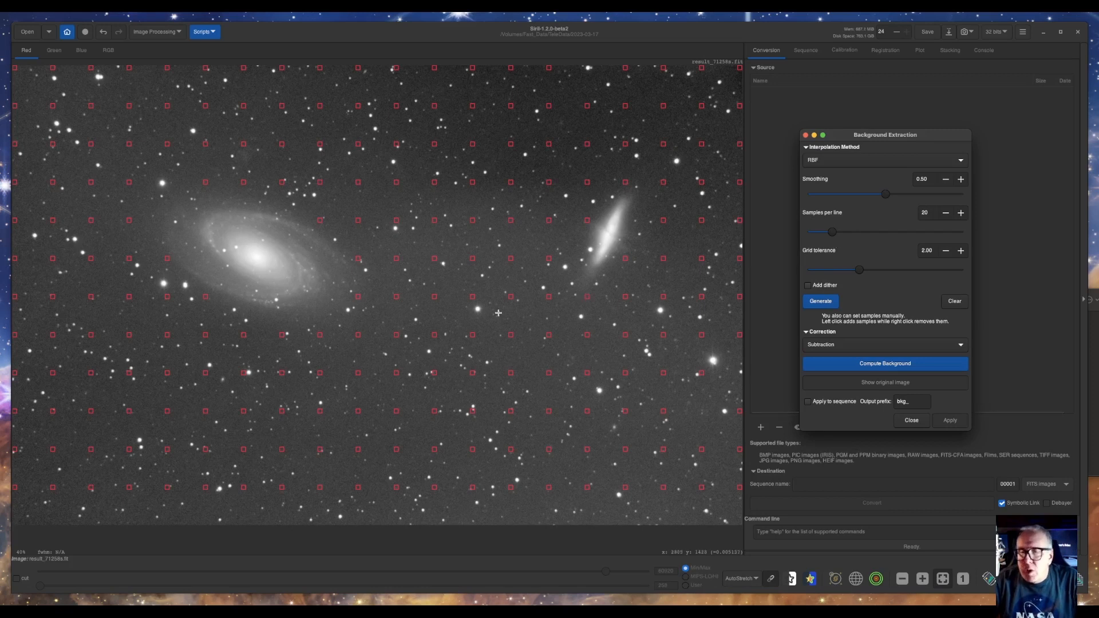
pyautogui.moveTo(196, 259)
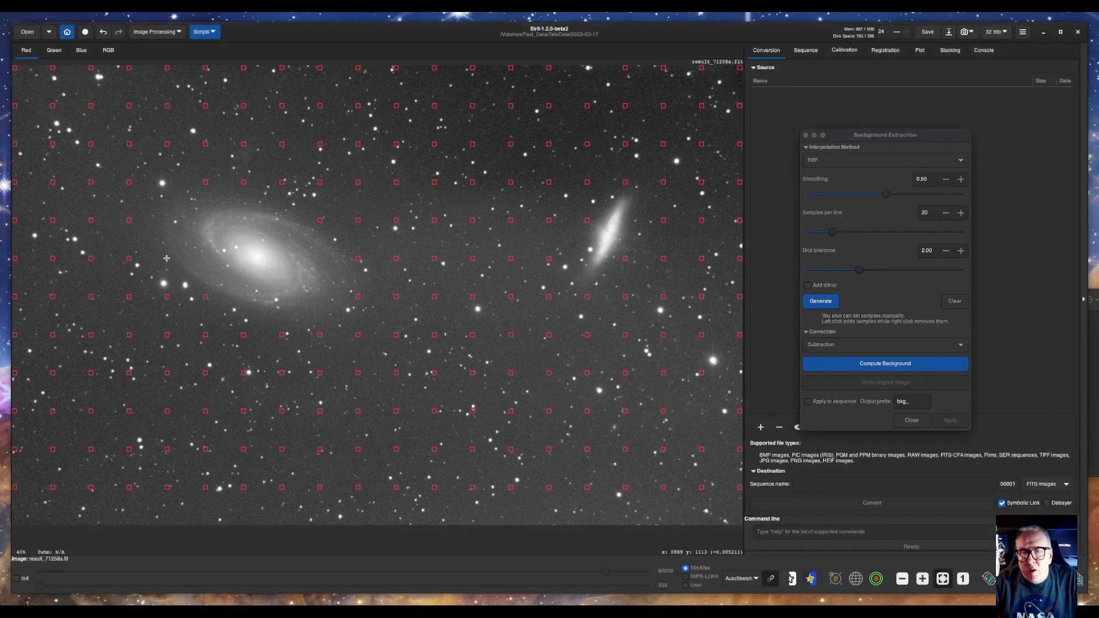
pyautogui.moveTo(212, 278)
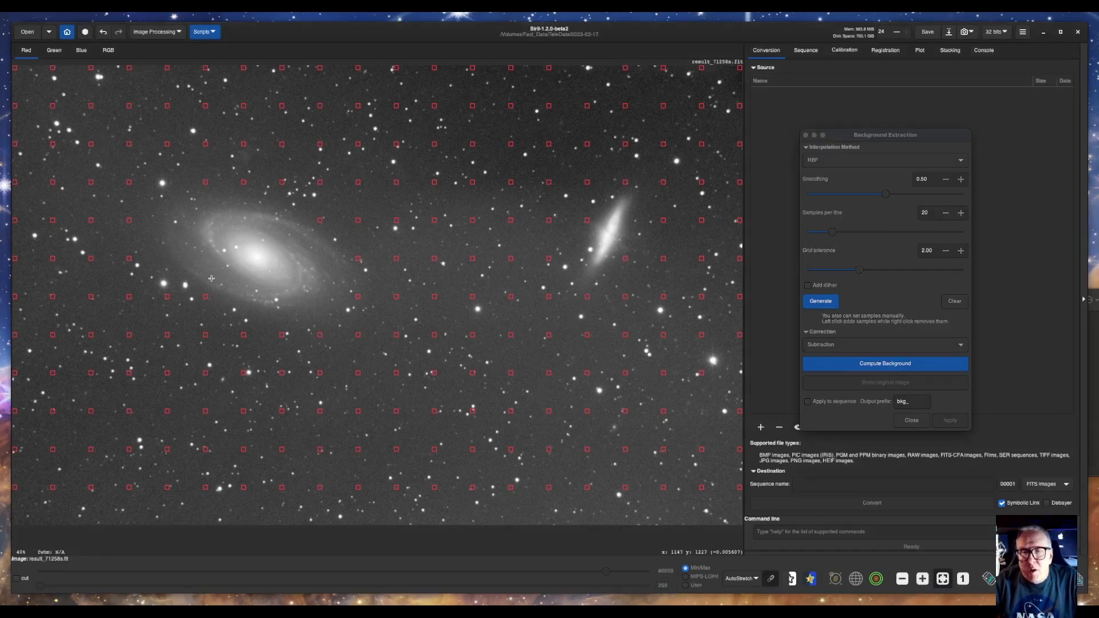
pyautogui.moveTo(358, 296)
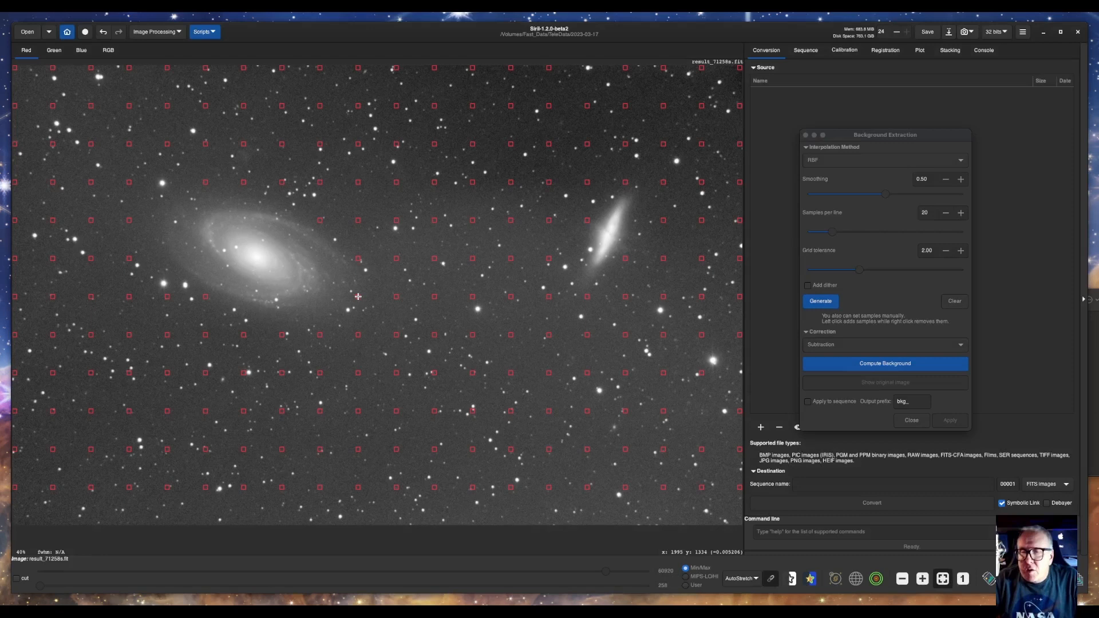
pyautogui.moveTo(390, 286)
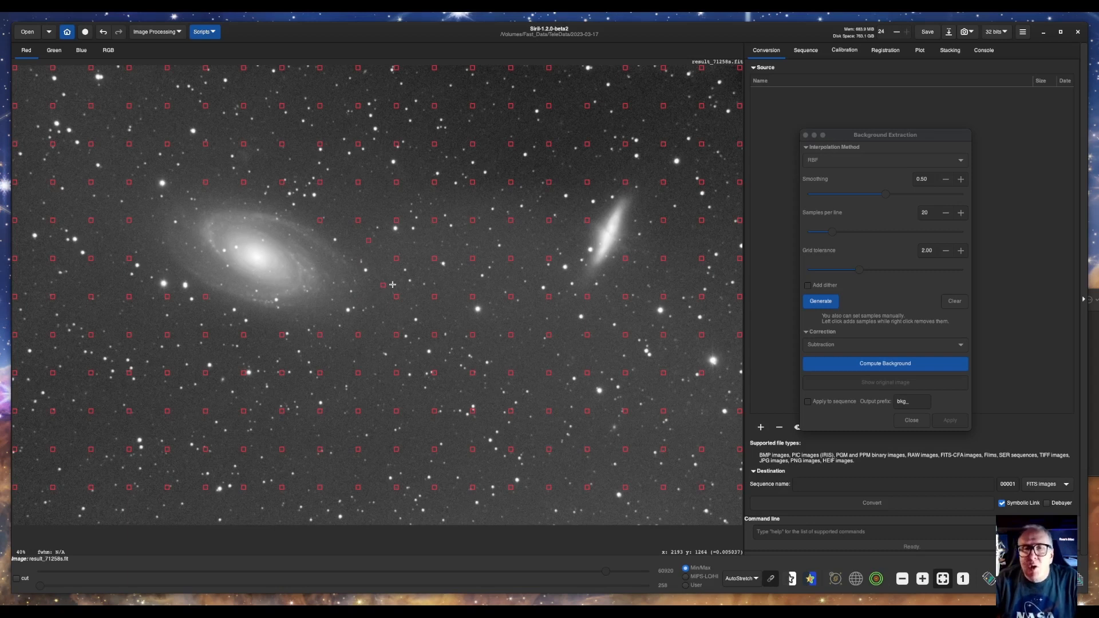
pyautogui.moveTo(378, 364)
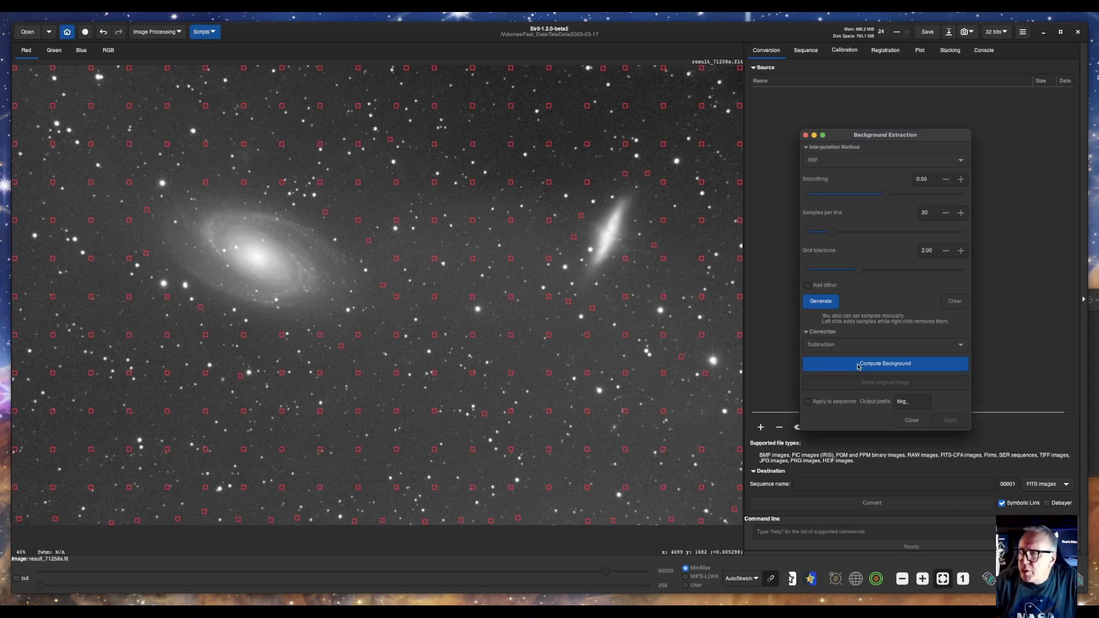
pyautogui.click(885, 363)
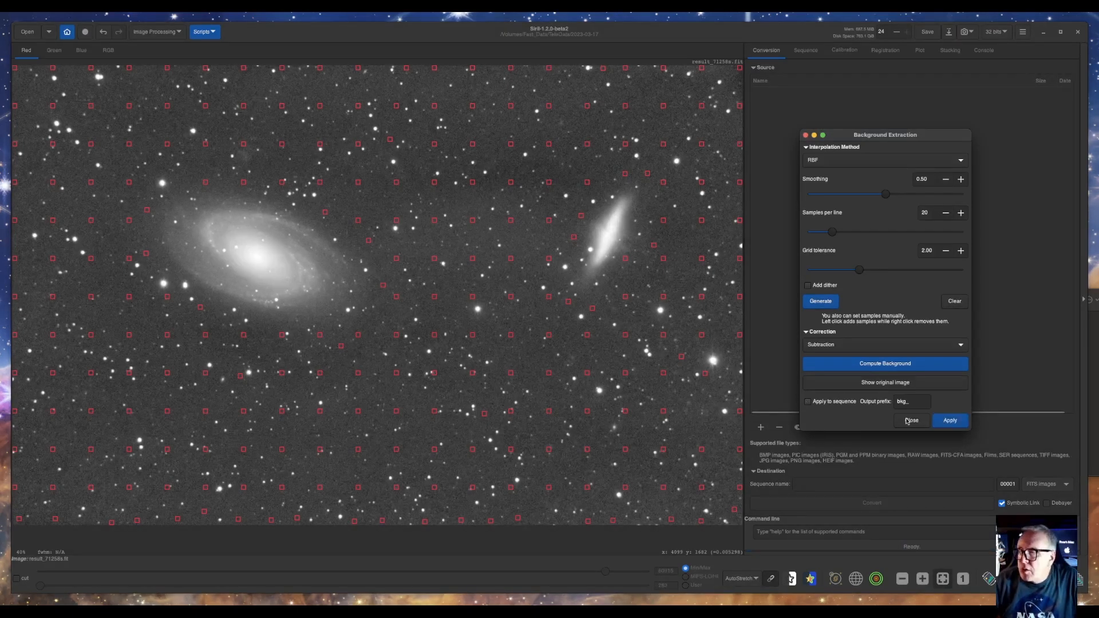
pyautogui.click(911, 421)
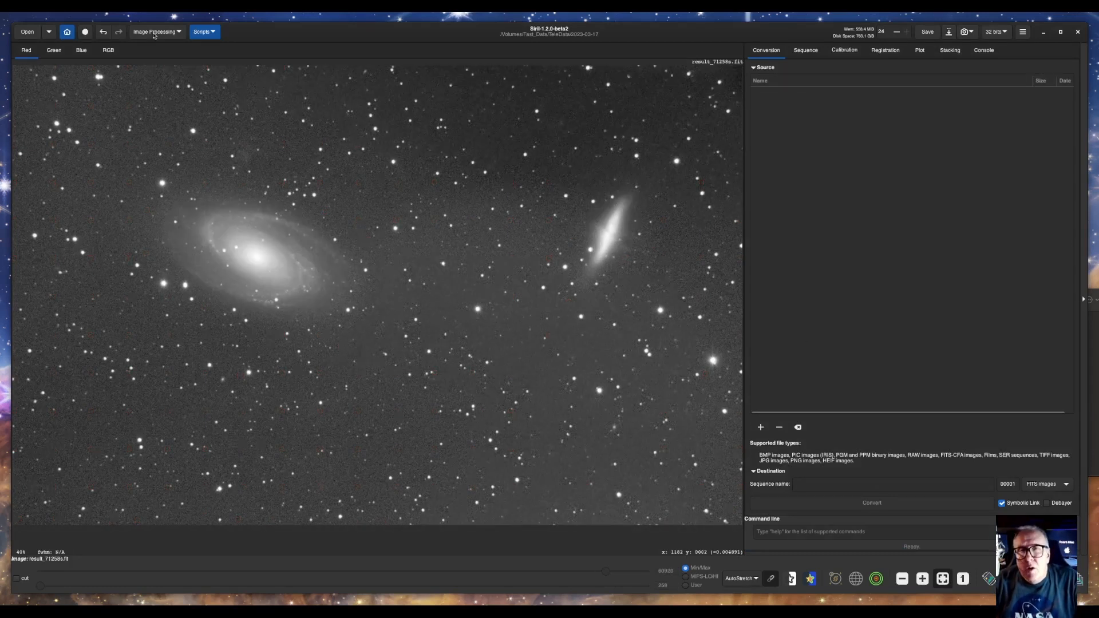
# Neutralize the background in Color Calibration using an empty sky patch between the galaxies
pyautogui.click(157, 32)
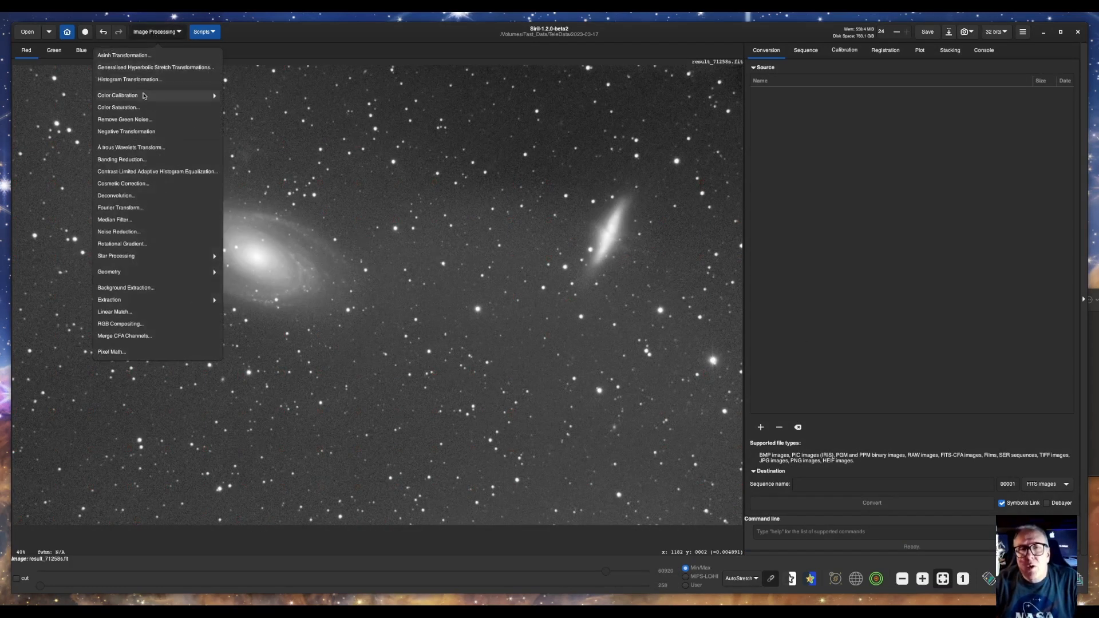
pyautogui.click(117, 95)
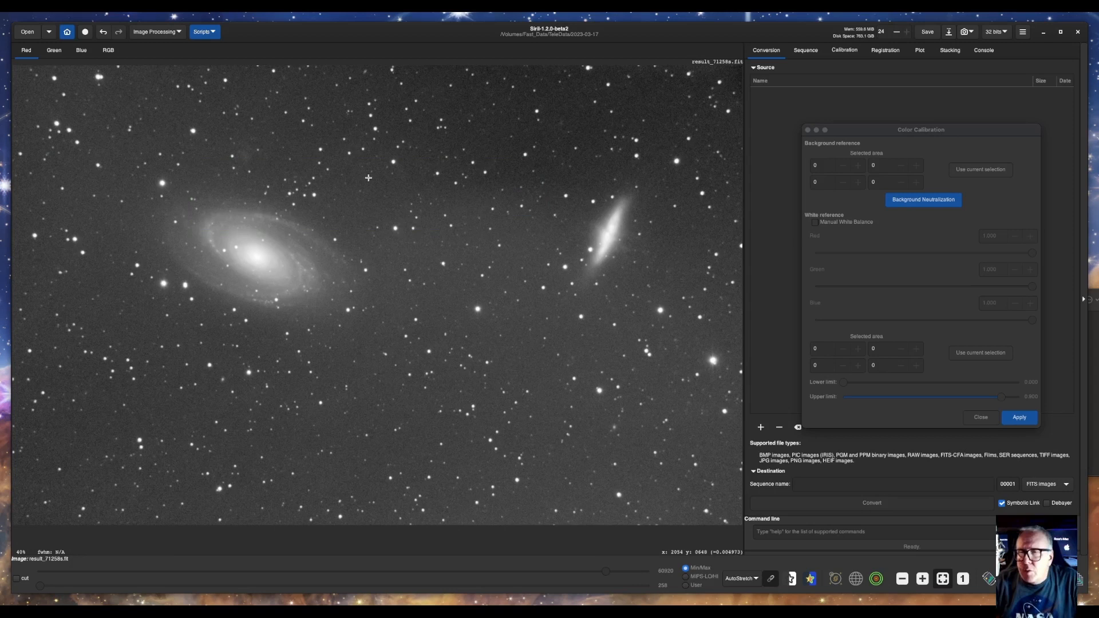
pyautogui.moveTo(367, 178); pyautogui.dragTo(538, 266)
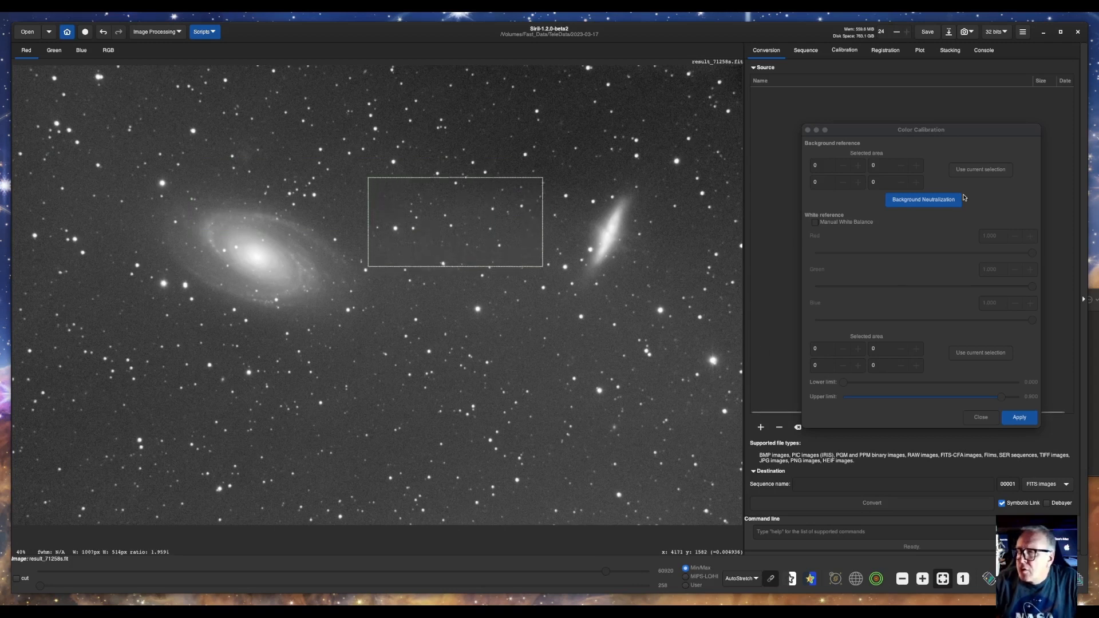
pyautogui.click(980, 168)
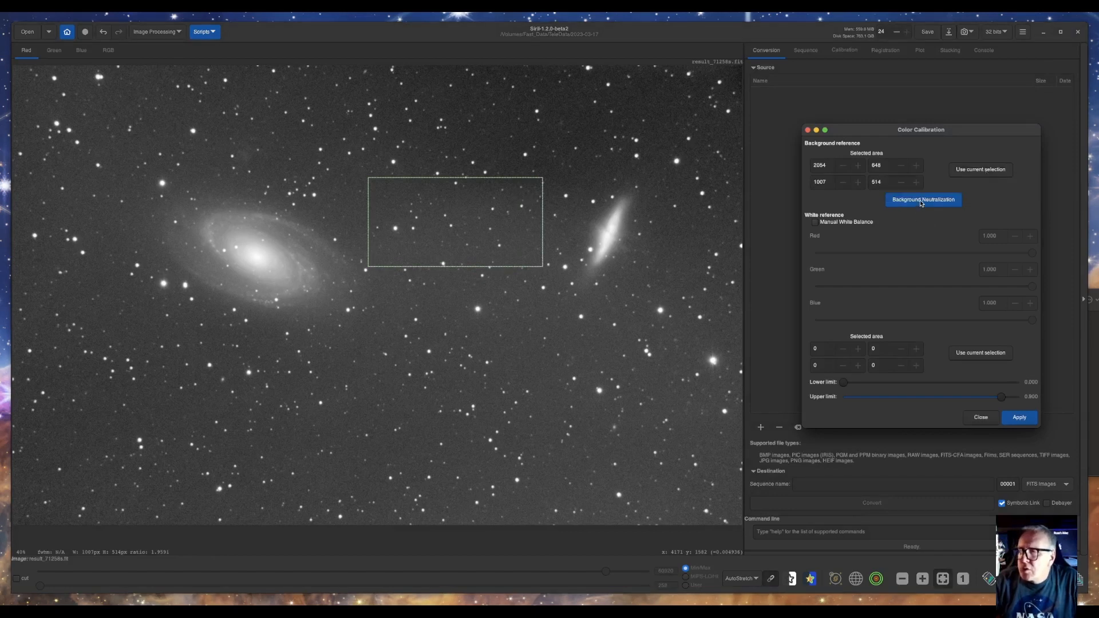
pyautogui.click(923, 199)
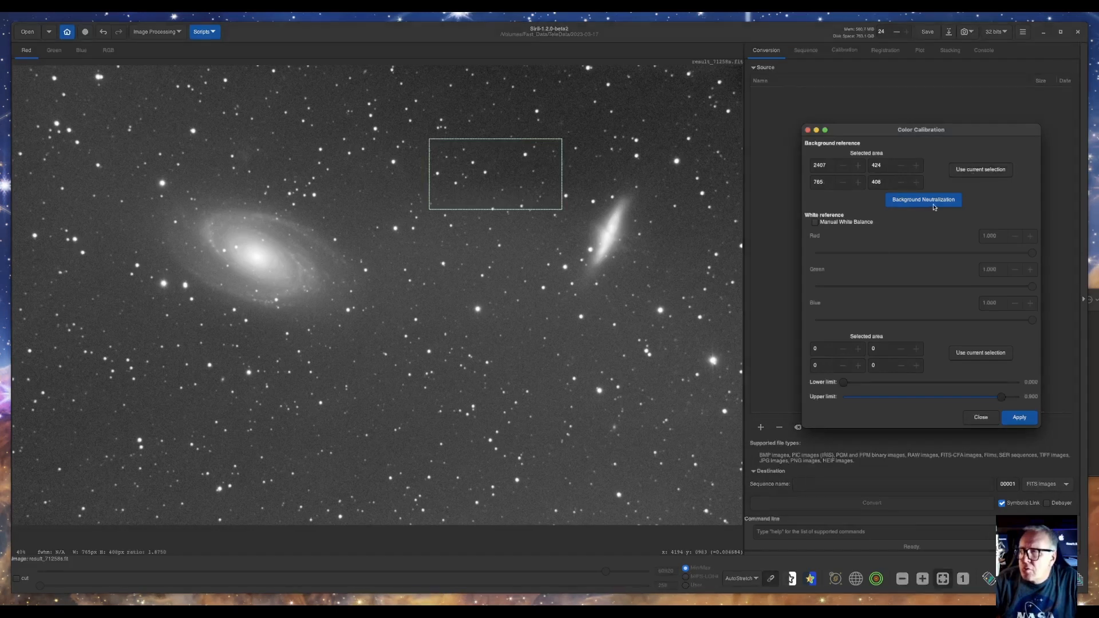
# Re-run background neutralization and apply the colour calibration to the image
pyautogui.click(922, 199)
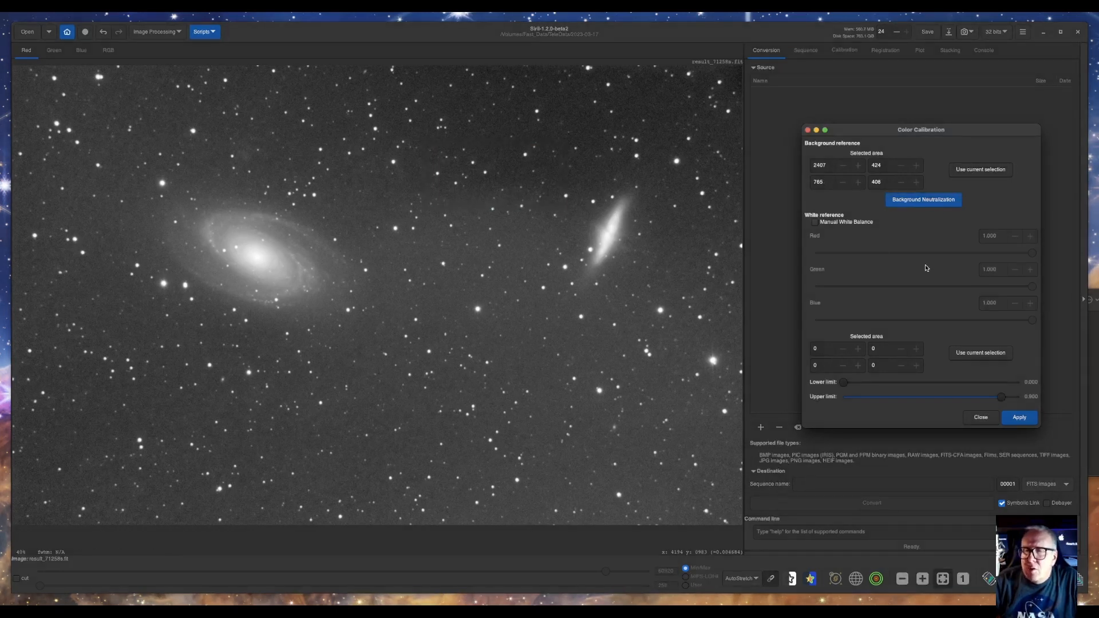
pyautogui.moveTo(725, 357)
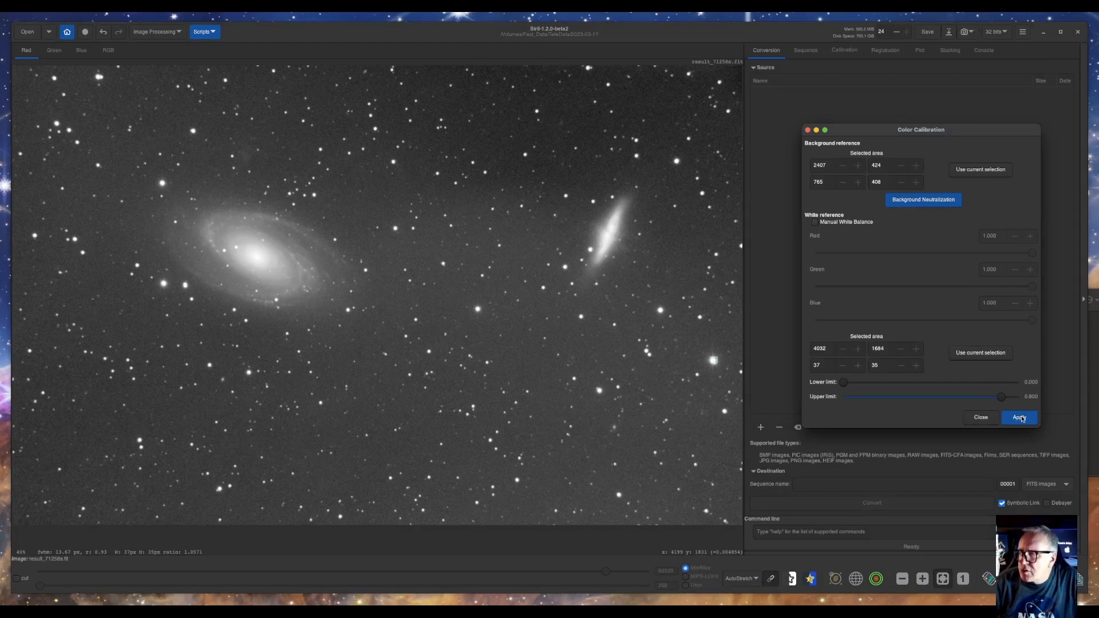
pyautogui.click(1019, 417)
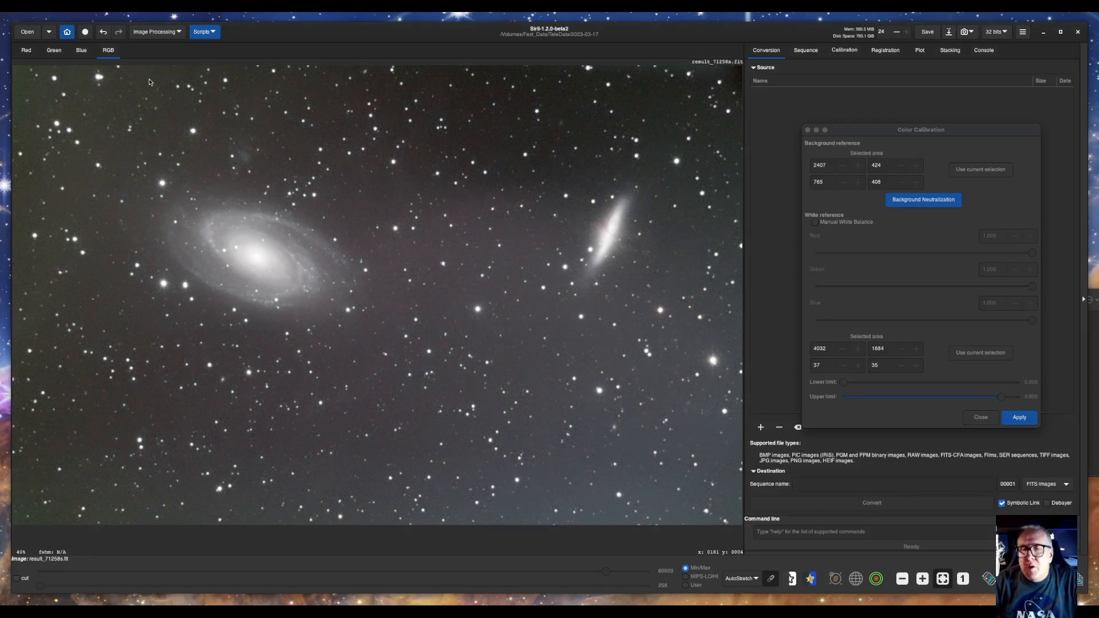
pyautogui.click(155, 31)
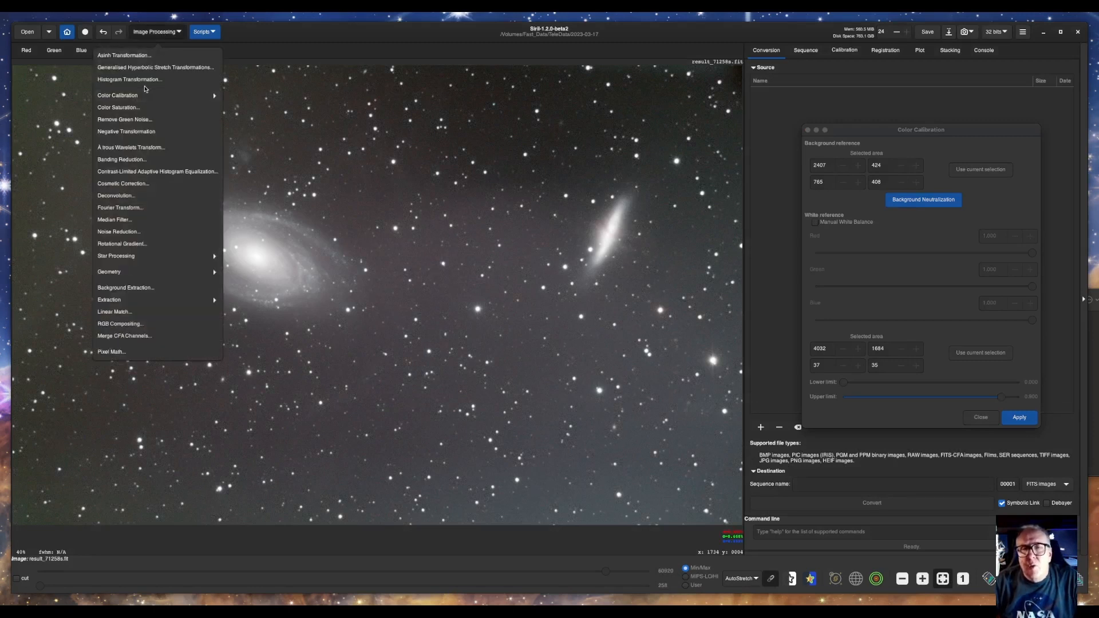
pyautogui.moveTo(141, 103)
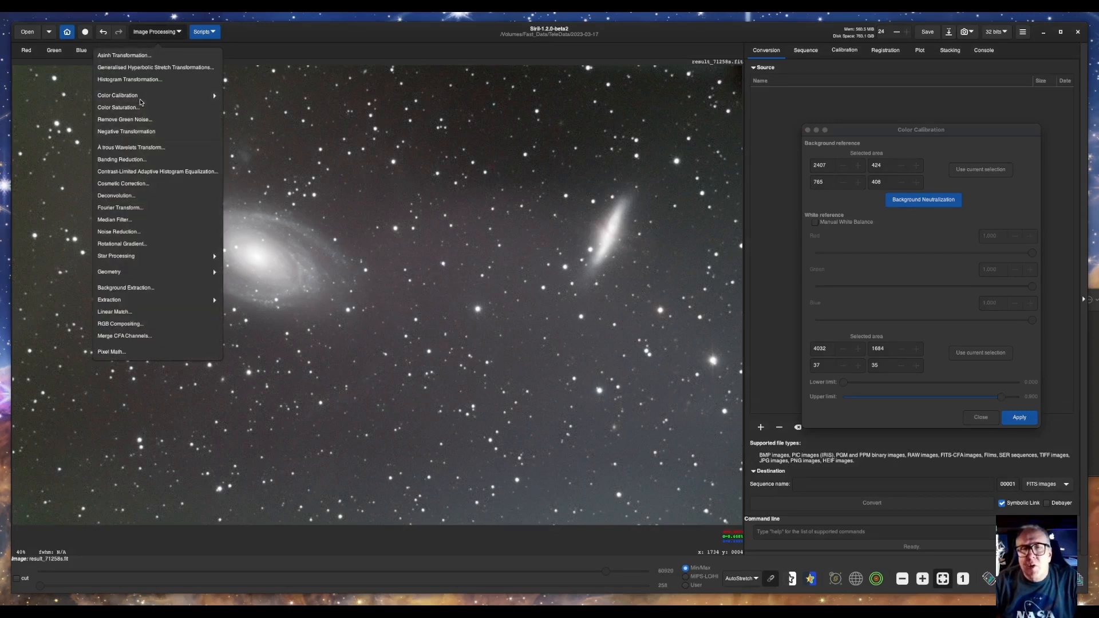
# Run Photometric Color Calibration using coordinates found for 'm81'
pyautogui.click(117, 95)
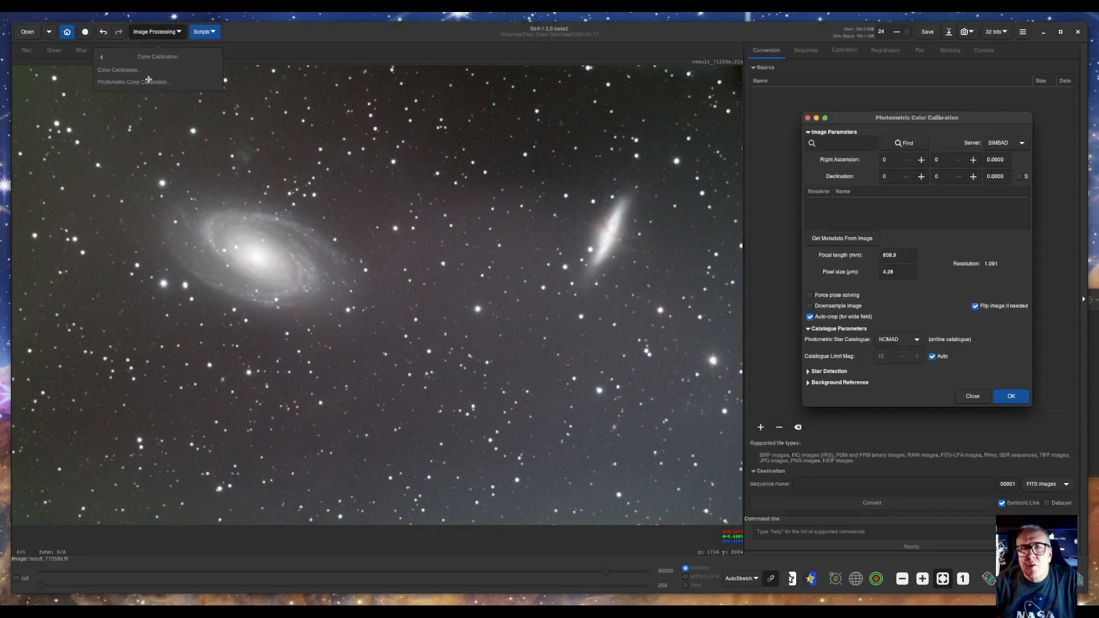
pyautogui.click(840, 143)
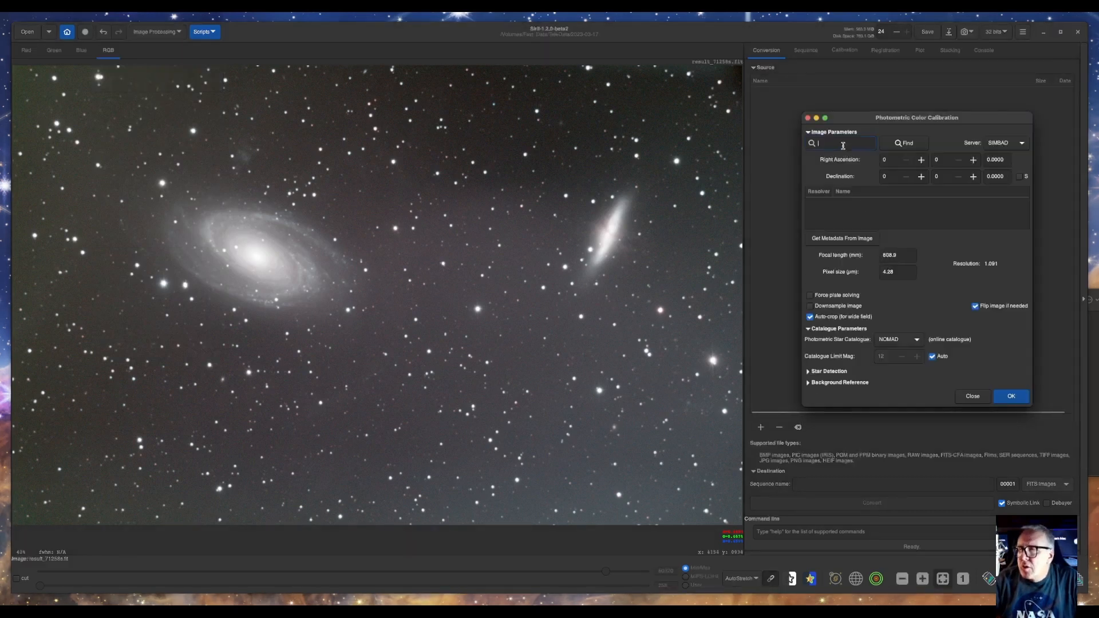
pyautogui.write('m')
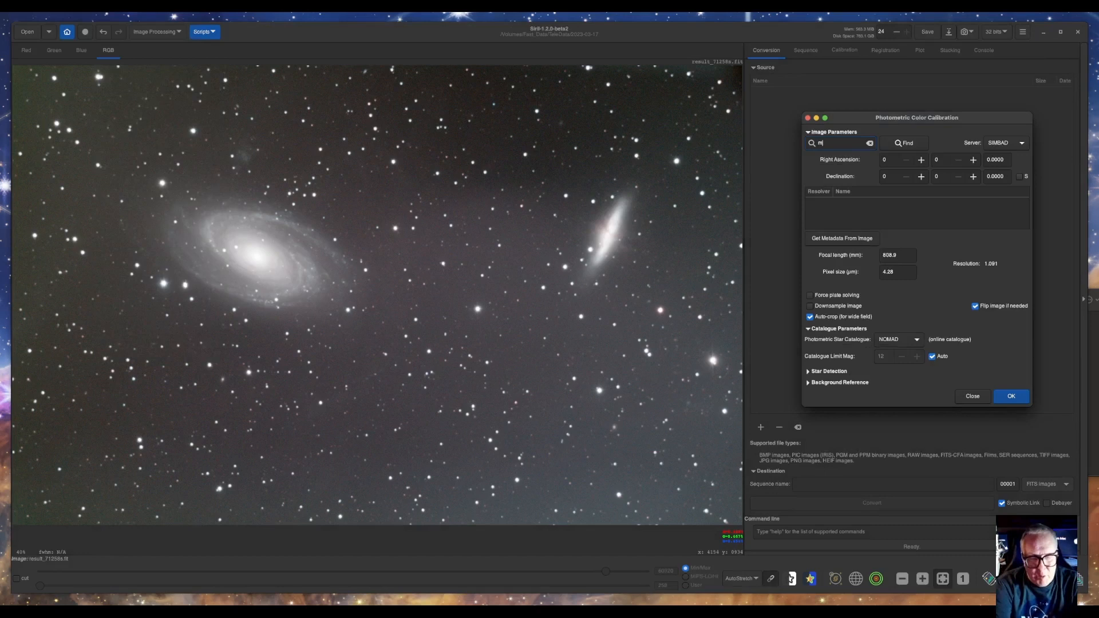
pyautogui.write('81')
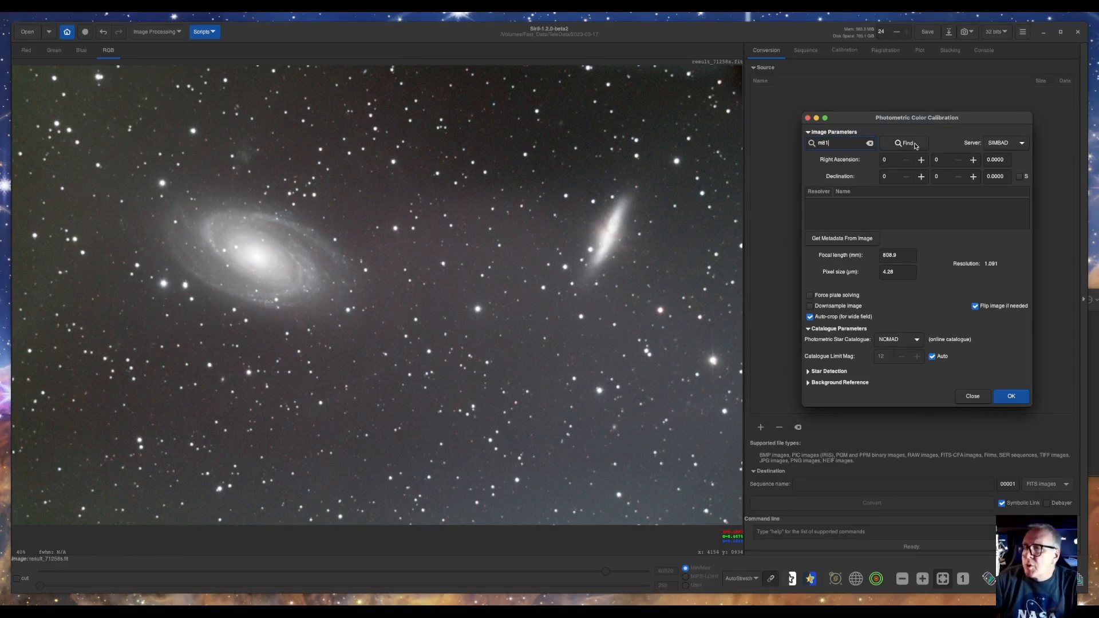
pyautogui.click(905, 143)
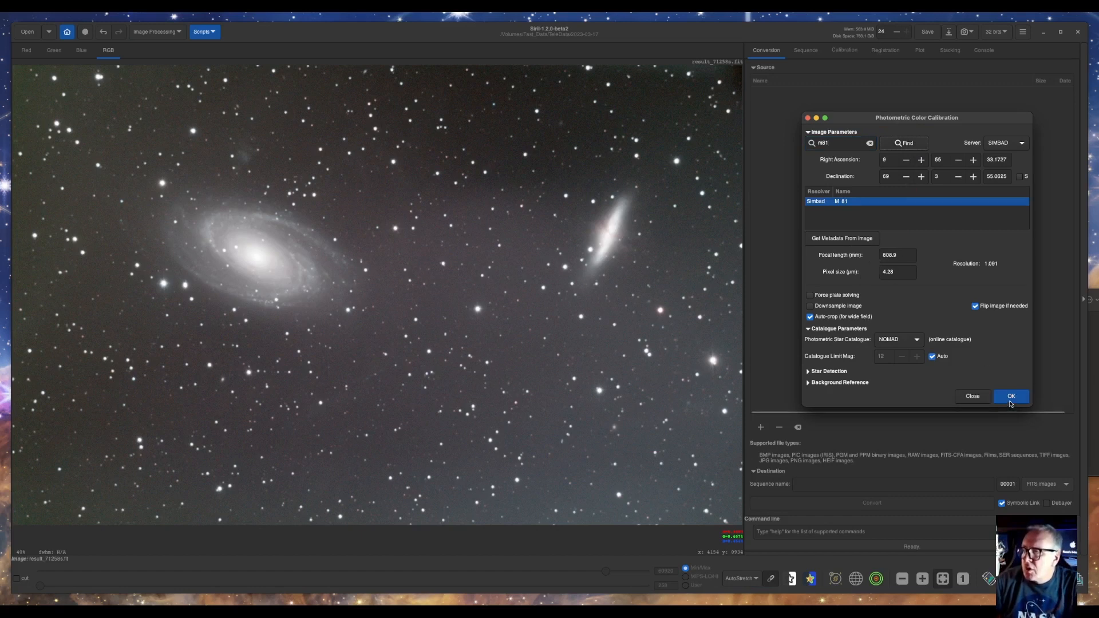
pyautogui.click(1009, 396)
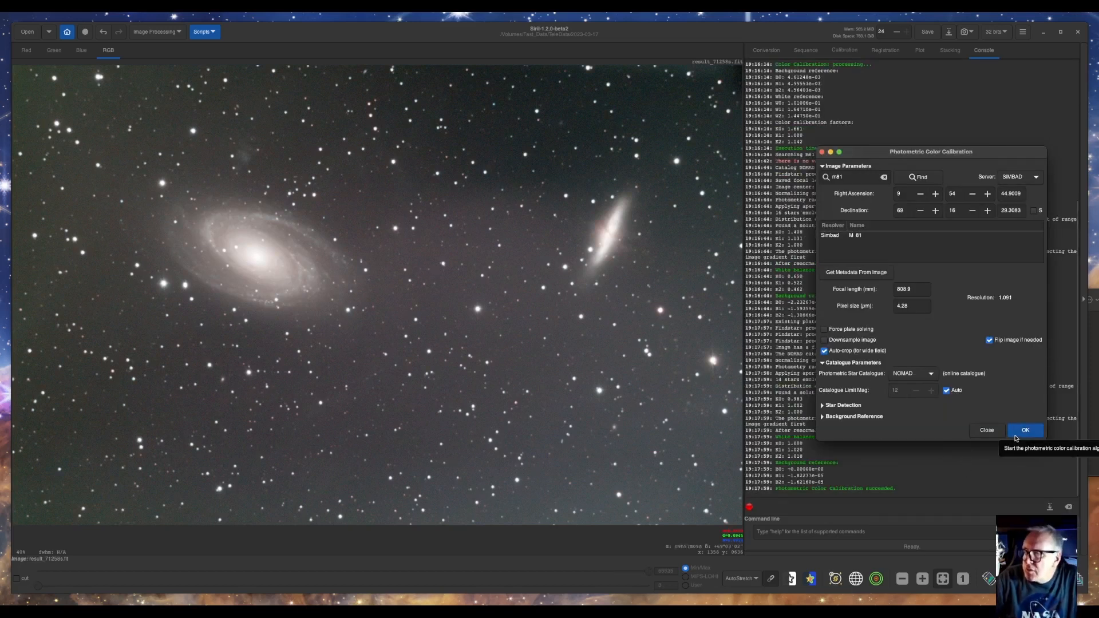
pyautogui.click(1025, 429)
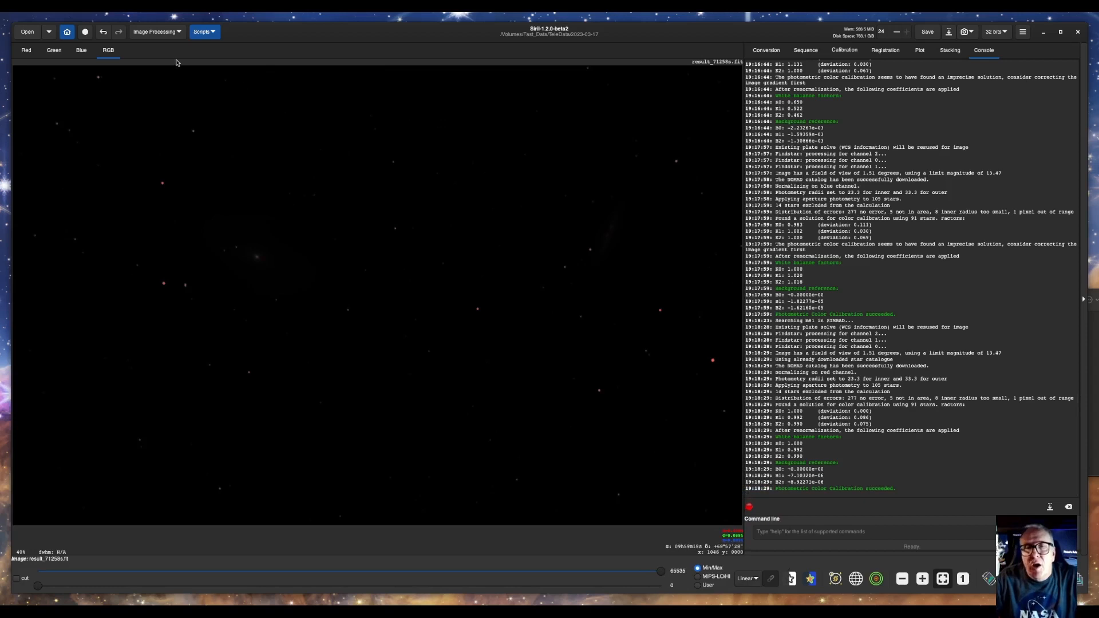
# Show the Image Processing tools list over the linear-display calibrated image
pyautogui.click(154, 31)
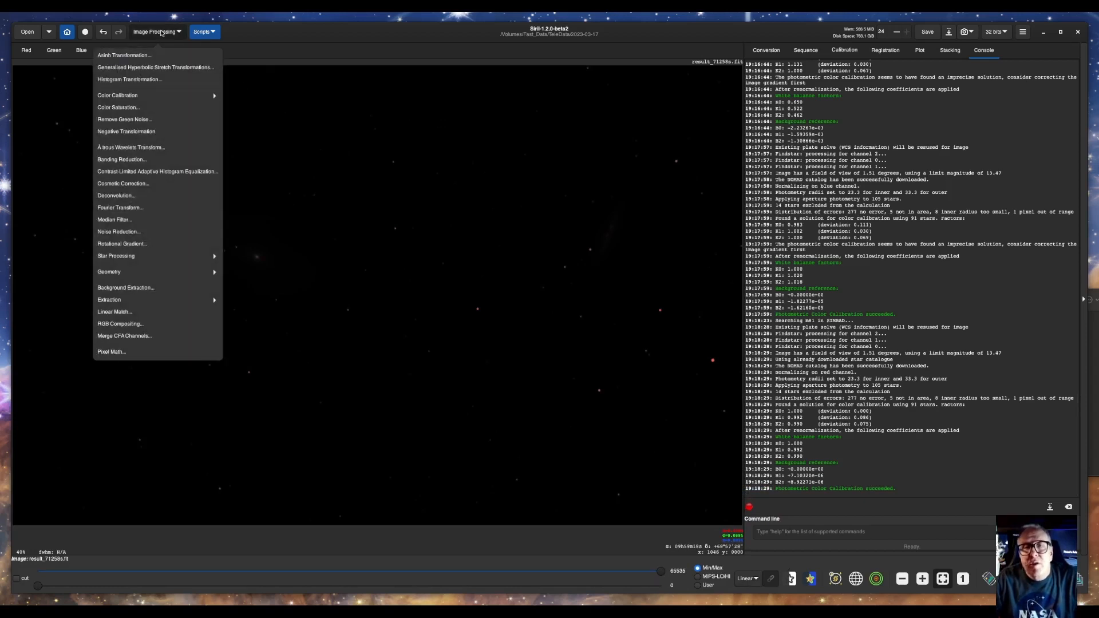
pyautogui.moveTo(156, 159)
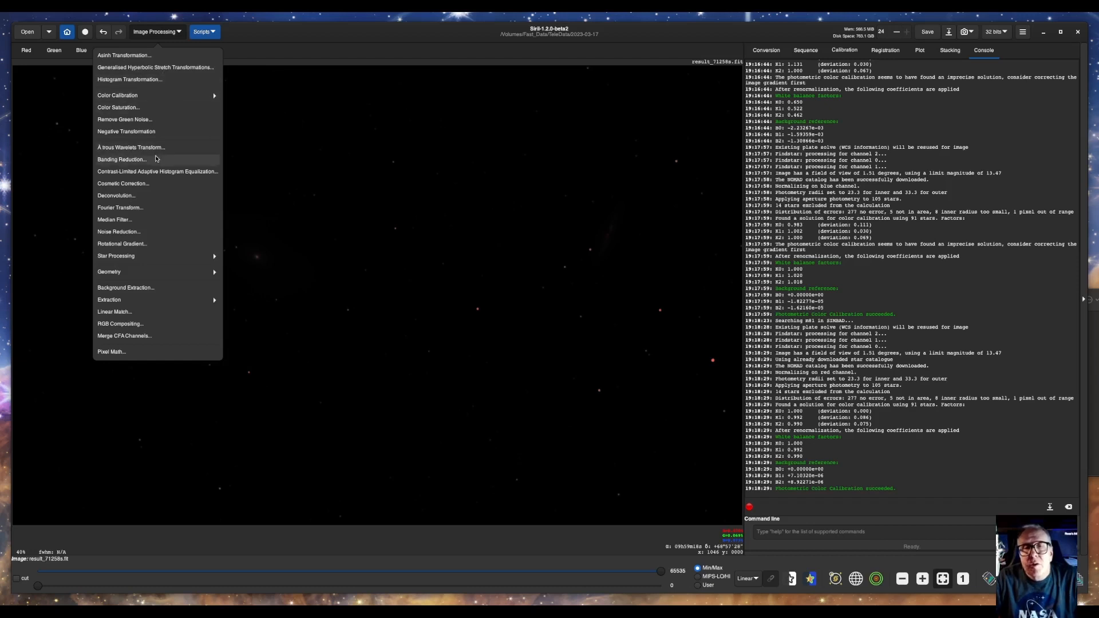
pyautogui.moveTo(115, 256)
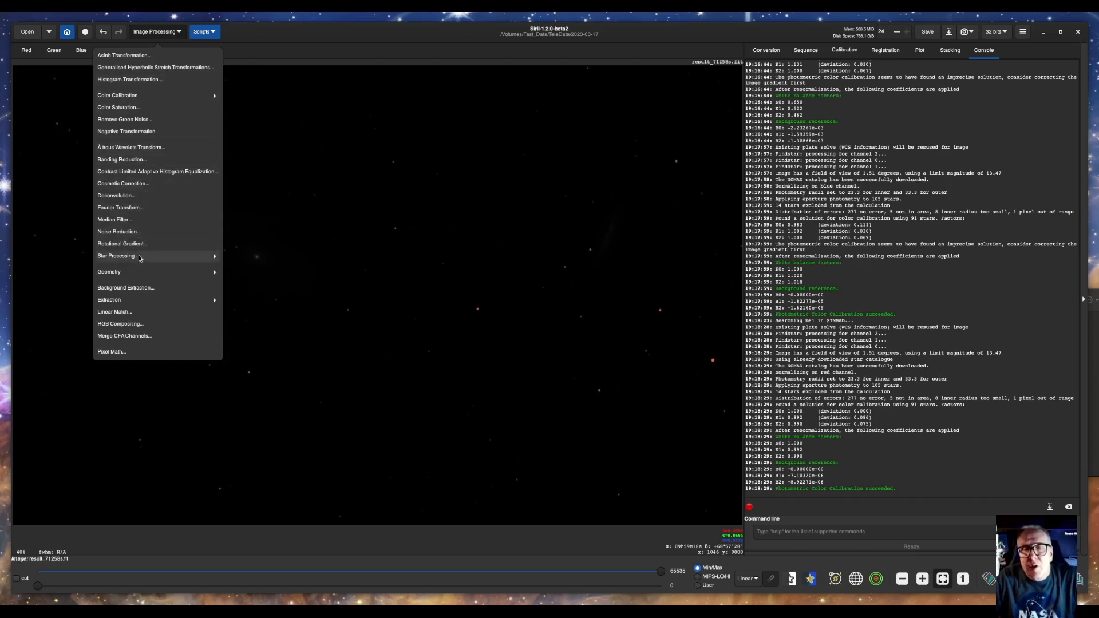
# Execute StarNet Star Removal with Pre-stretch linear image and Generate star mask enabled
pyautogui.click(115, 256)
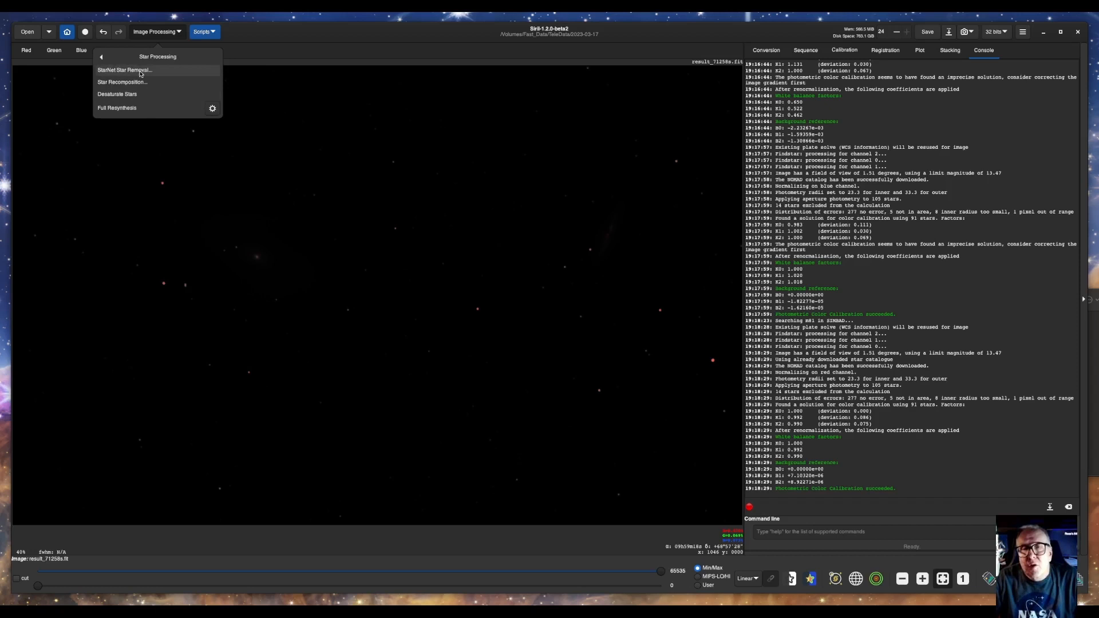
pyautogui.click(125, 70)
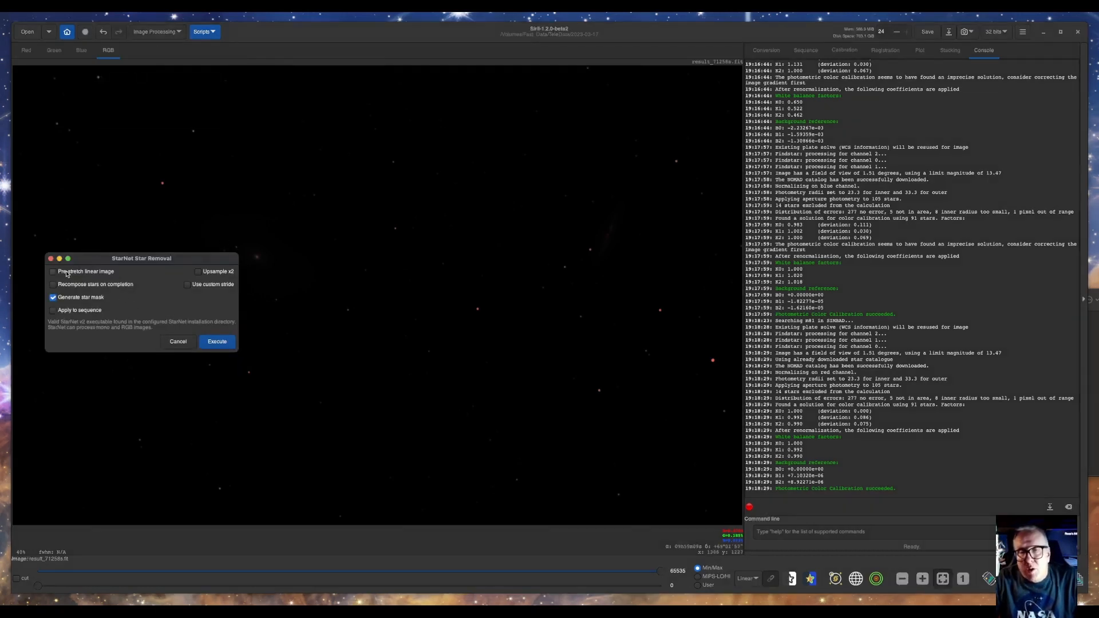
pyautogui.moveTo(54, 272)
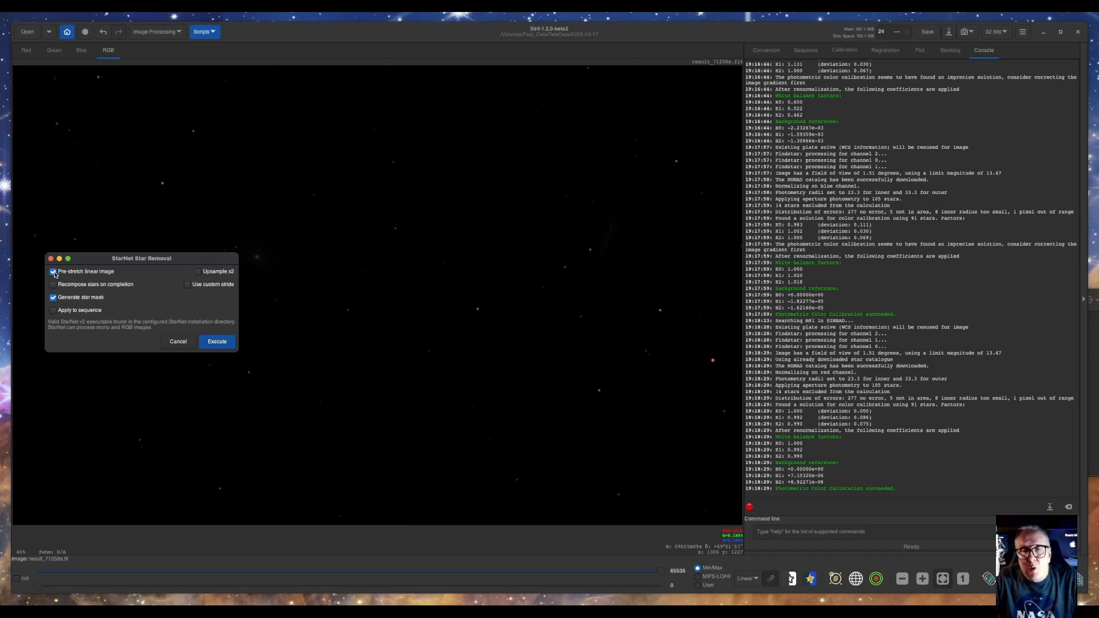
pyautogui.click(53, 297)
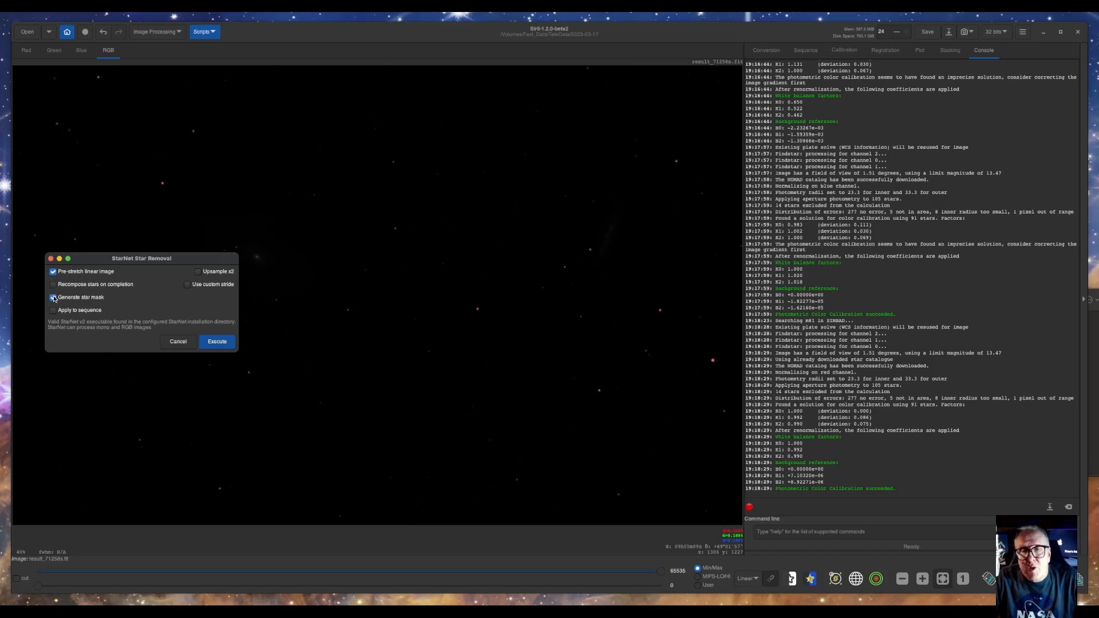
pyautogui.click(53, 296)
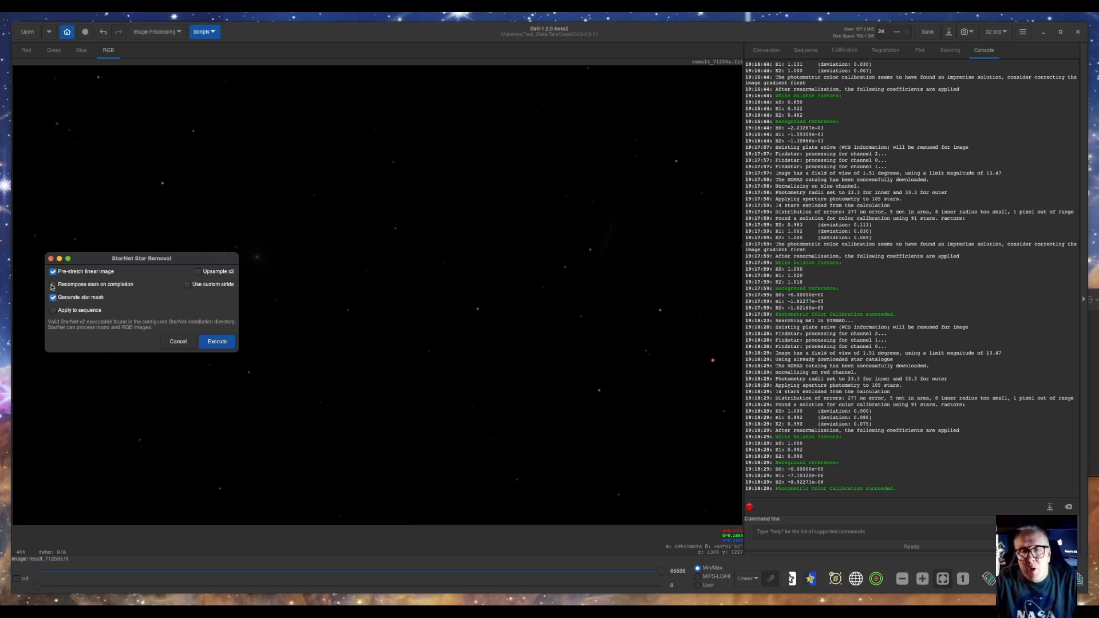
pyautogui.click(53, 284)
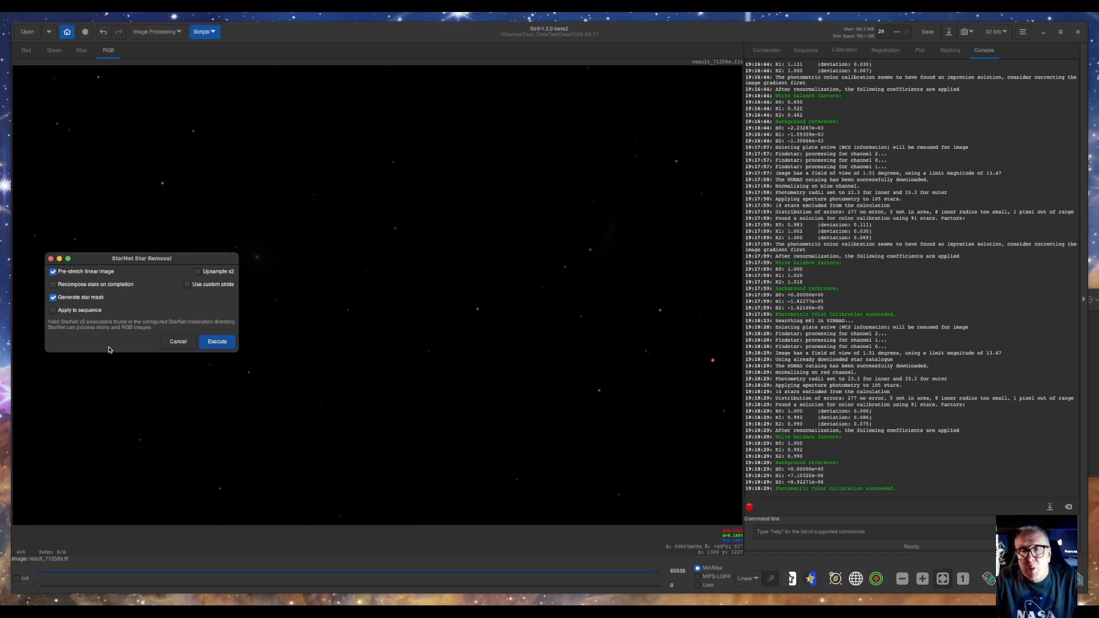
pyautogui.moveTo(110, 349)
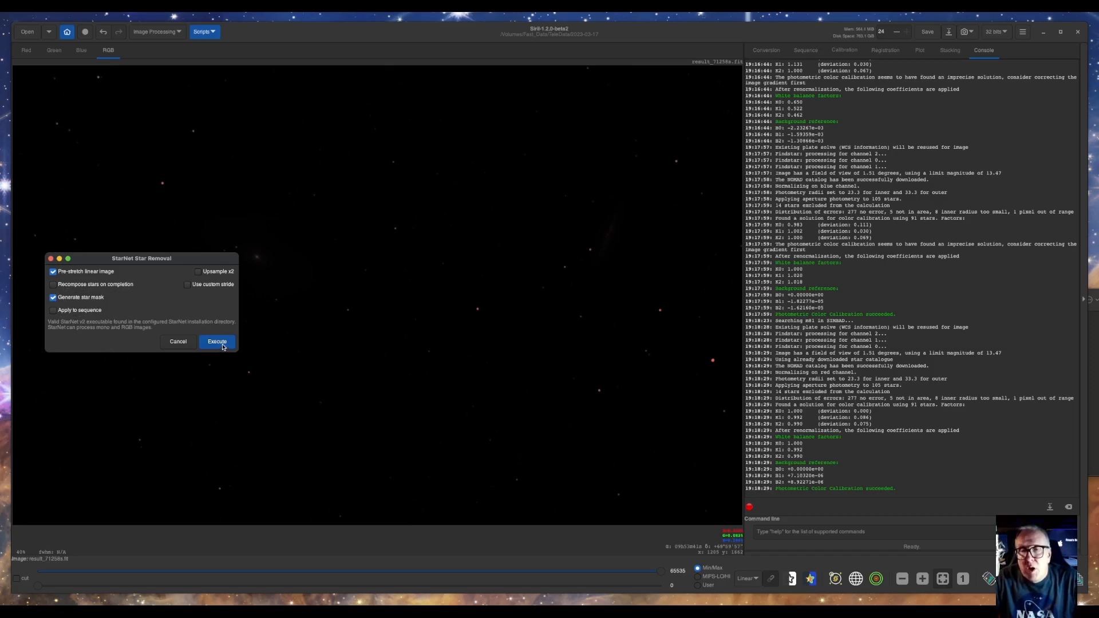
pyautogui.click(217, 341)
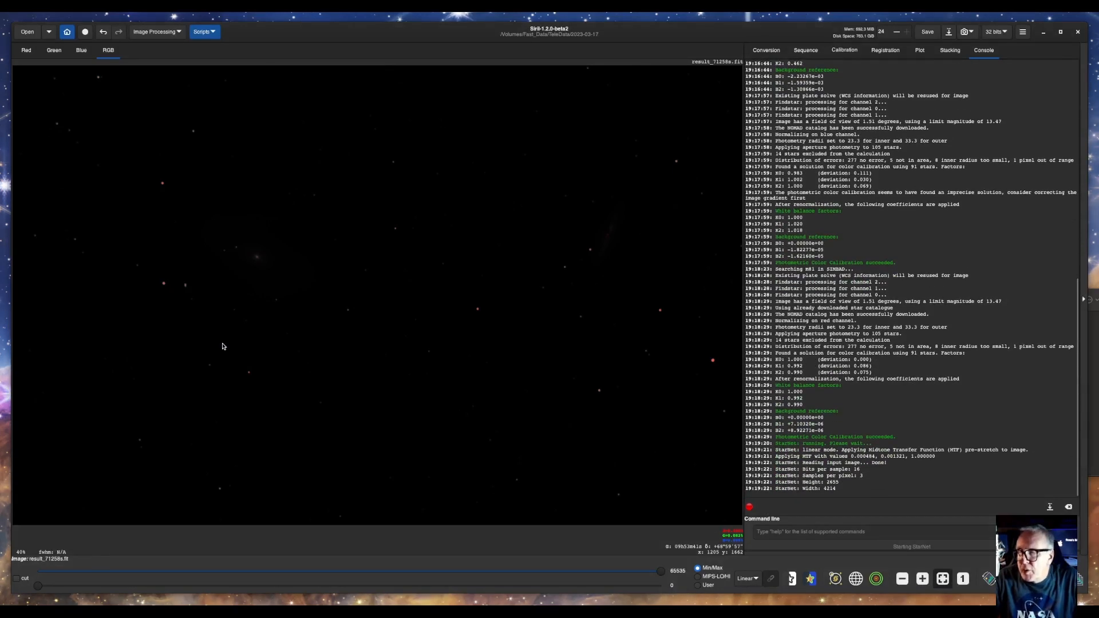
pyautogui.moveTo(91, 437)
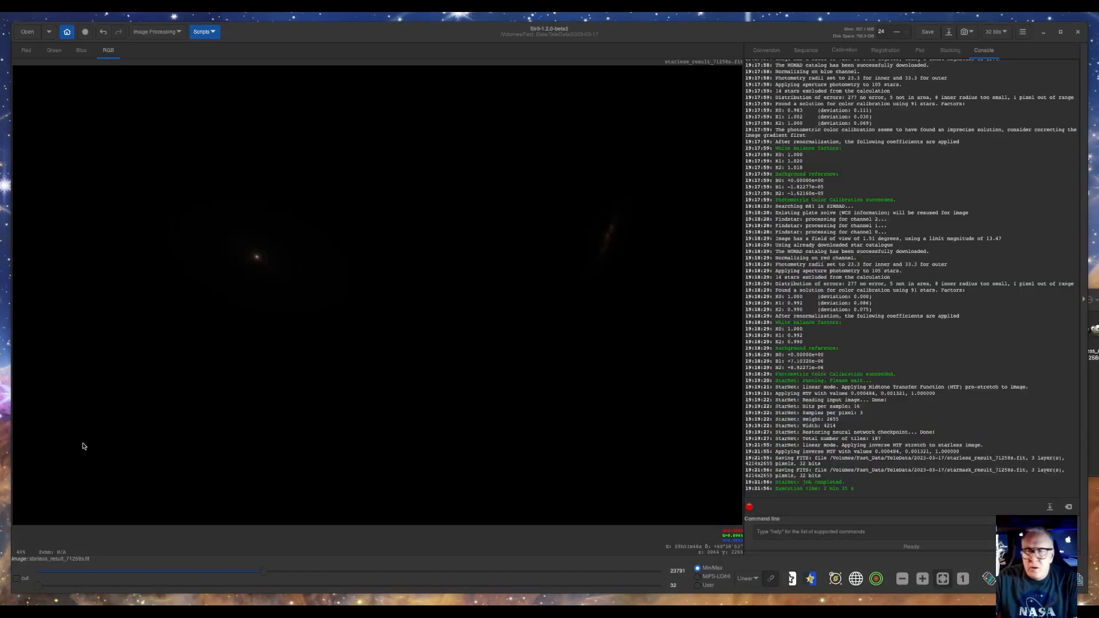
pyautogui.moveTo(94, 436)
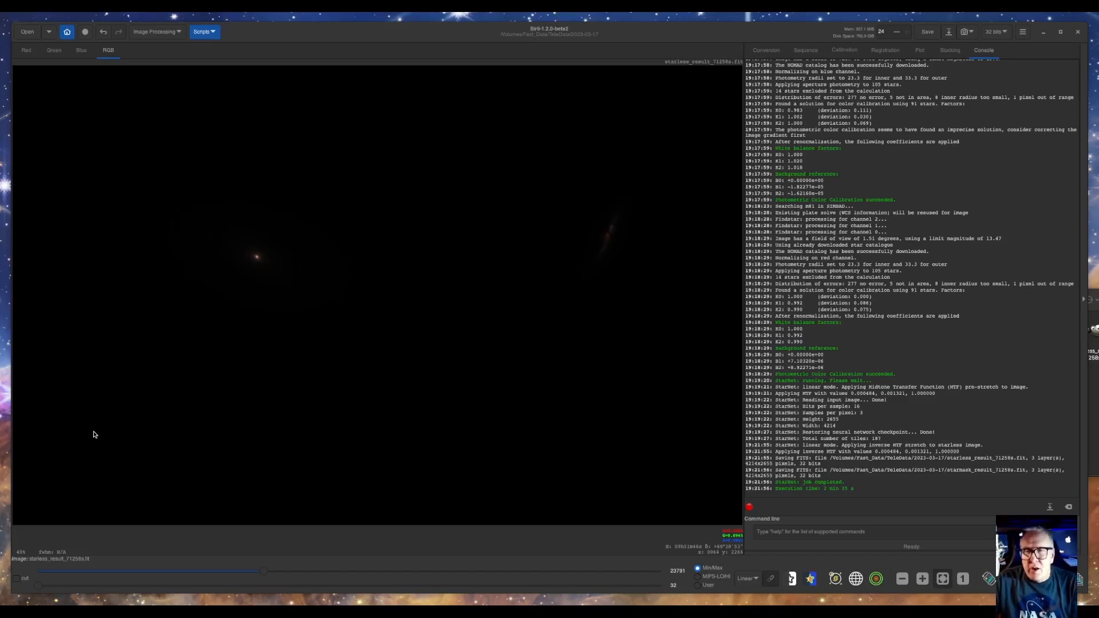
pyautogui.moveTo(153, 41)
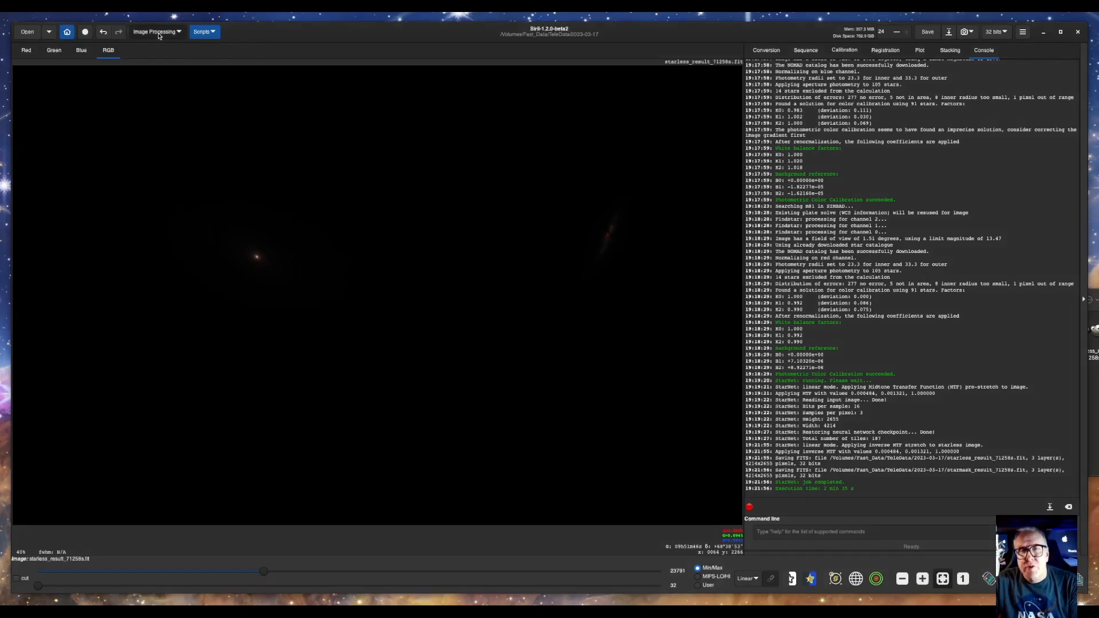
# Launch Generalised Hyperbolic Stretch Transformations from Image Processing after StarNet finishes
pyautogui.click(155, 31)
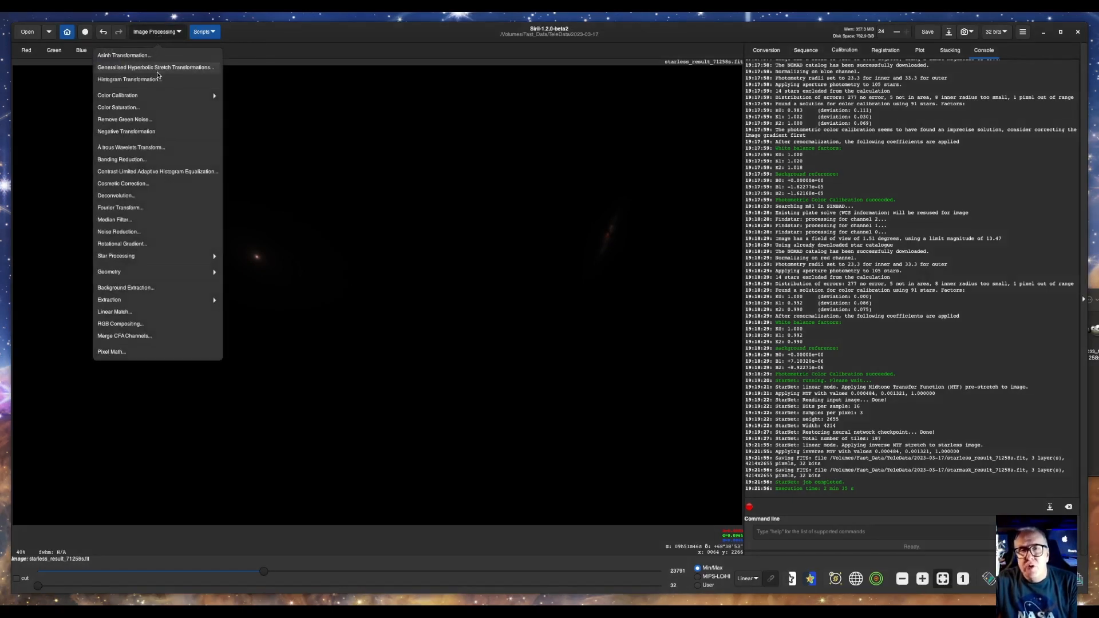
pyautogui.click(155, 66)
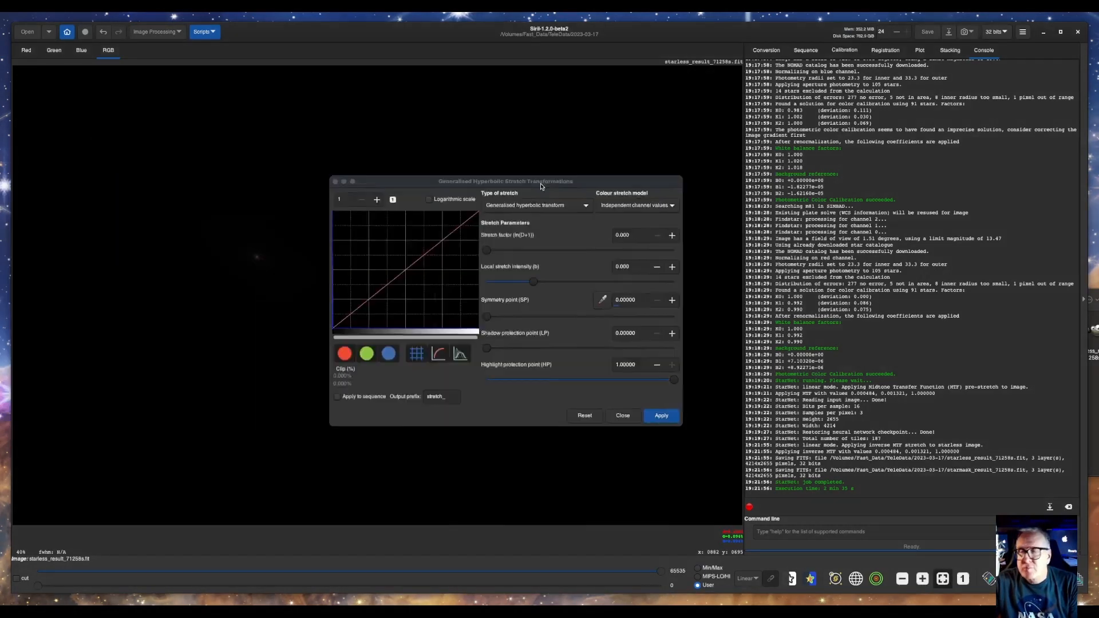
# Move the GHS window aside and raise local stretch intensity (b) to 15
pyautogui.moveTo(505, 181); pyautogui.dragTo(899, 166)
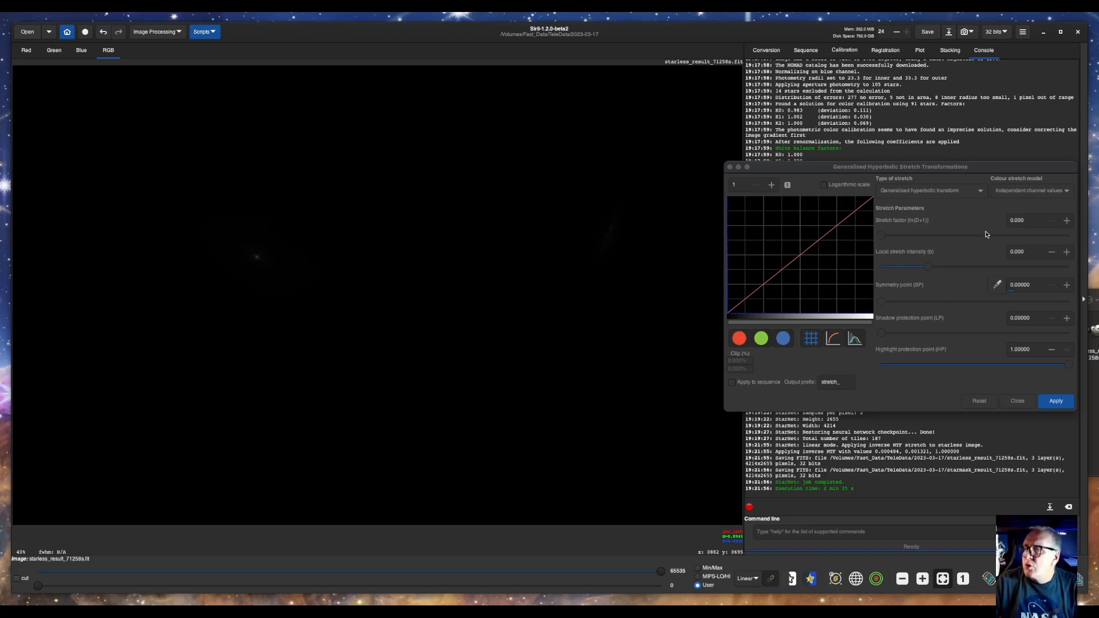
pyautogui.moveTo(1044, 196)
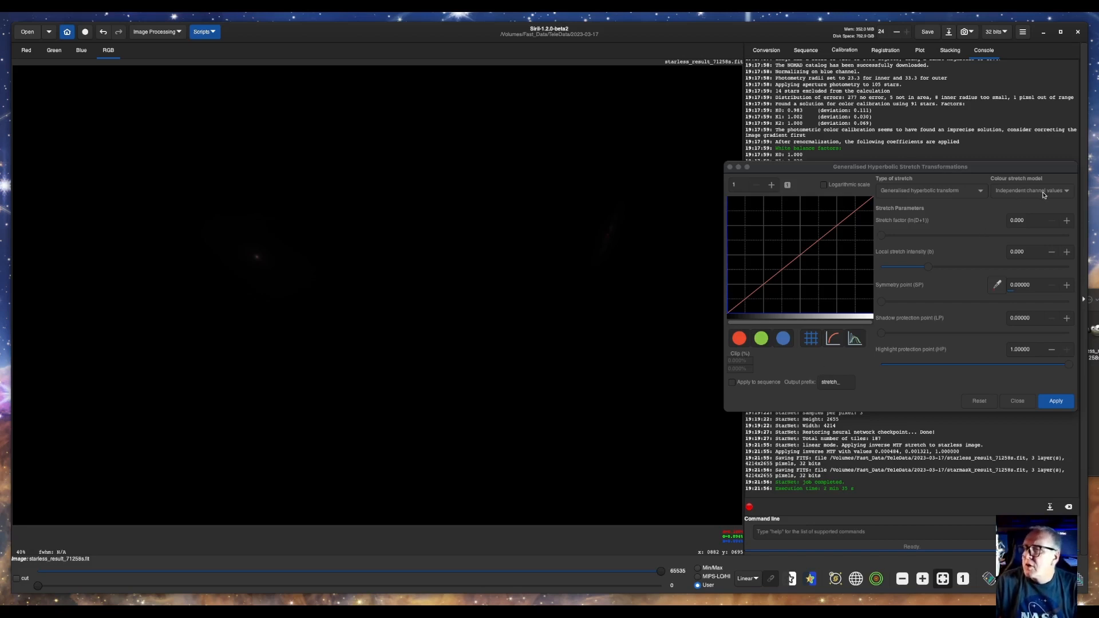
pyautogui.moveTo(1030, 190)
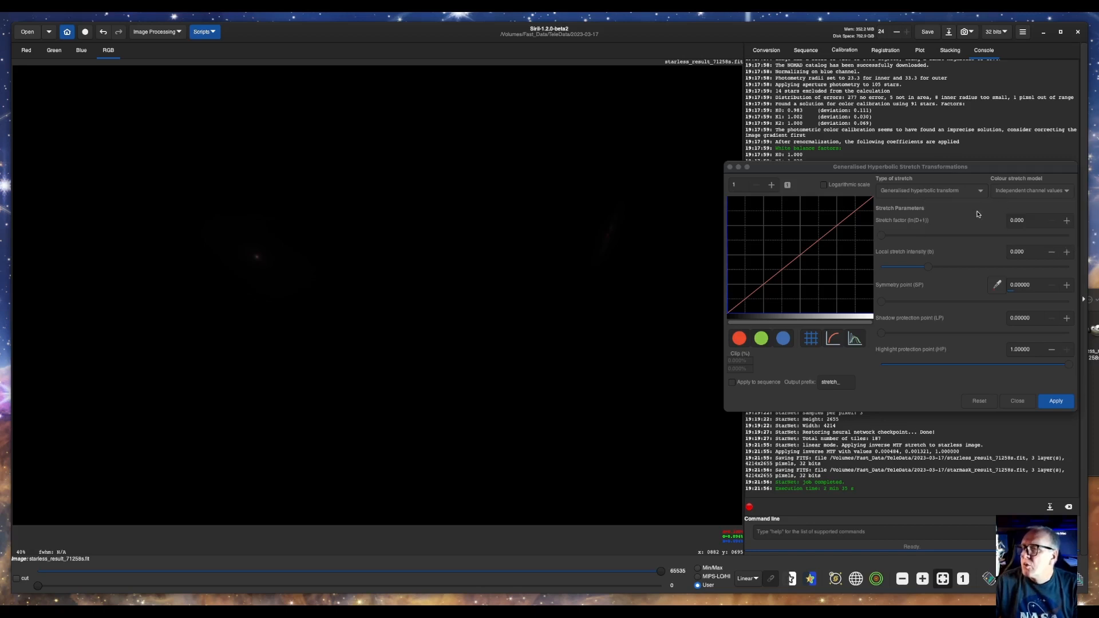
pyautogui.moveTo(1031, 190)
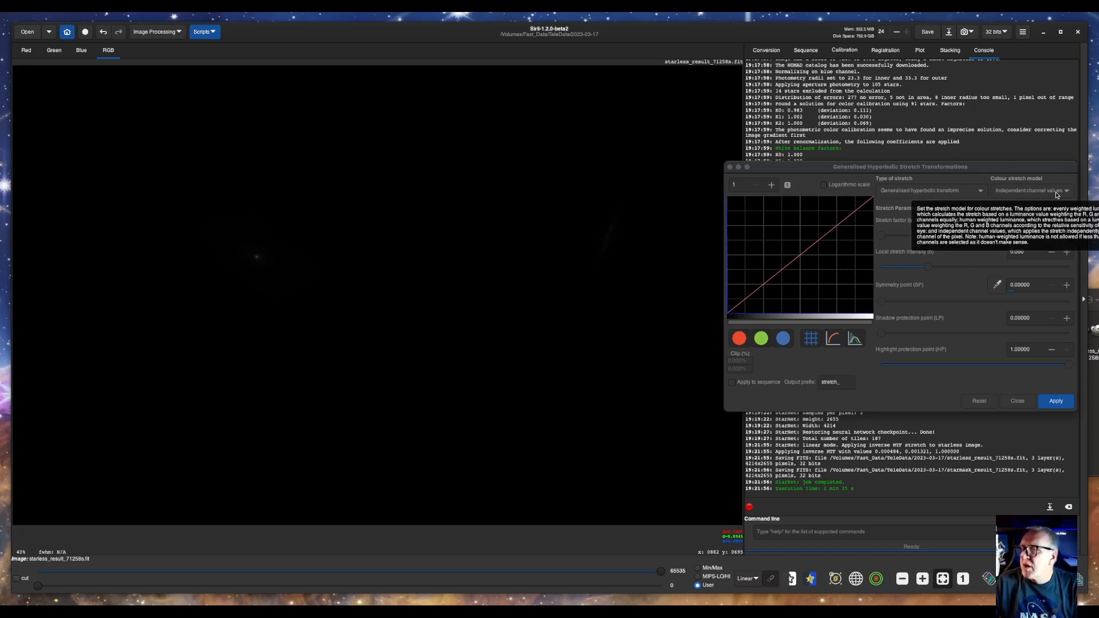
pyautogui.moveTo(893, 196)
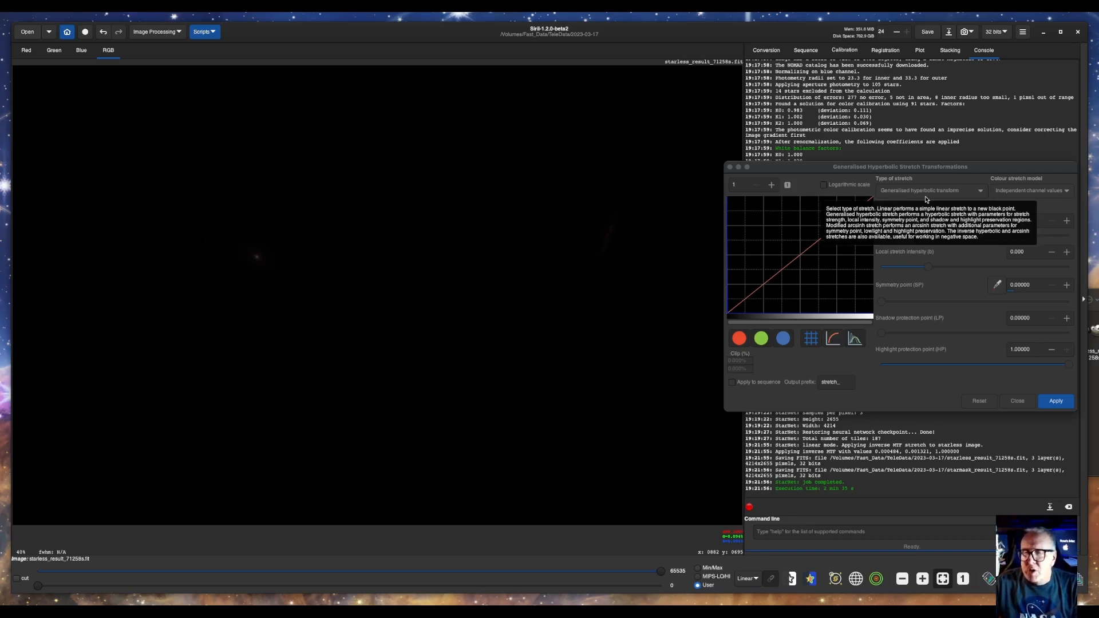
pyautogui.moveTo(796, 285)
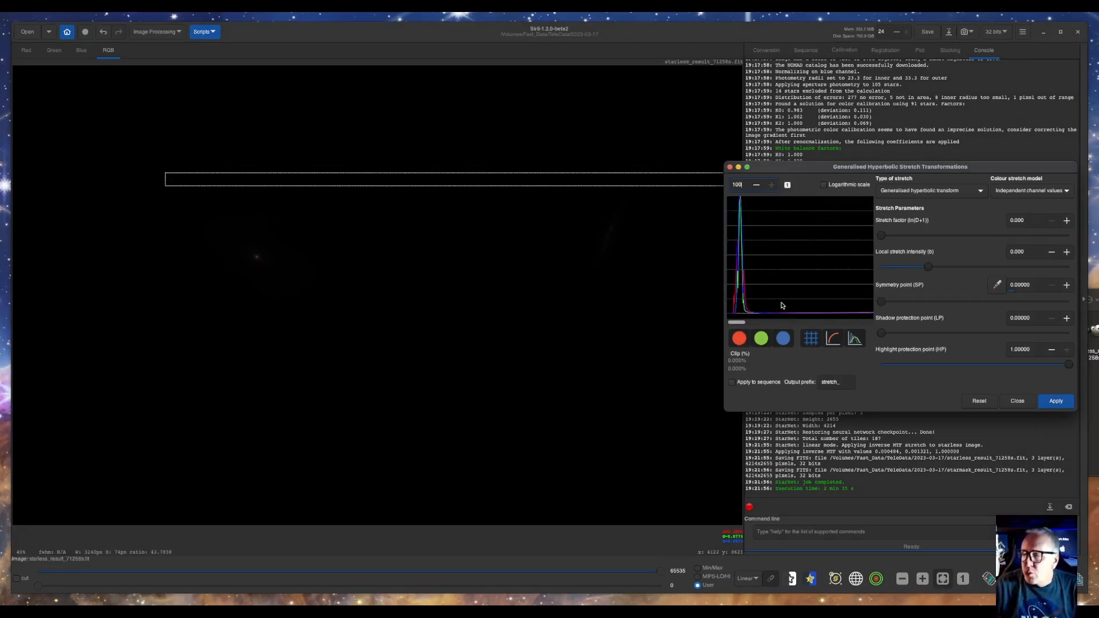
pyautogui.moveTo(729, 313)
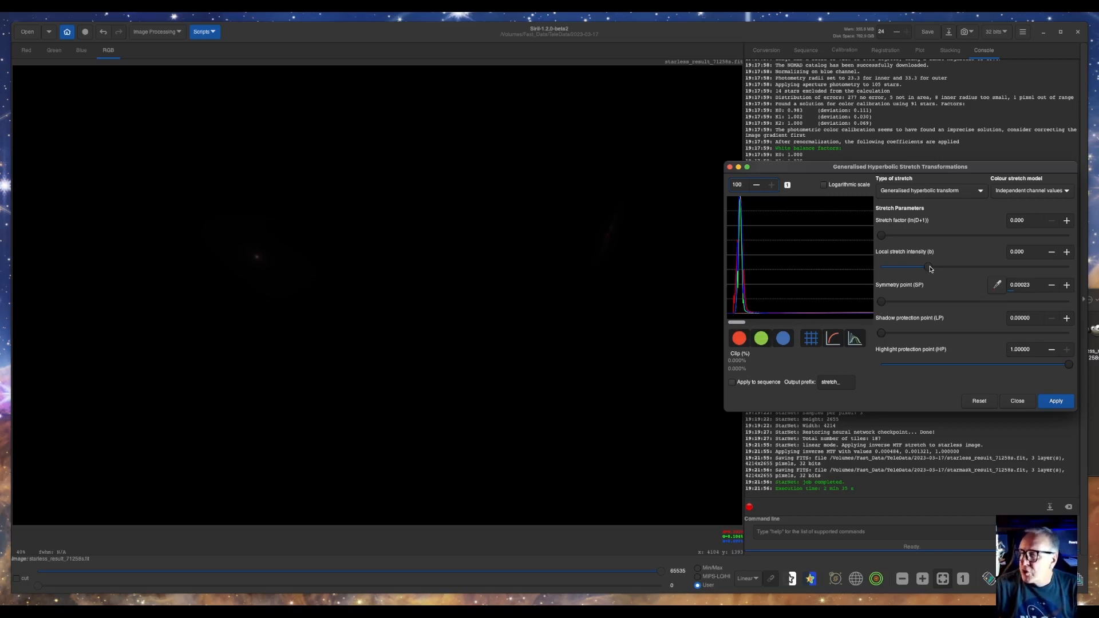
pyautogui.moveTo(881, 267); pyautogui.dragTo(1069, 267)
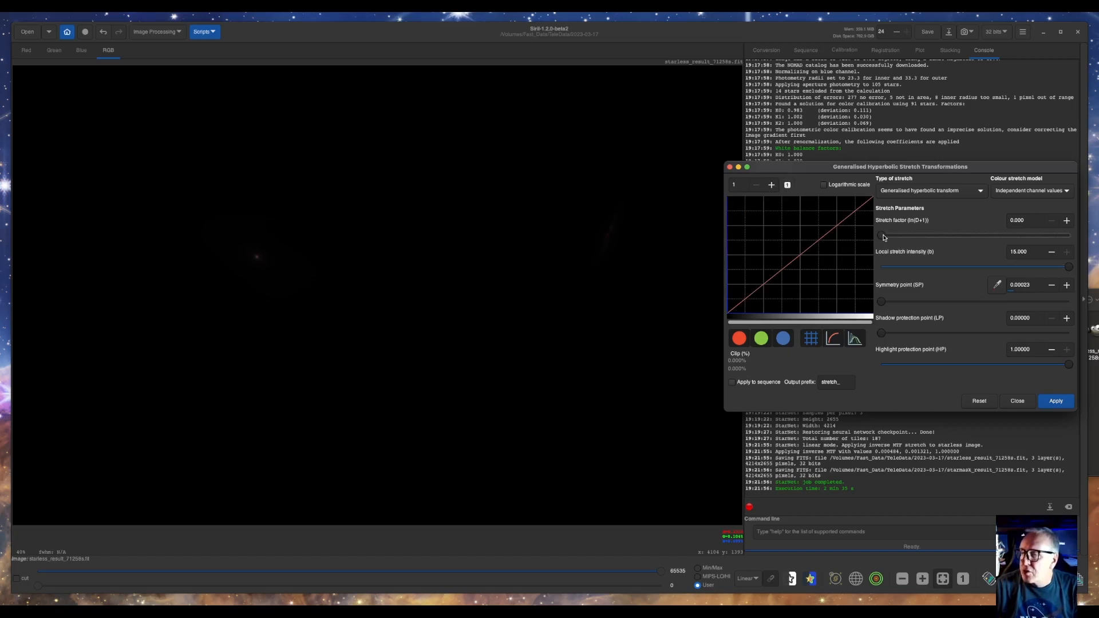
pyautogui.moveTo(881, 234); pyautogui.dragTo(891, 244)
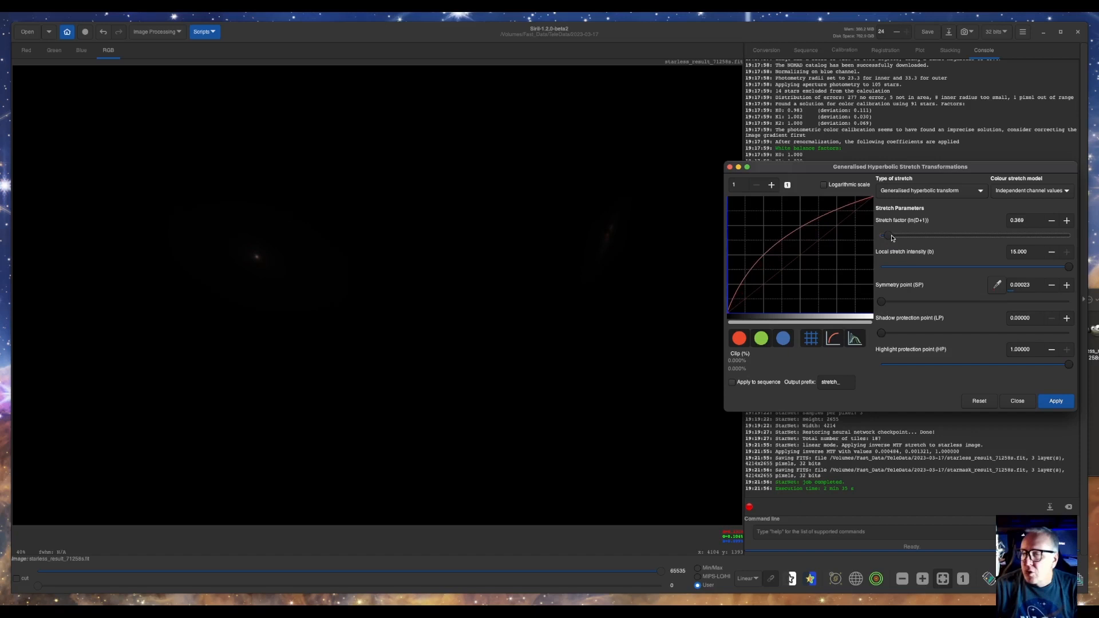
# Apply a hyperbolic stretch of about 4.06 to the starless image, brightening both galaxies
pyautogui.moveTo(883, 235); pyautogui.dragTo(893, 235)
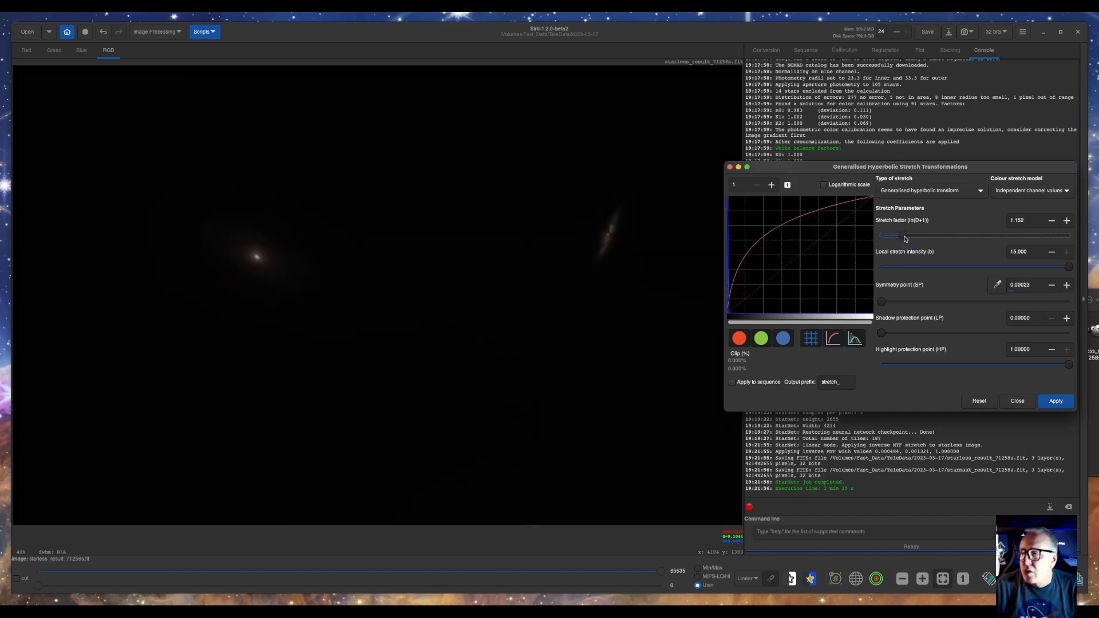
pyautogui.moveTo(889, 237); pyautogui.dragTo(911, 237)
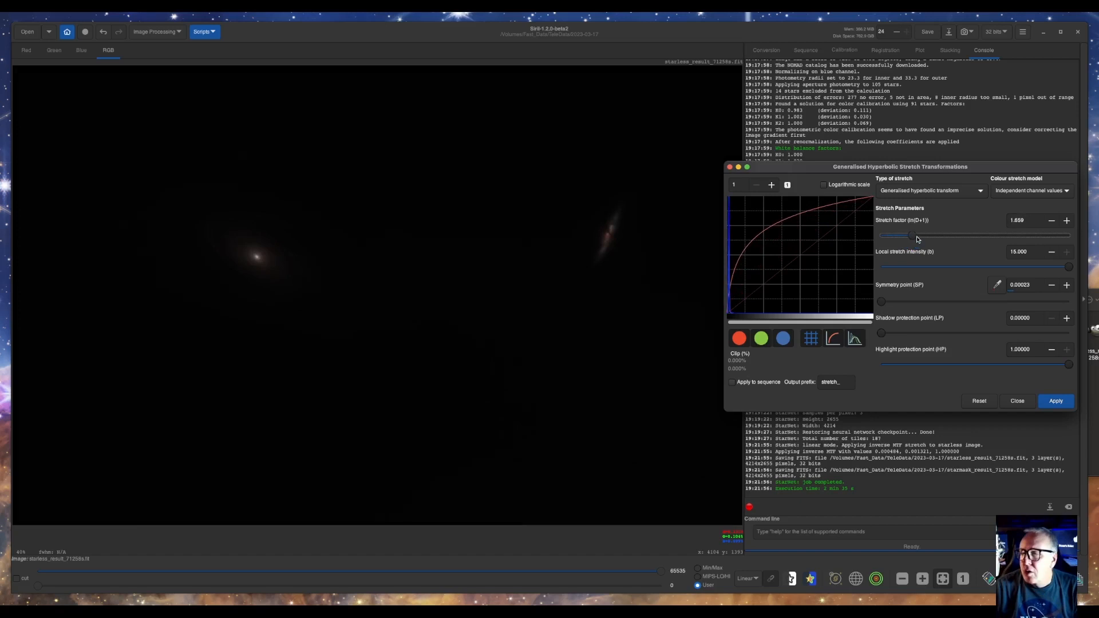
pyautogui.moveTo(915, 235); pyautogui.dragTo(925, 235)
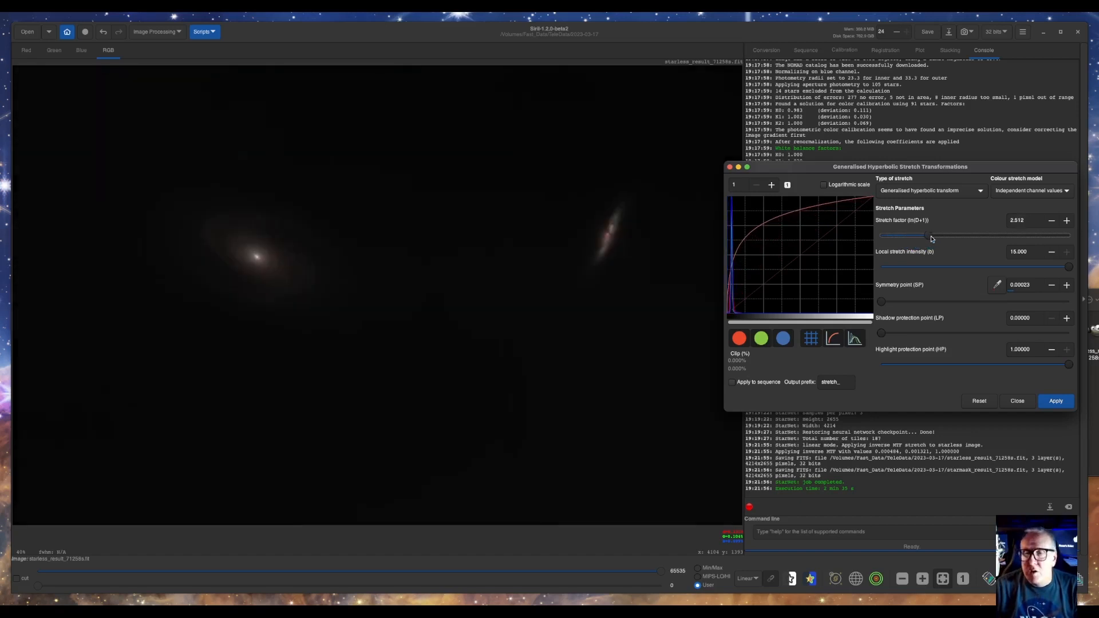
pyautogui.moveTo(925, 235); pyautogui.dragTo(948, 234)
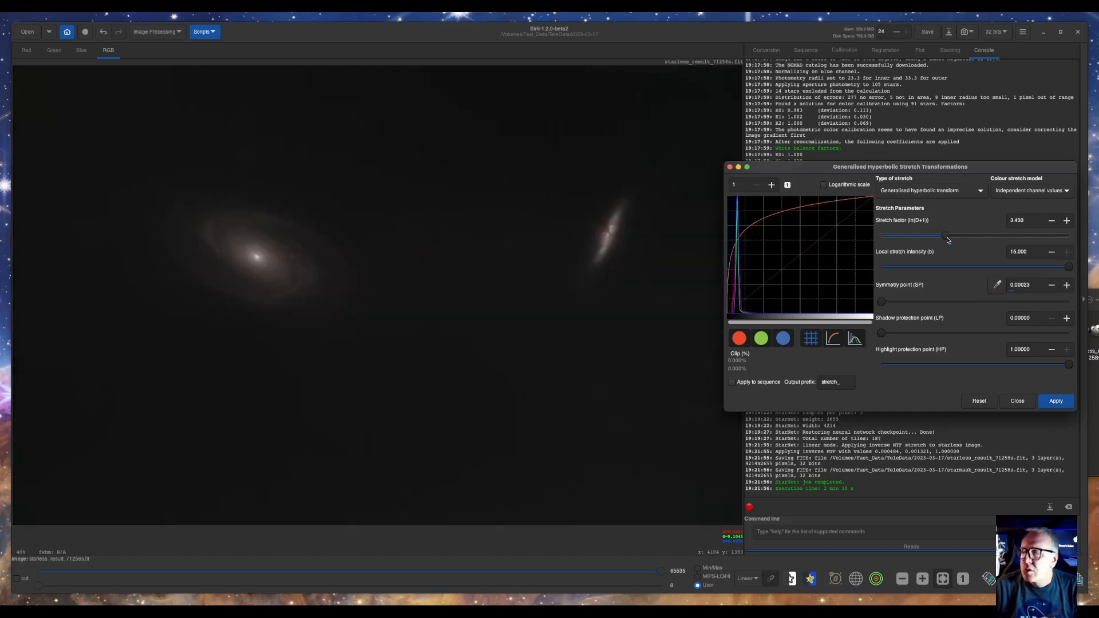
pyautogui.moveTo(946, 234); pyautogui.dragTo(957, 234)
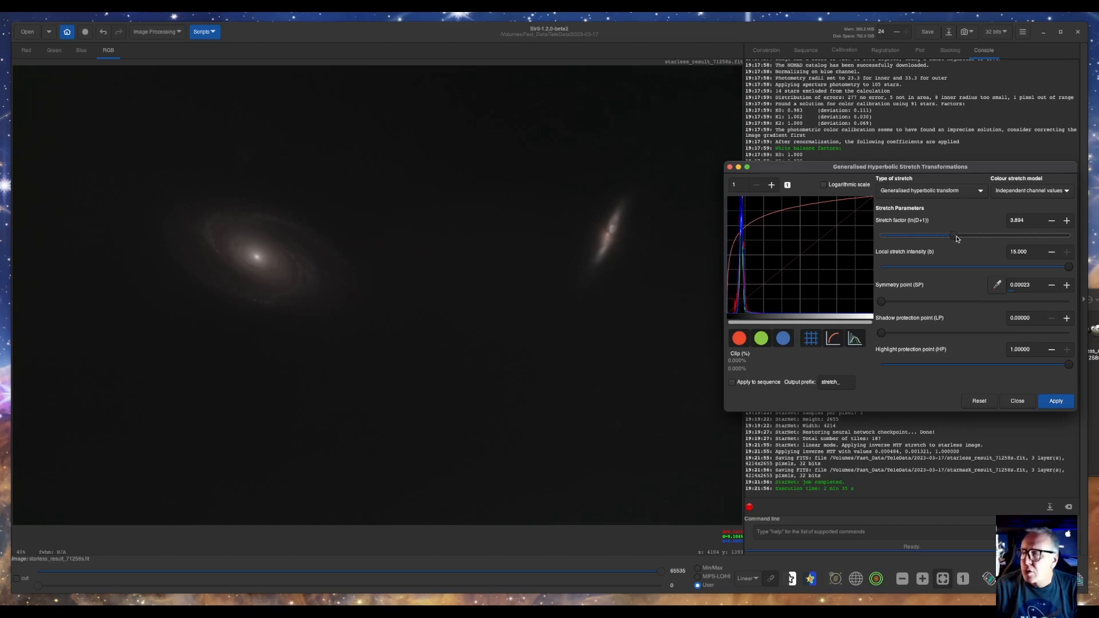
pyautogui.moveTo(946, 235); pyautogui.dragTo(964, 234)
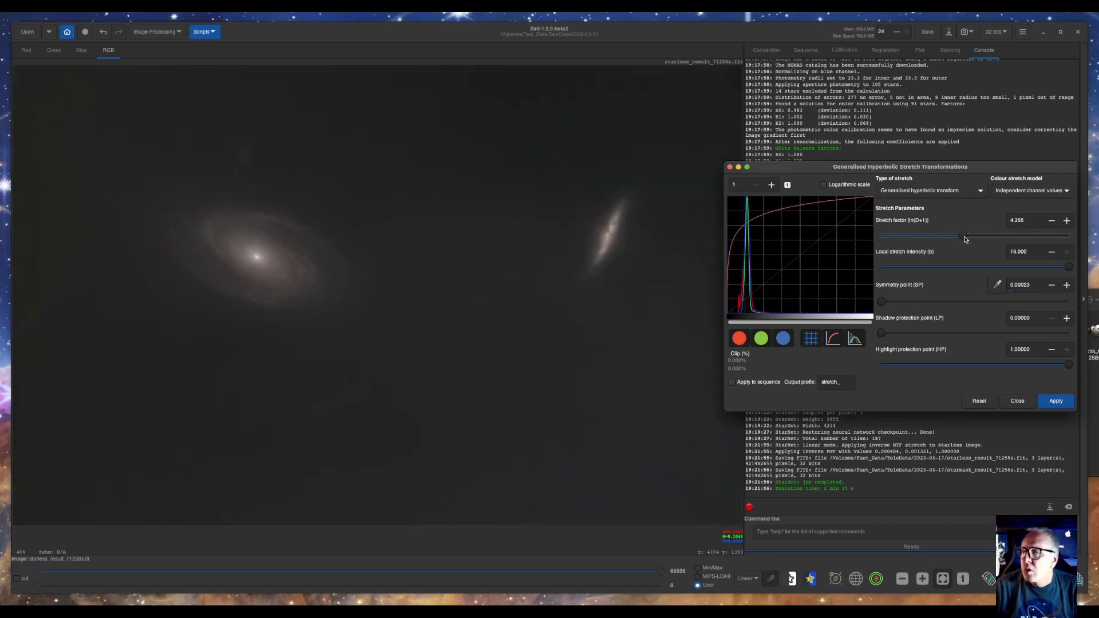
pyautogui.moveTo(946, 236); pyautogui.dragTo(970, 237)
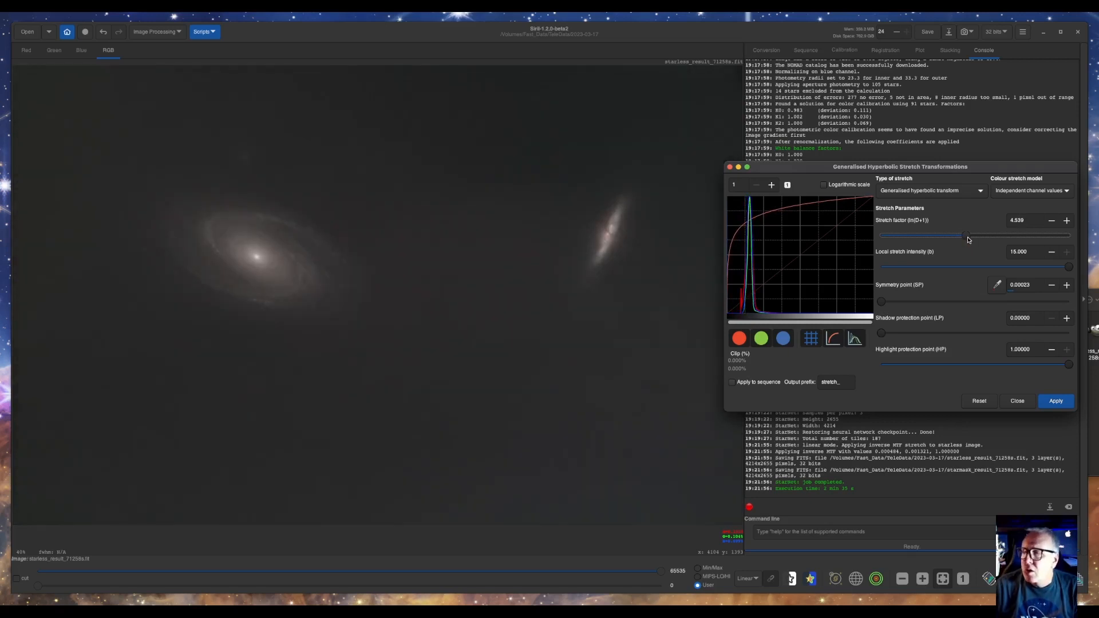
pyautogui.moveTo(964, 236); pyautogui.dragTo(974, 237)
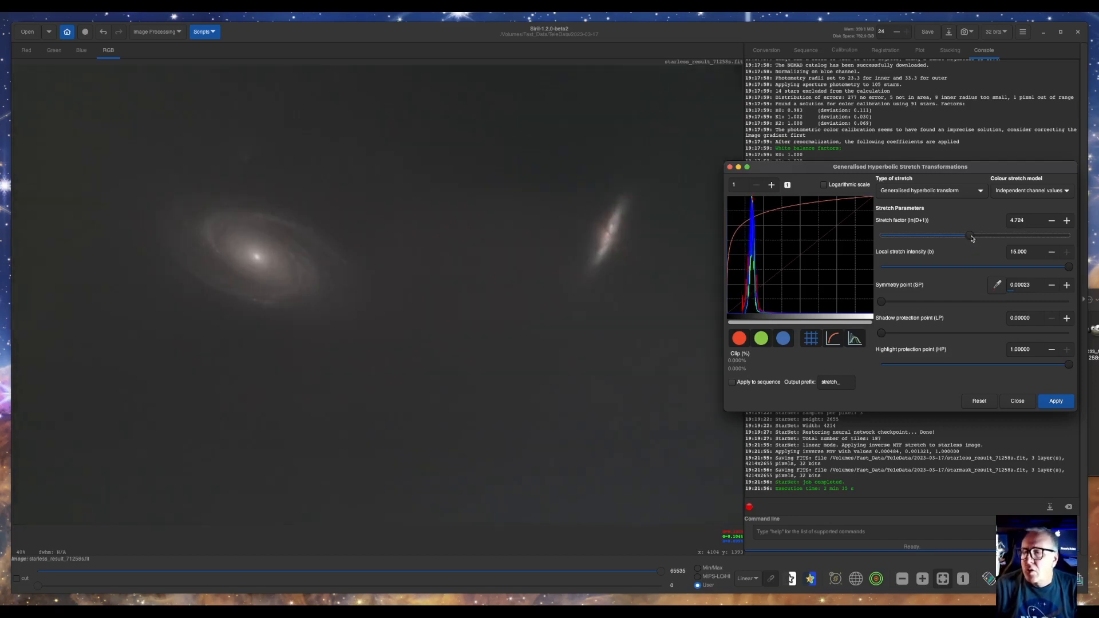
pyautogui.moveTo(973, 237); pyautogui.dragTo(964, 236)
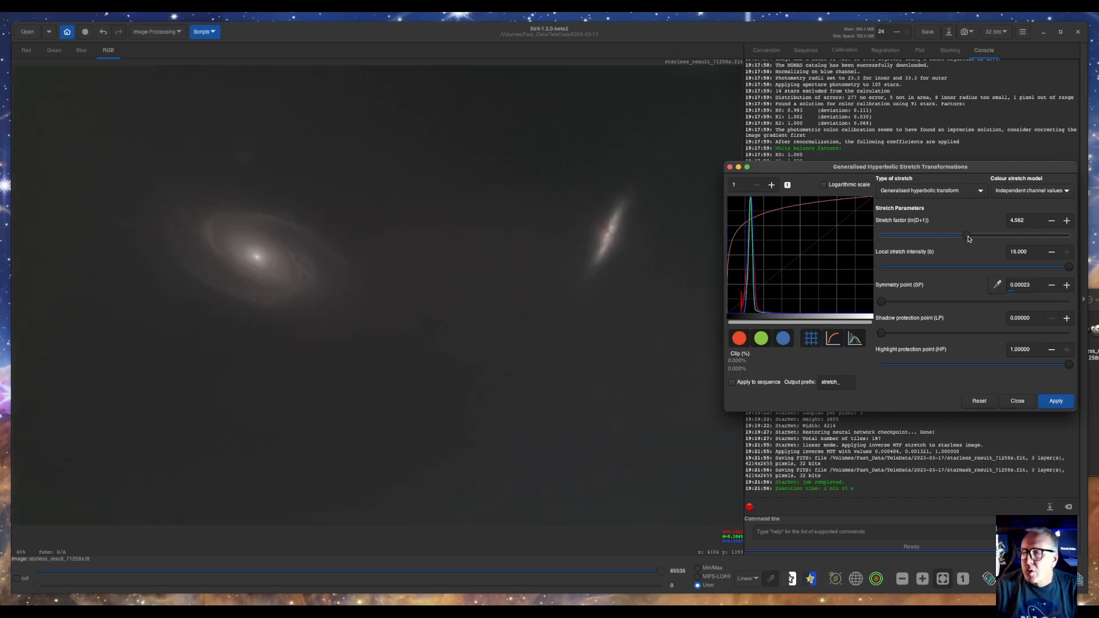
pyautogui.moveTo(966, 235); pyautogui.dragTo(960, 235)
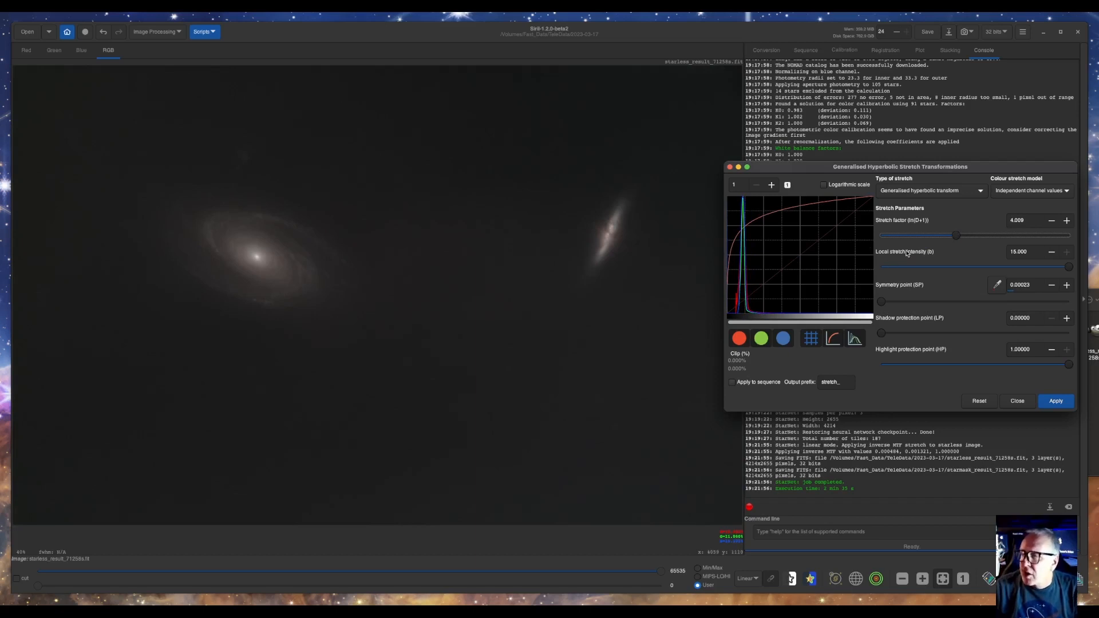
pyautogui.moveTo(953, 234); pyautogui.dragTo(958, 234)
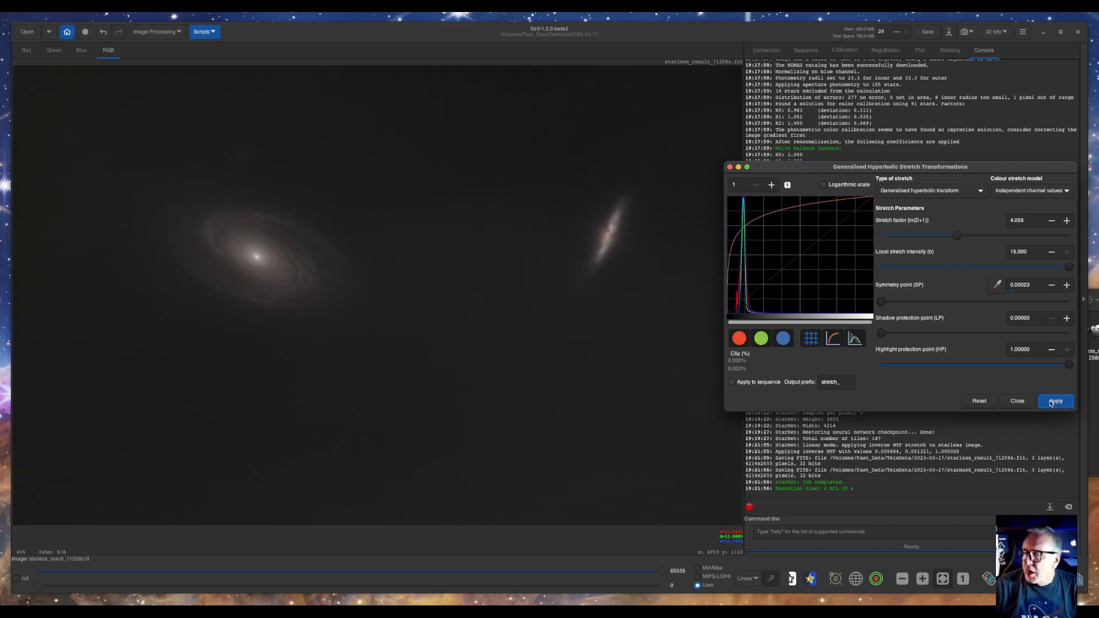
pyautogui.click(978, 400)
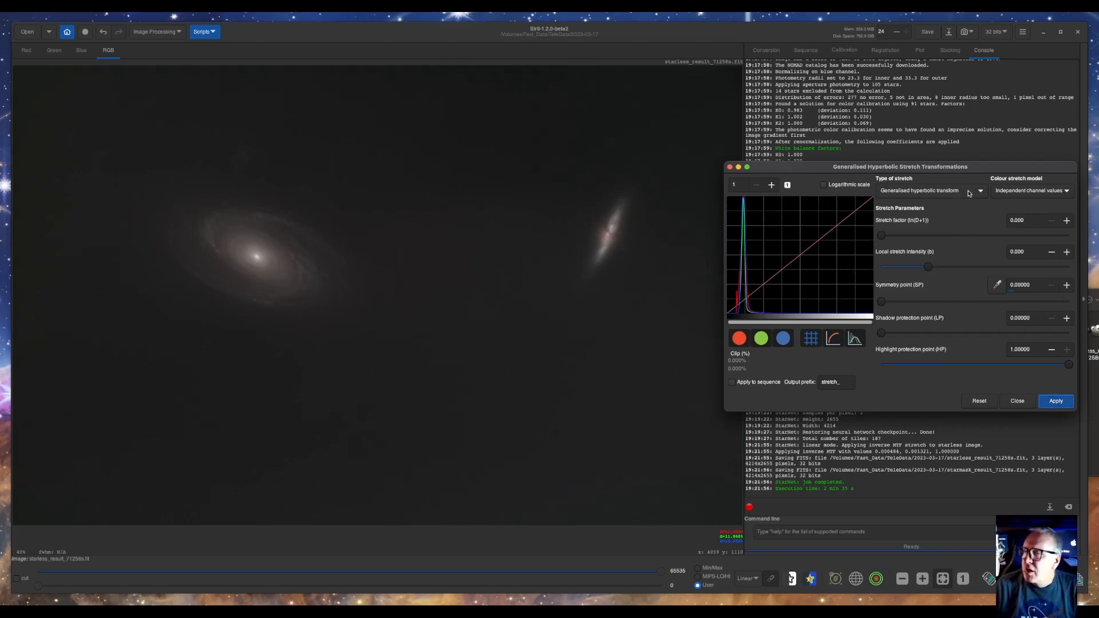
# Trial a linear black-point shift of about 0.025, then return the black point to zero
pyautogui.click(933, 190)
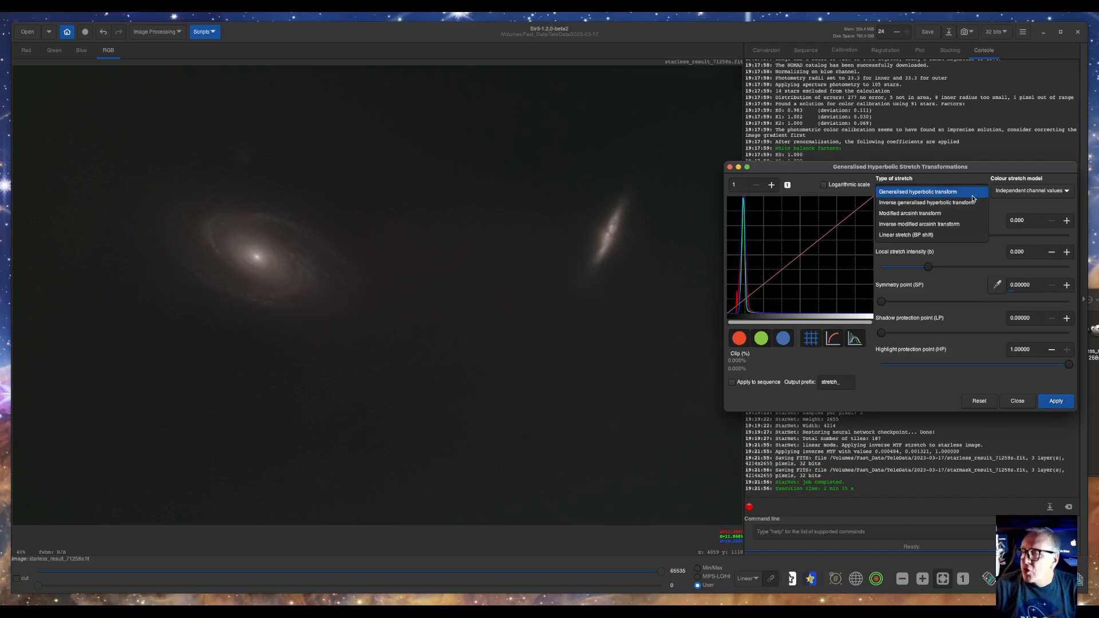
pyautogui.click(905, 234)
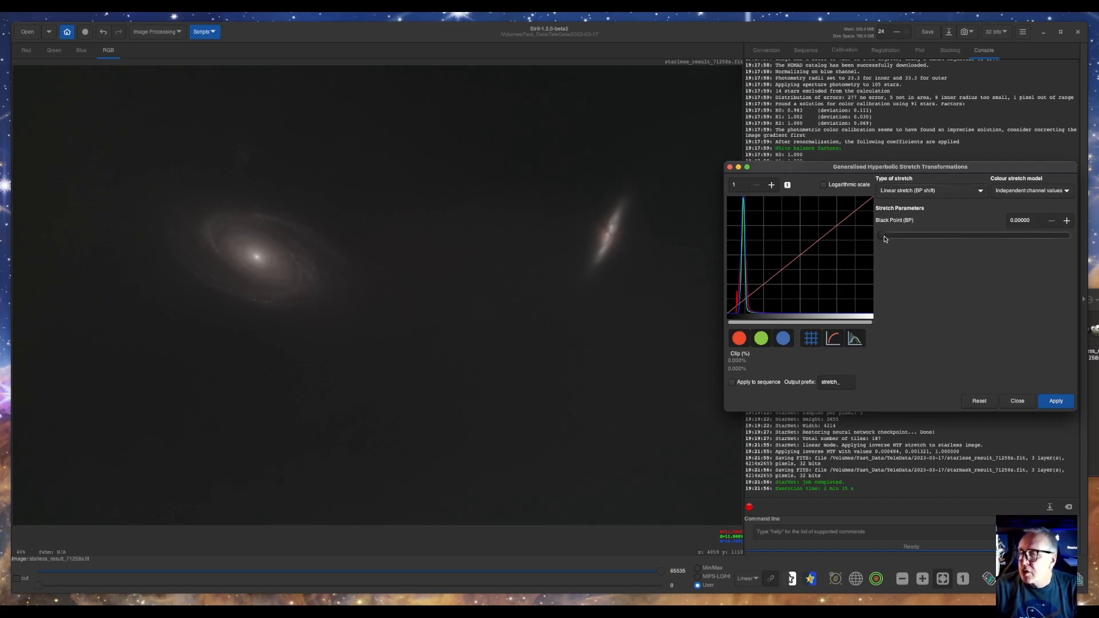
pyautogui.moveTo(881, 236); pyautogui.dragTo(892, 237)
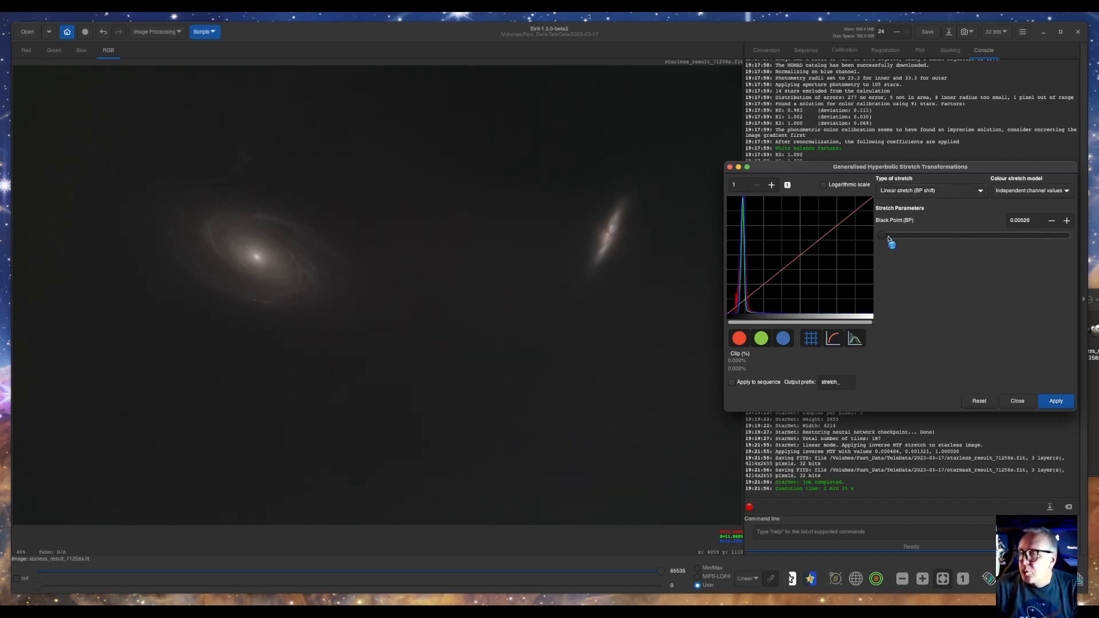
pyautogui.moveTo(891, 236); pyautogui.dragTo(881, 236)
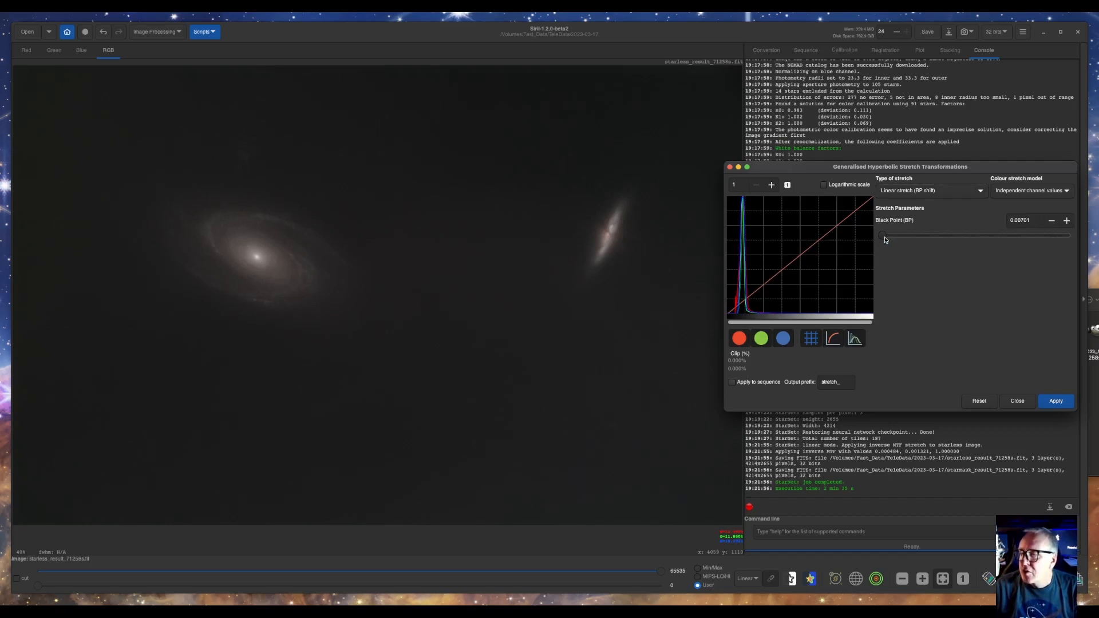
pyautogui.moveTo(873, 234); pyautogui.dragTo(884, 234)
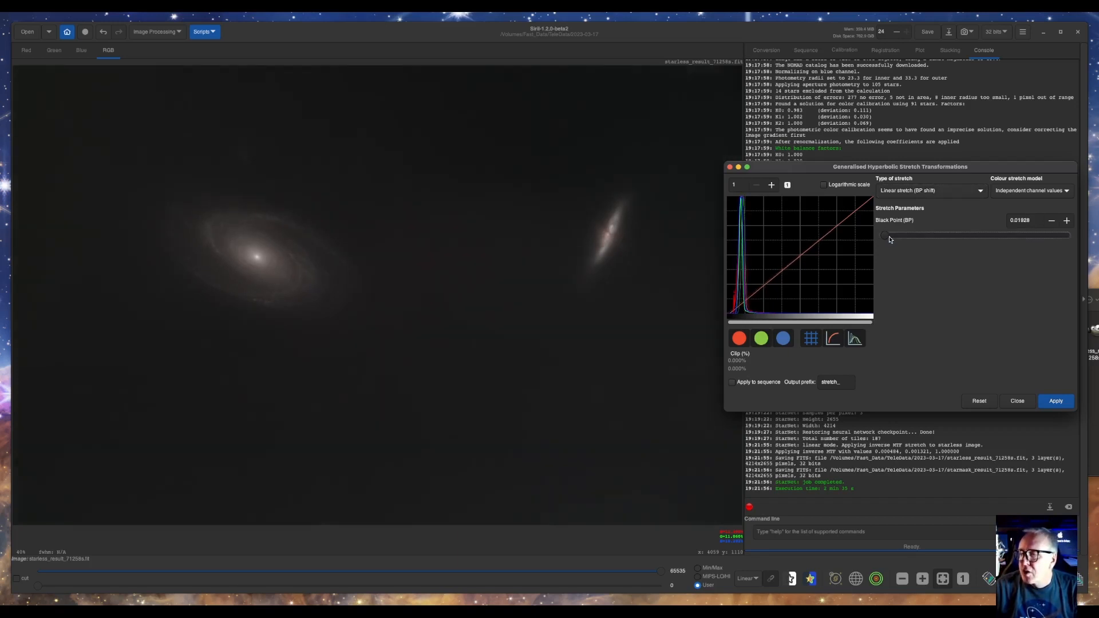
pyautogui.moveTo(883, 235); pyautogui.dragTo(891, 235)
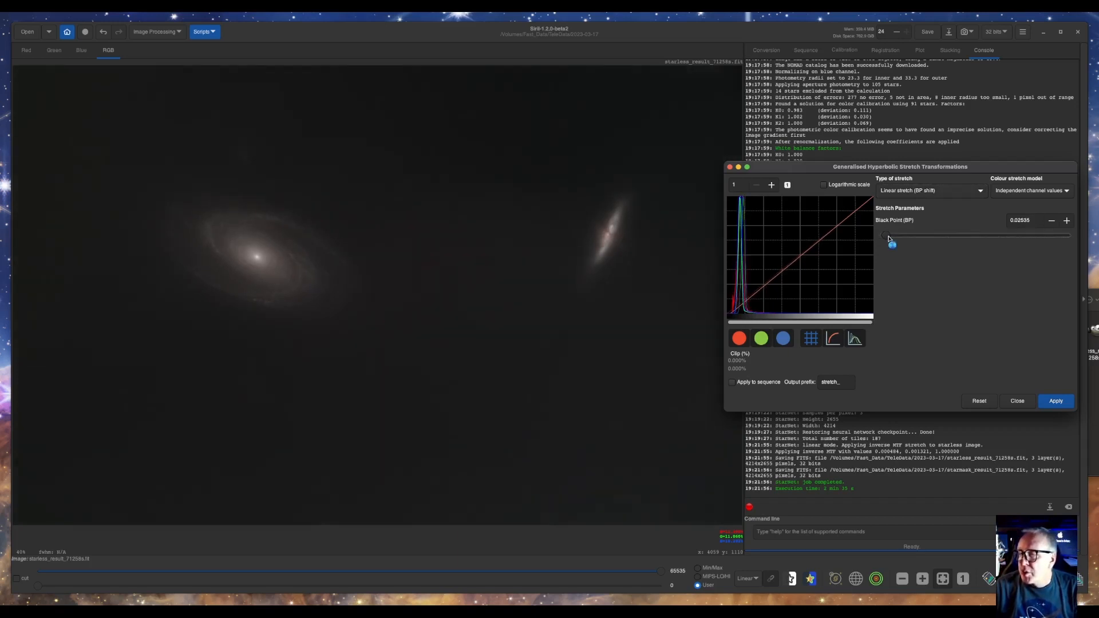
pyautogui.moveTo(892, 243); pyautogui.dragTo(890, 237)
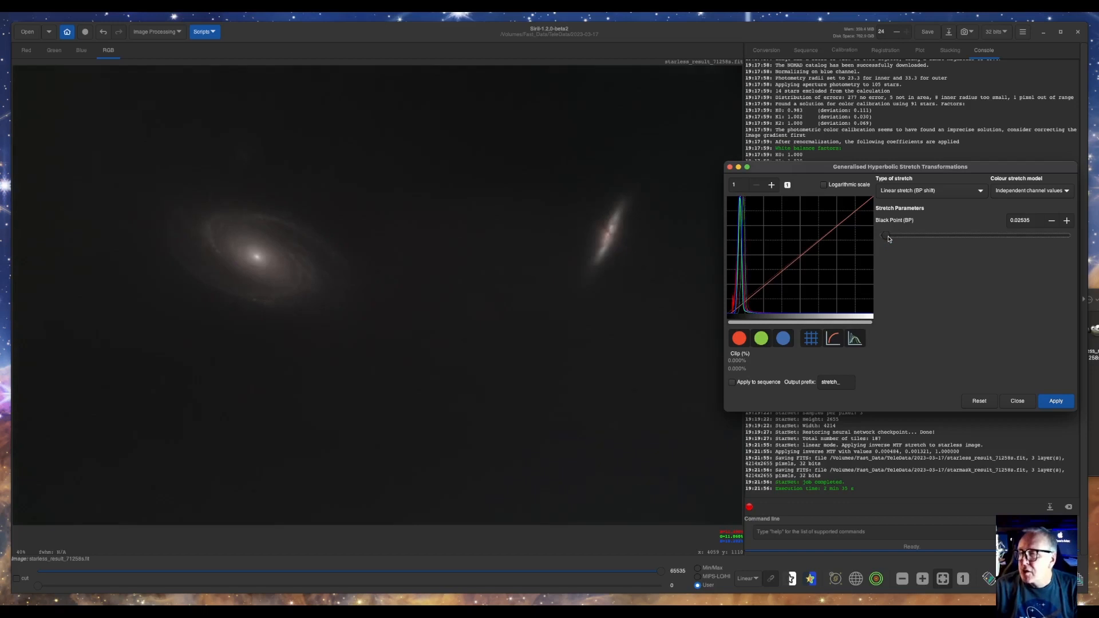
pyautogui.moveTo(884, 235); pyautogui.dragTo(888, 234)
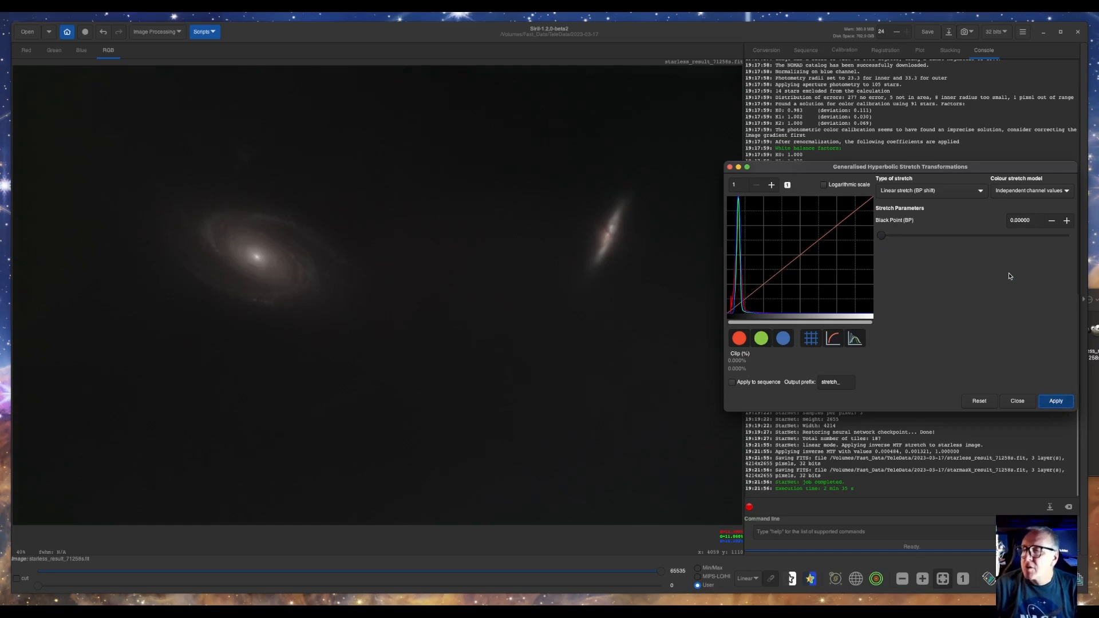
pyautogui.click(929, 190)
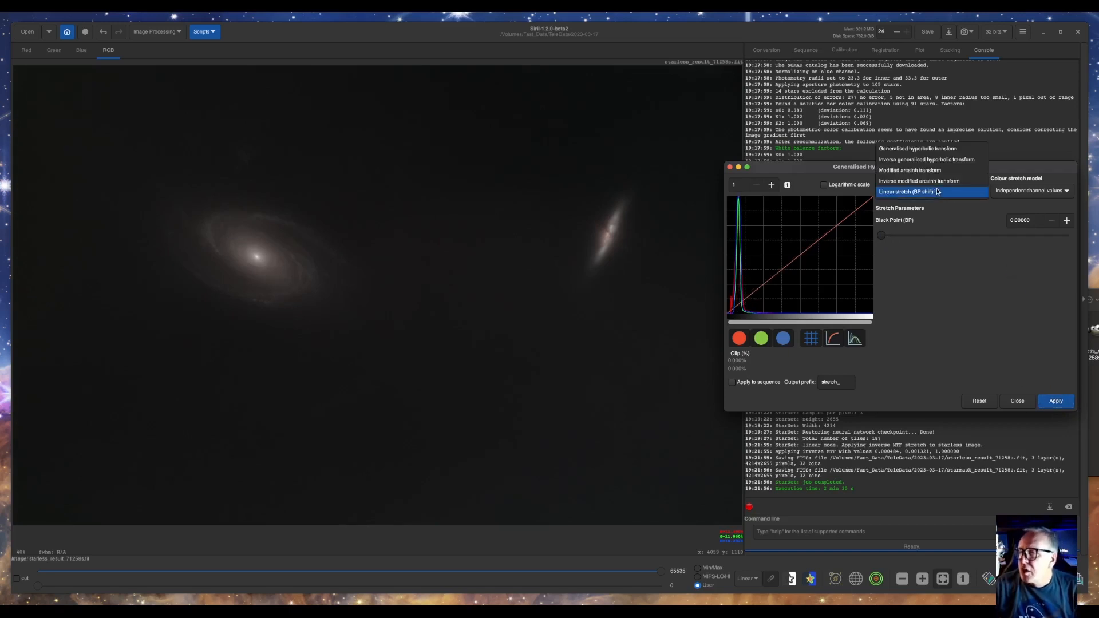
pyautogui.moveTo(932, 149)
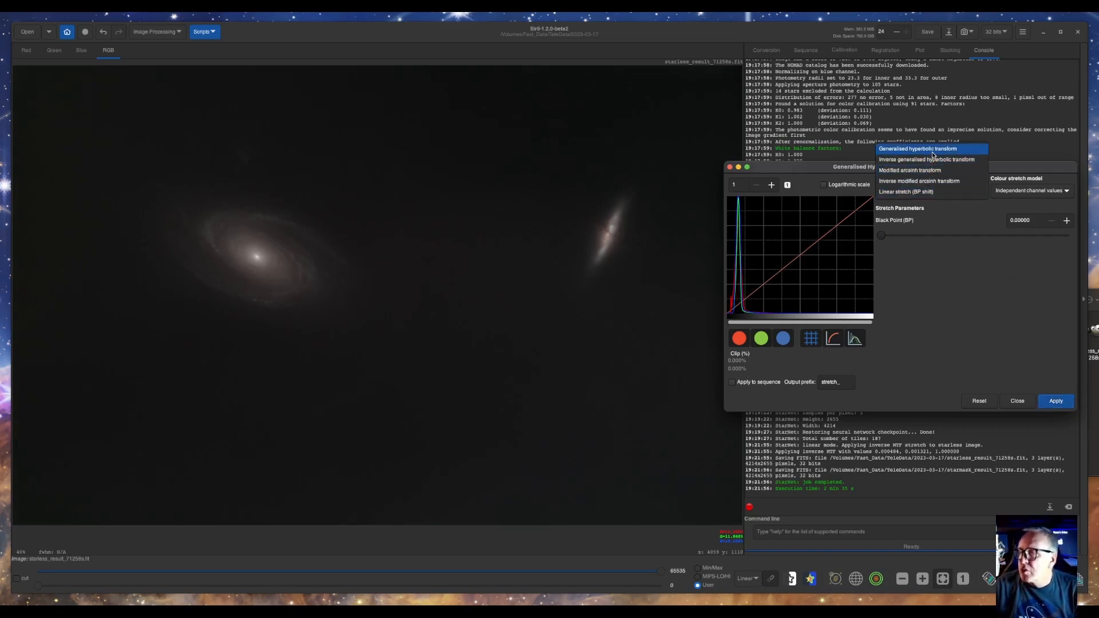
# Apply a generalised hyperbolic stretch: symmetry point 0.217, local intensity about -2.2, factor about 2.07
pyautogui.click(919, 148)
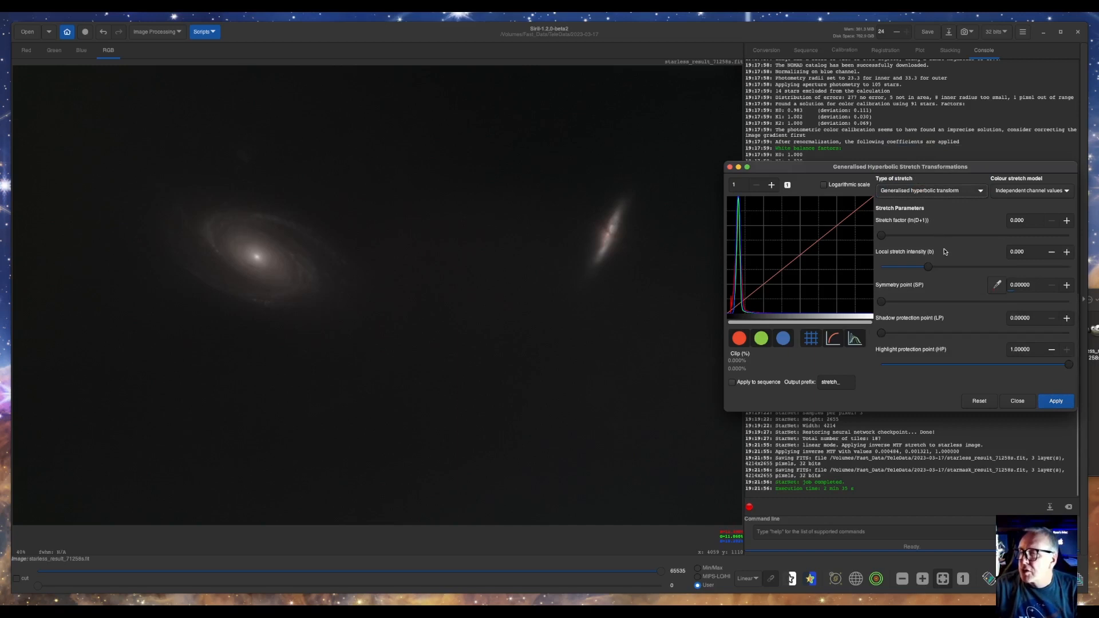
pyautogui.moveTo(759, 252)
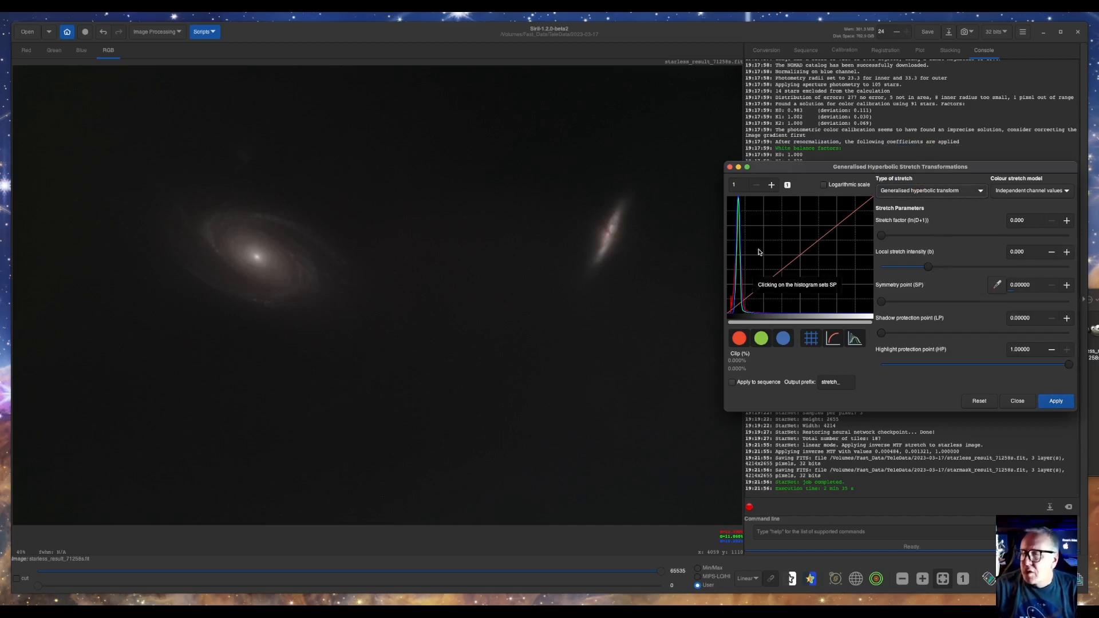
pyautogui.moveTo(758, 260)
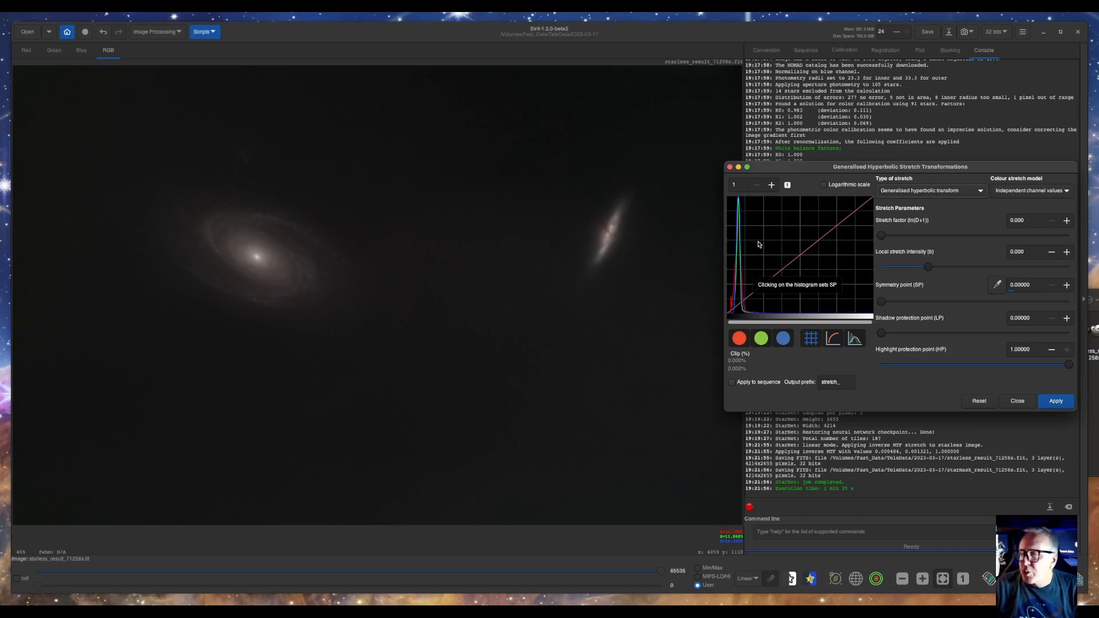
pyautogui.click(758, 288)
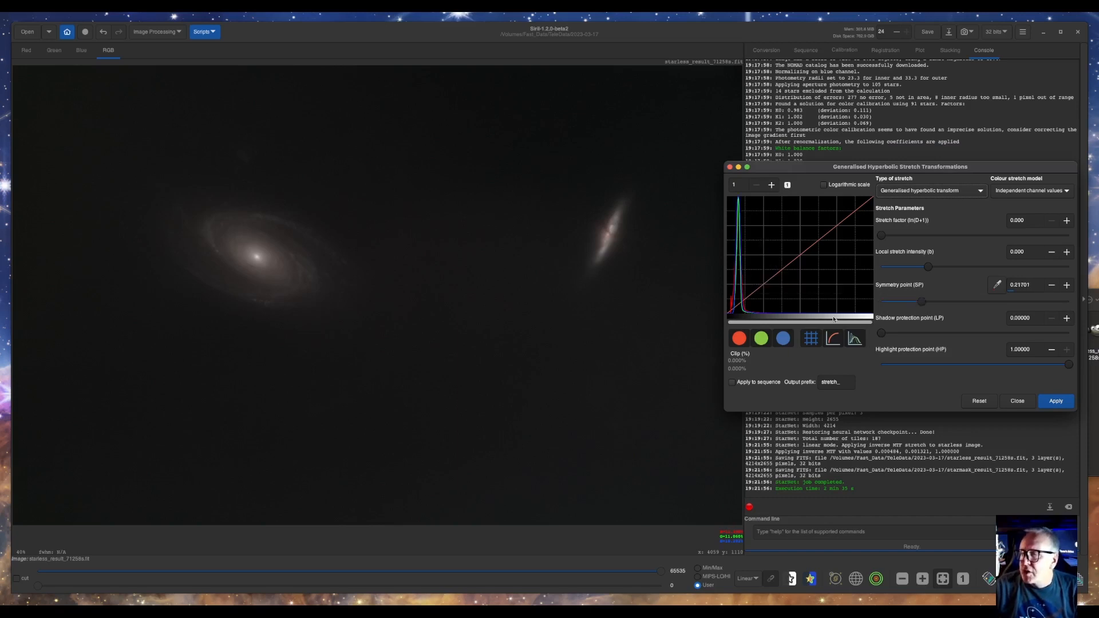
pyautogui.moveTo(928, 268); pyautogui.dragTo(927, 267)
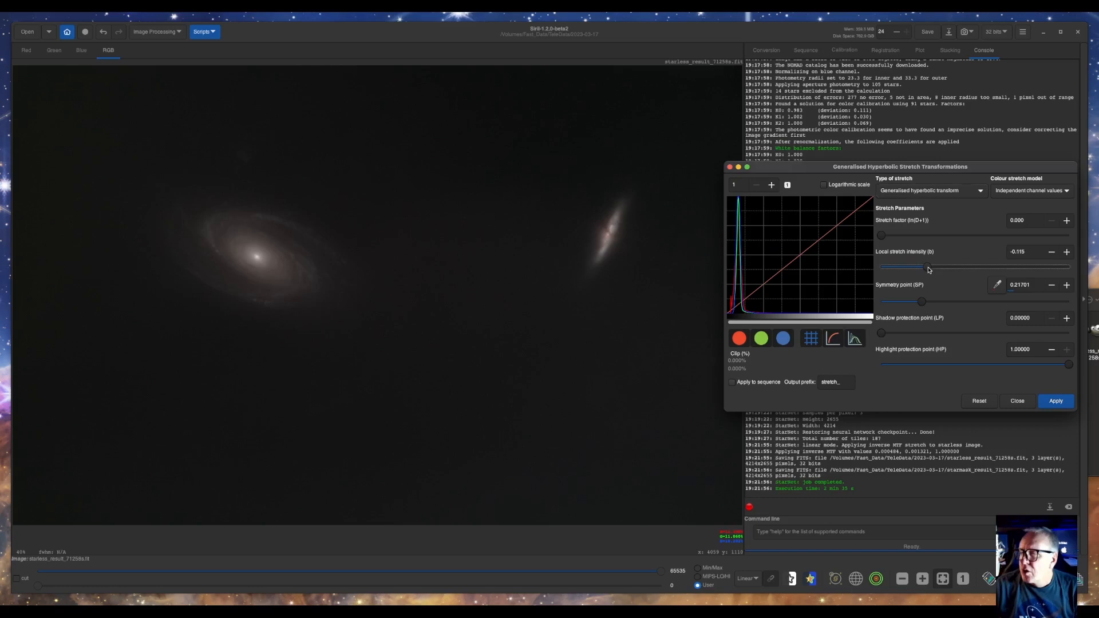
pyautogui.moveTo(928, 266); pyautogui.dragTo(909, 266)
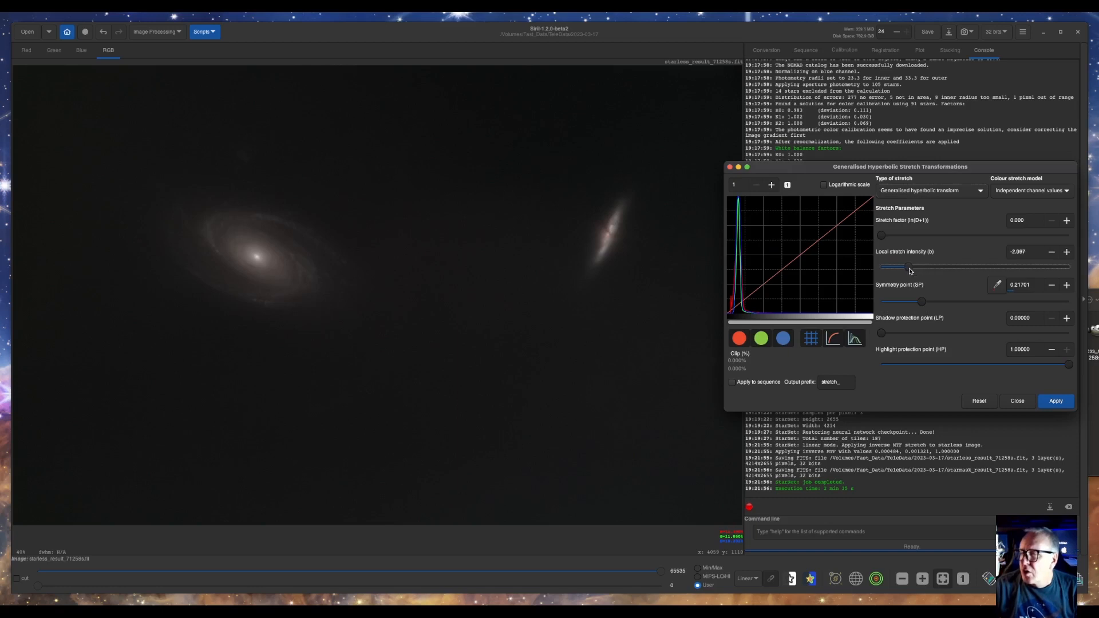
pyautogui.moveTo(910, 268); pyautogui.dragTo(907, 267)
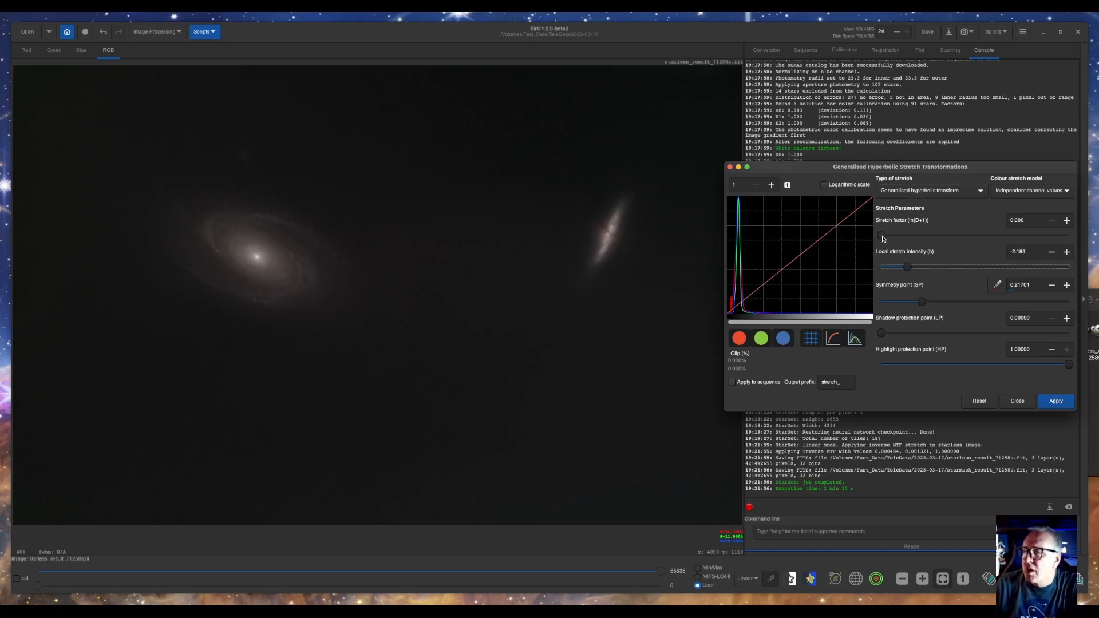
pyautogui.moveTo(884, 235); pyautogui.dragTo(922, 235)
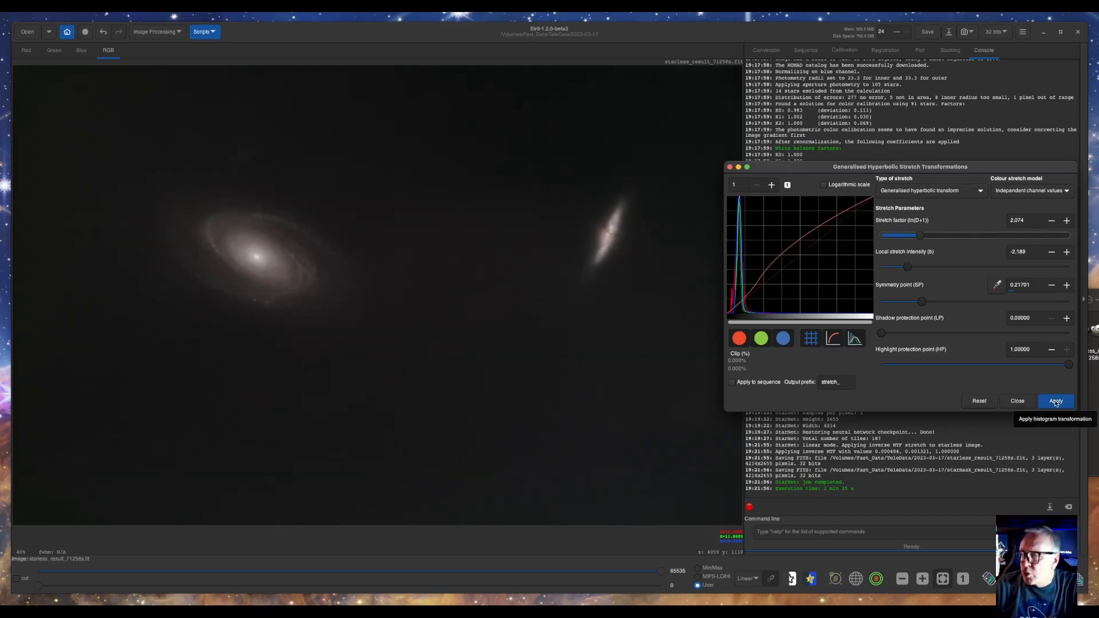
pyautogui.click(1055, 400)
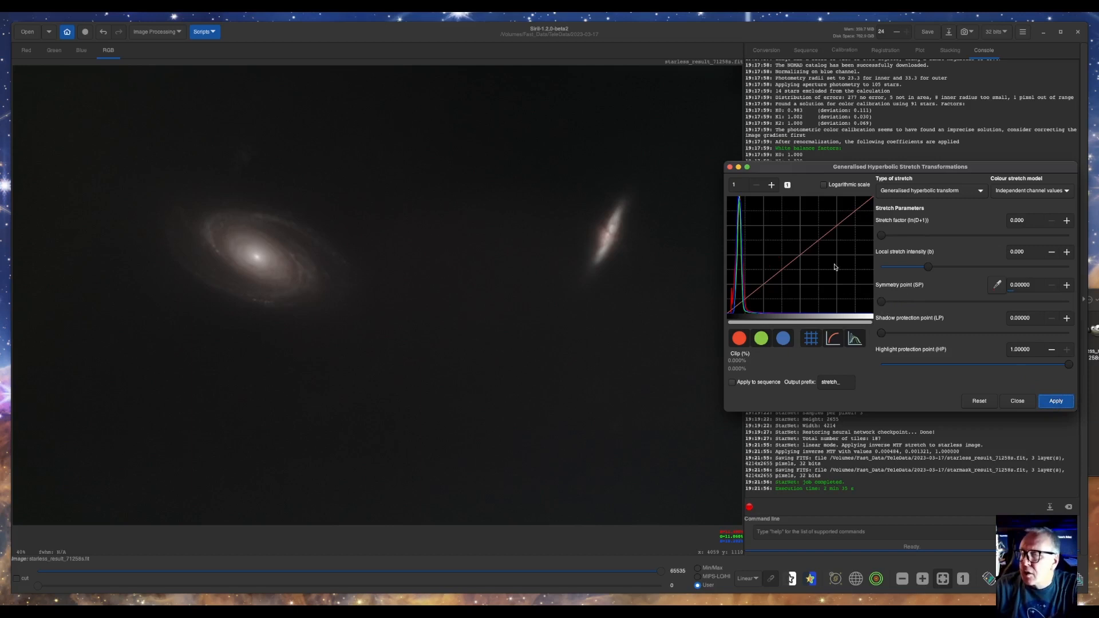
pyautogui.moveTo(802, 258)
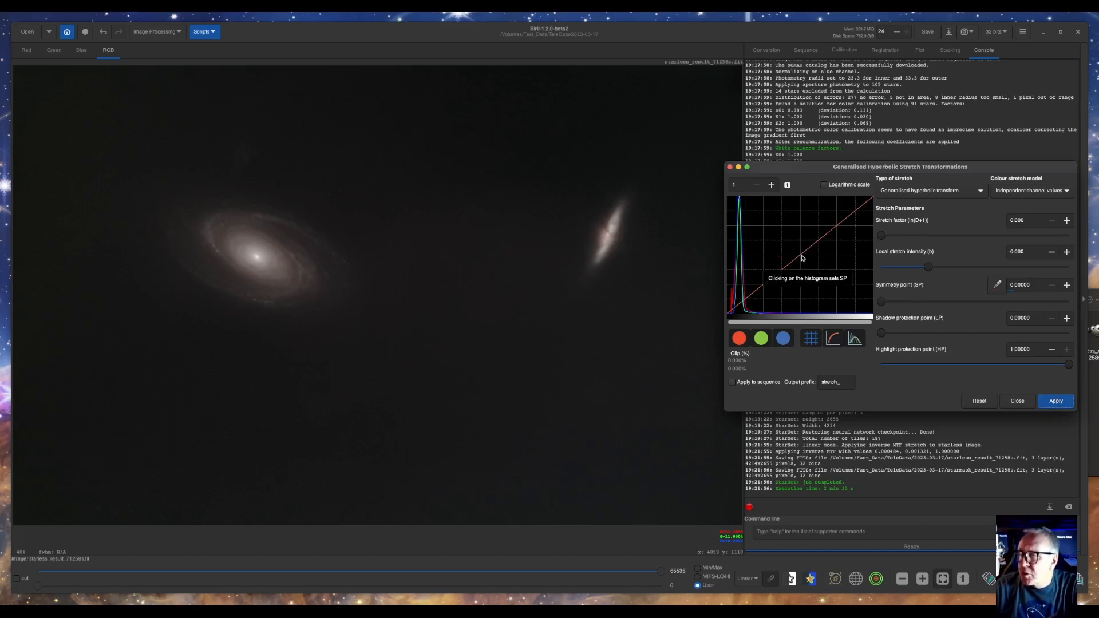
# Apply an inverse generalised hyperbolic stretch: symmetry point 0.507, local intensity -2.1, factor about 1.86
pyautogui.click(801, 257)
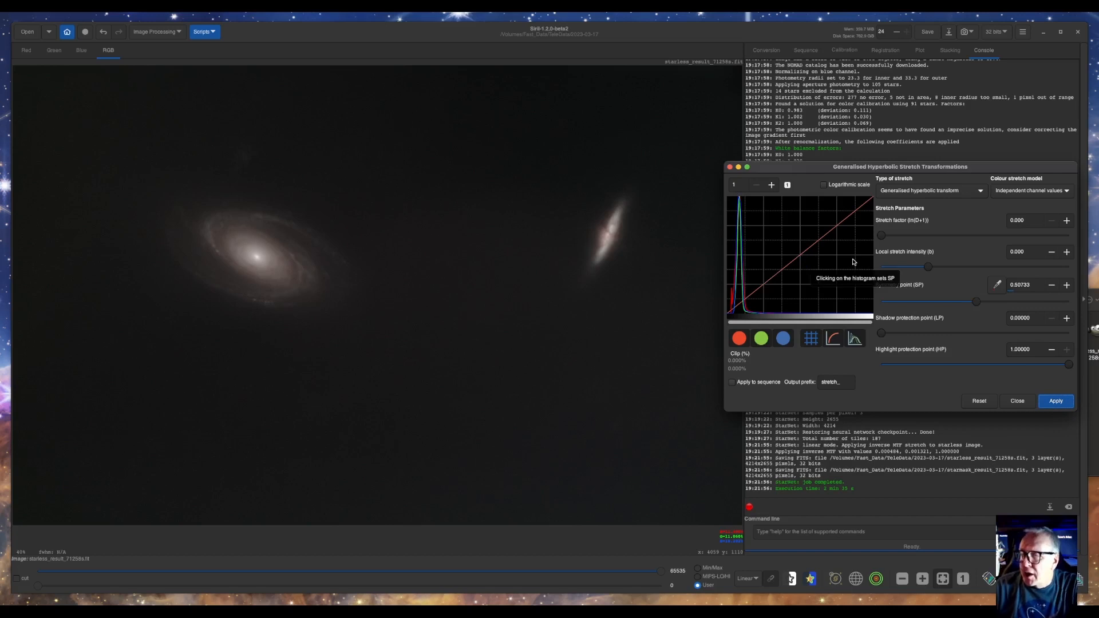
pyautogui.moveTo(777, 272)
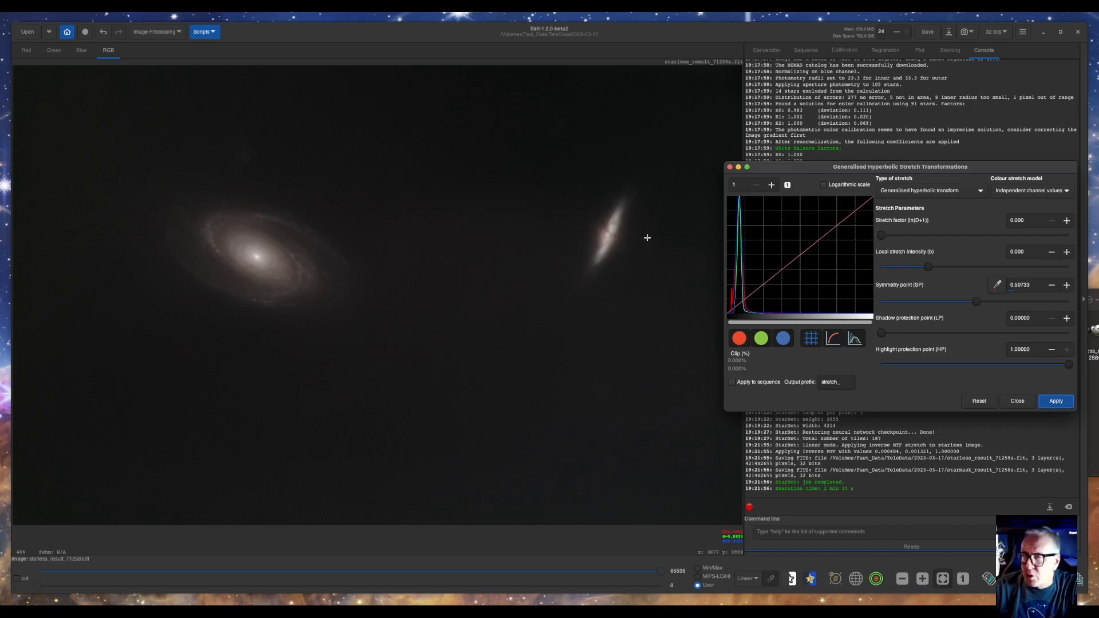
pyautogui.moveTo(918, 197)
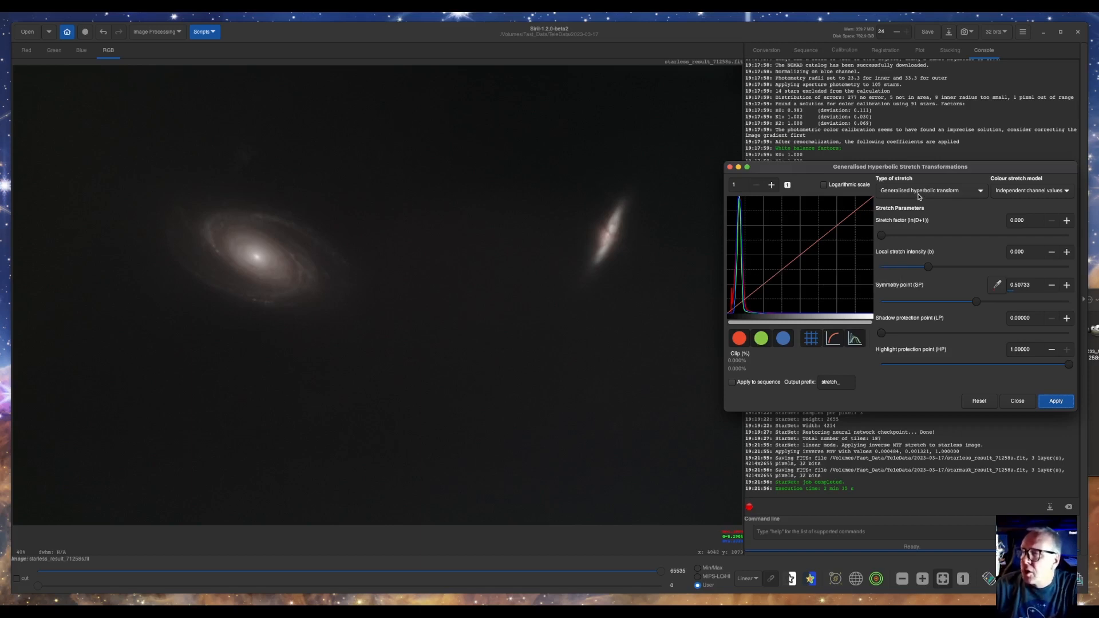
pyautogui.click(930, 190)
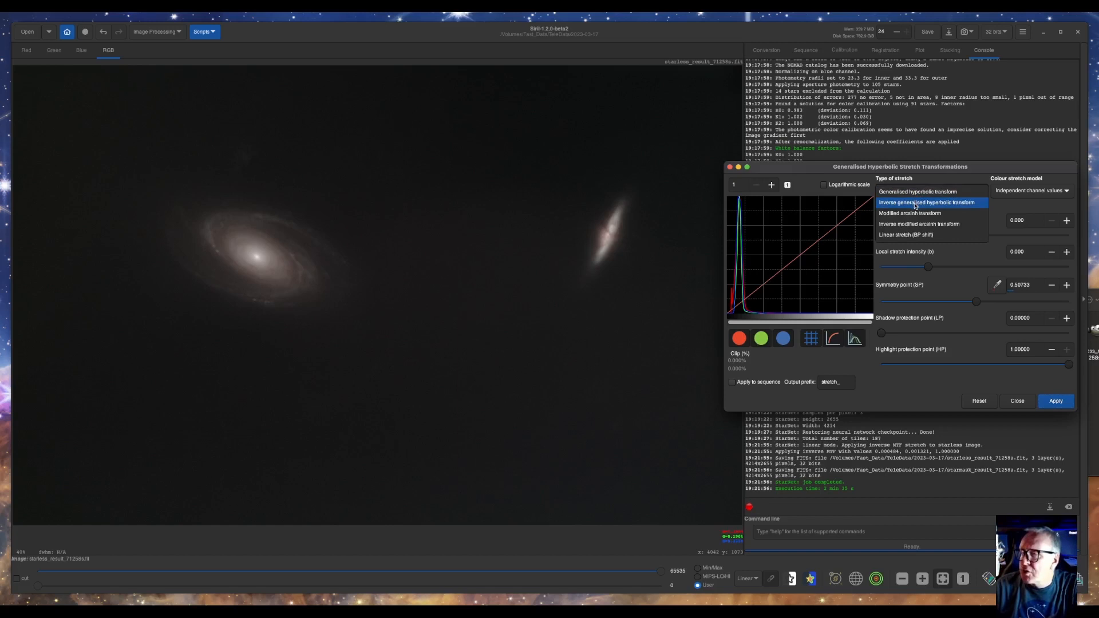
pyautogui.click(927, 203)
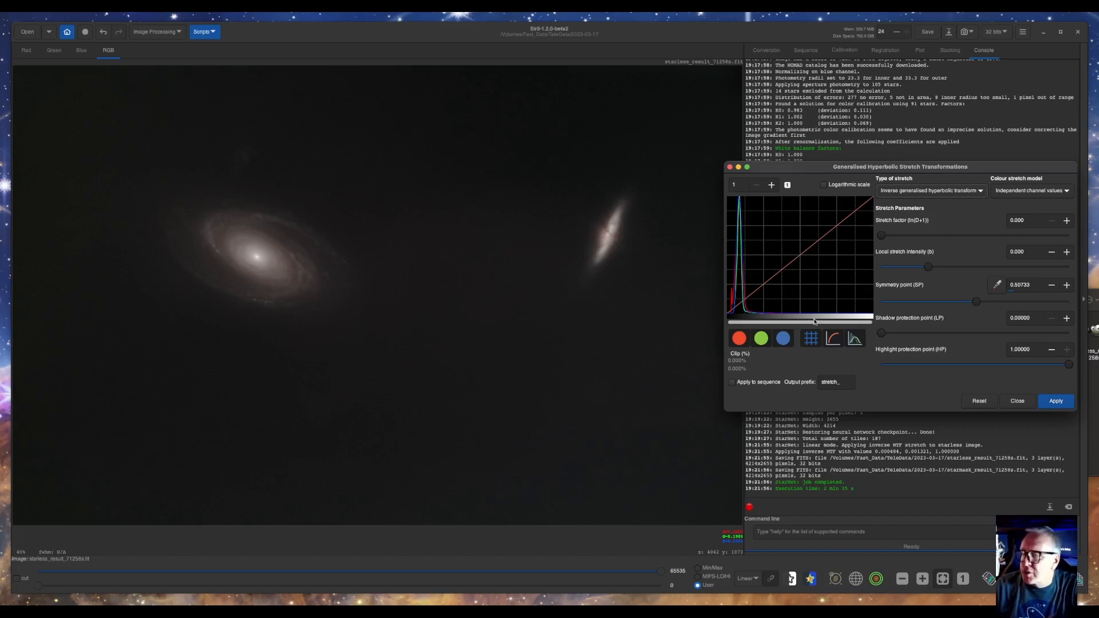
pyautogui.moveTo(930, 273)
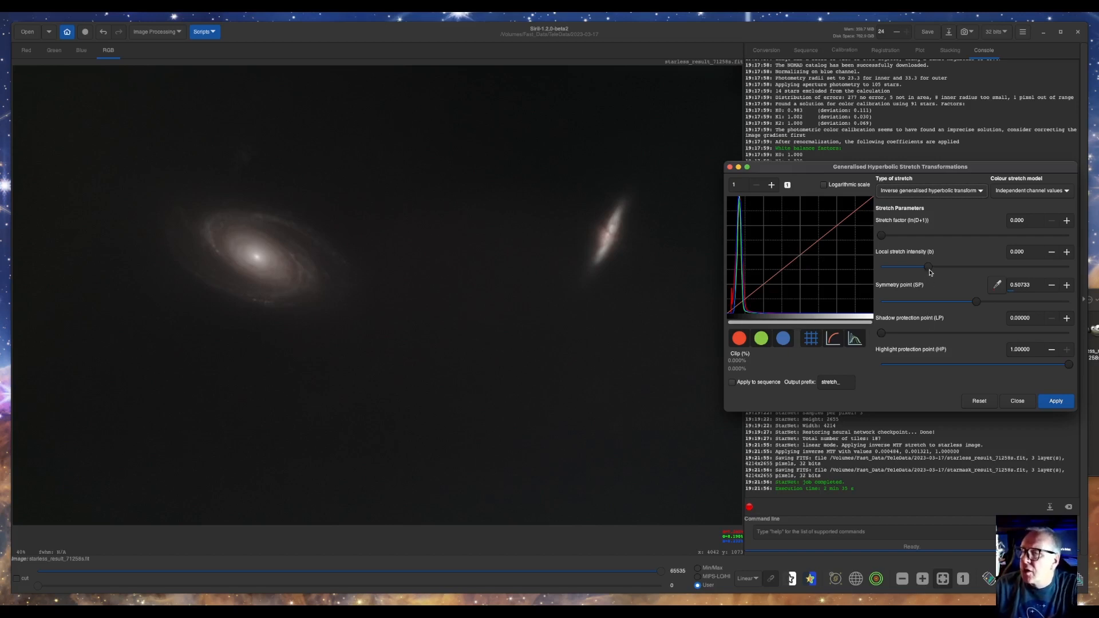
pyautogui.moveTo(928, 266); pyautogui.dragTo(908, 267)
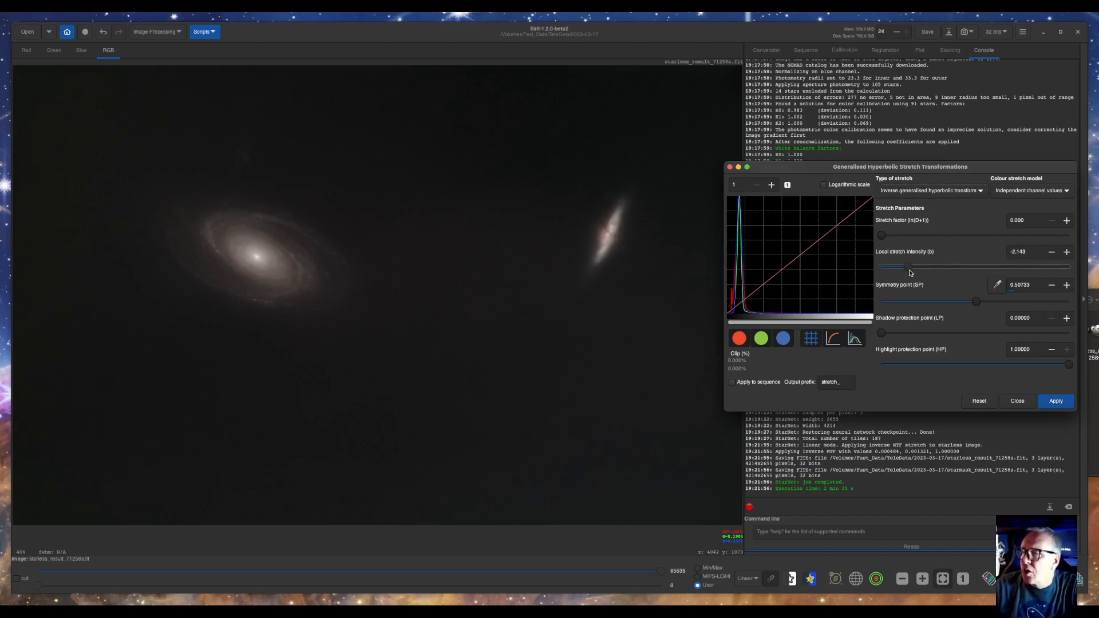
pyautogui.moveTo(881, 235); pyautogui.dragTo(904, 236)
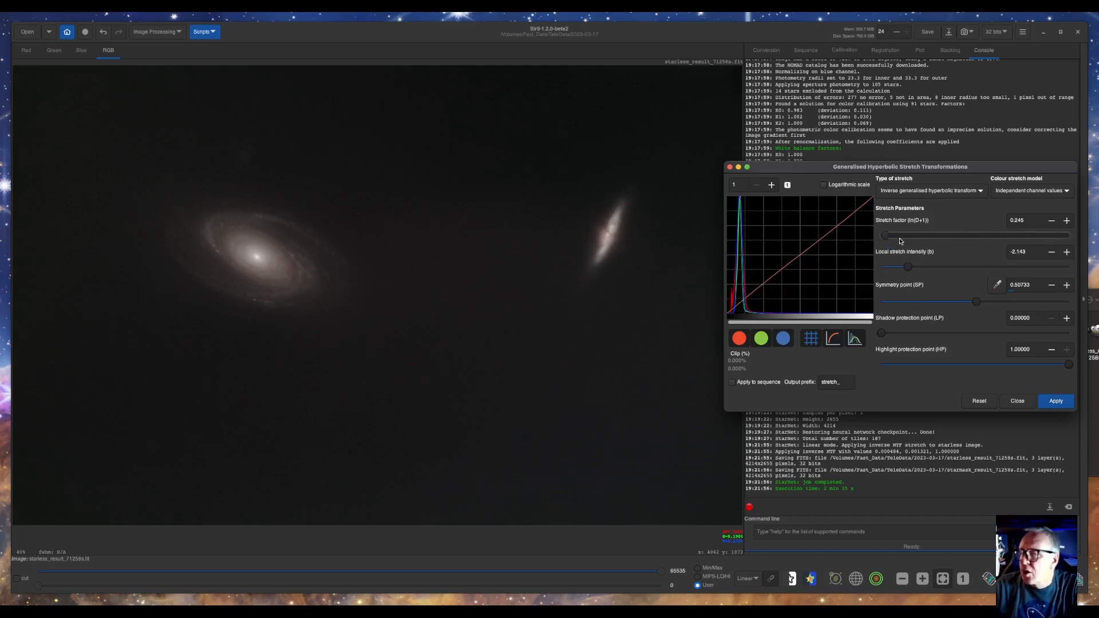
pyautogui.moveTo(885, 235); pyautogui.dragTo(911, 235)
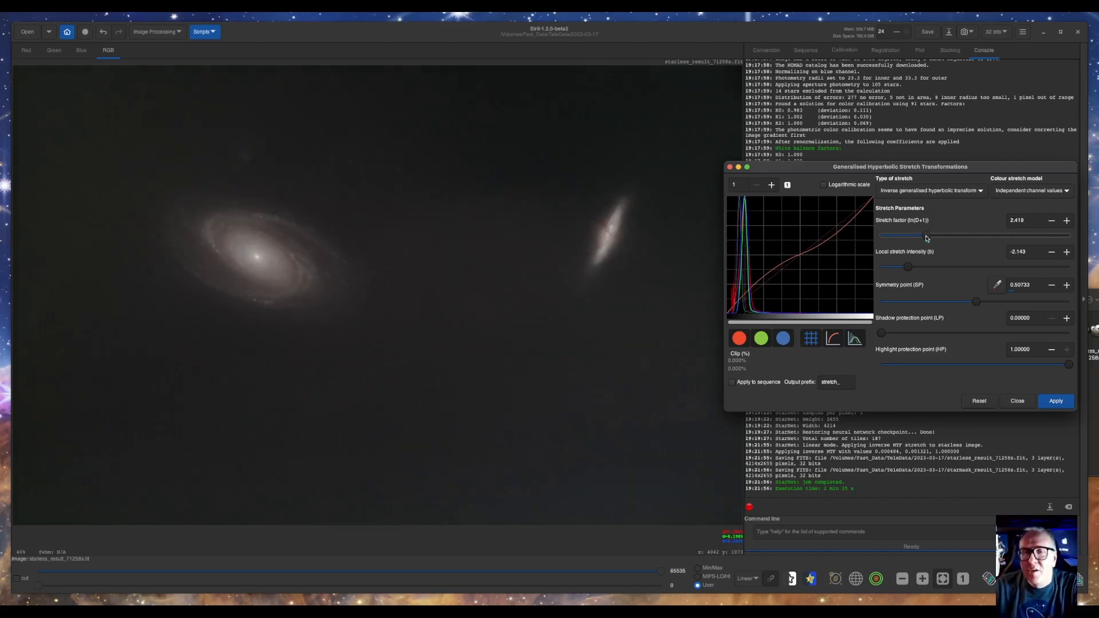
pyautogui.moveTo(908, 235); pyautogui.dragTo(949, 235)
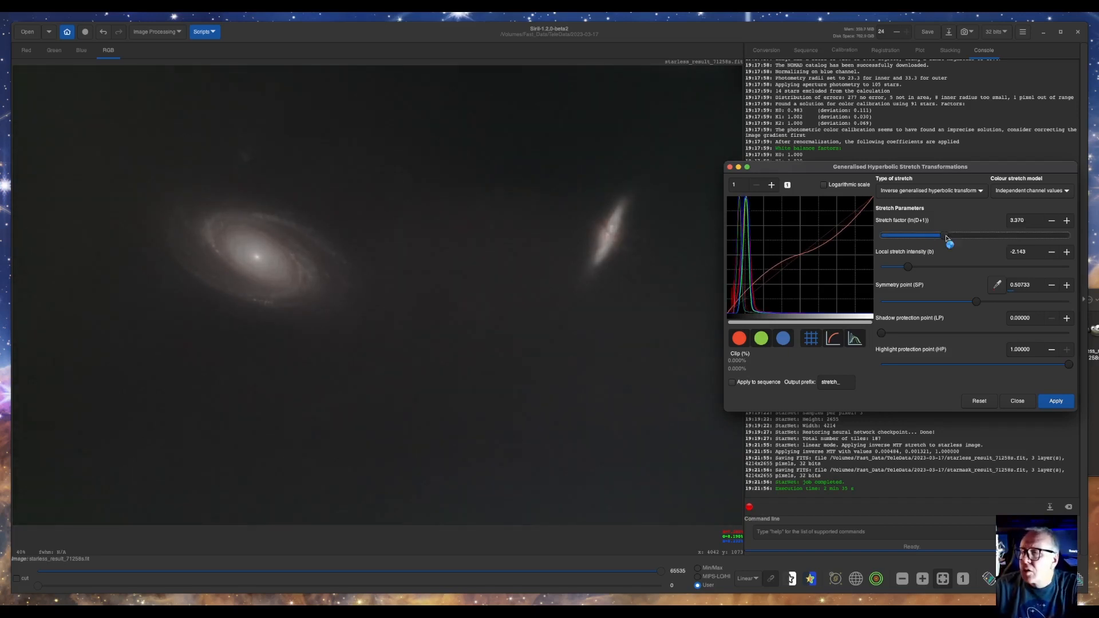
pyautogui.moveTo(949, 237); pyautogui.dragTo(911, 236)
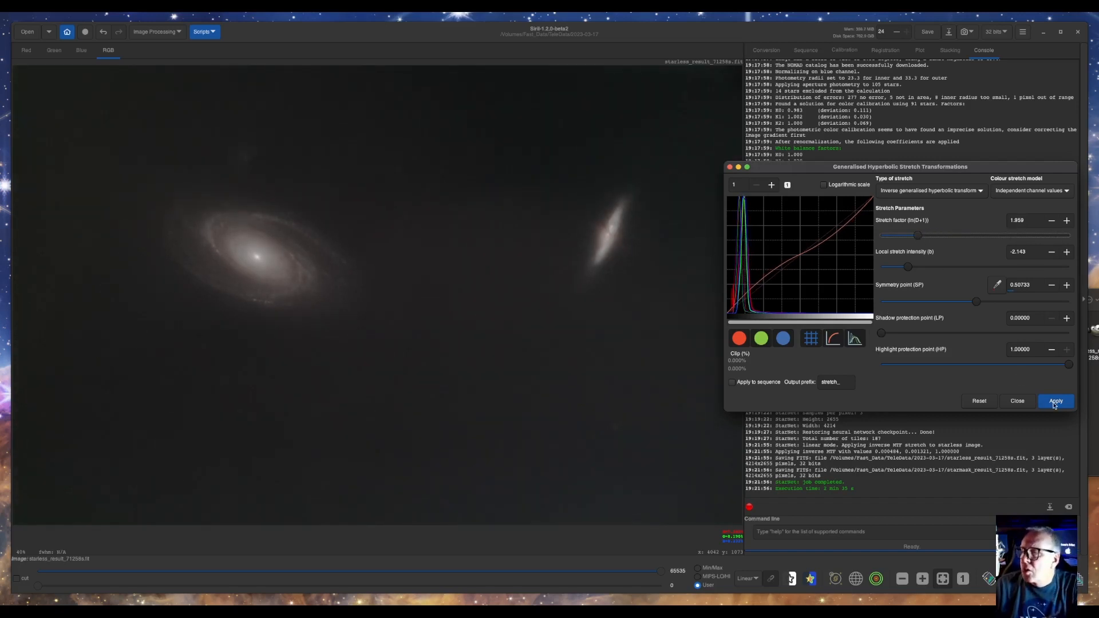
pyautogui.click(978, 400)
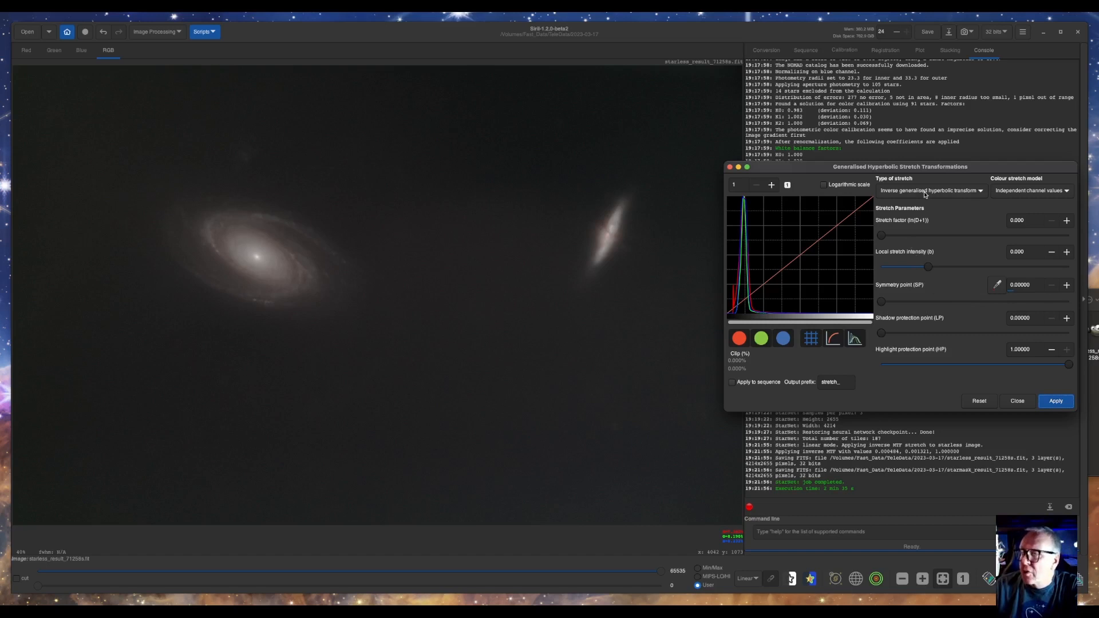
# Apply another generalised hyperbolic stretch of about 2.05 with highlight protection 0.73, then close
pyautogui.click(930, 190)
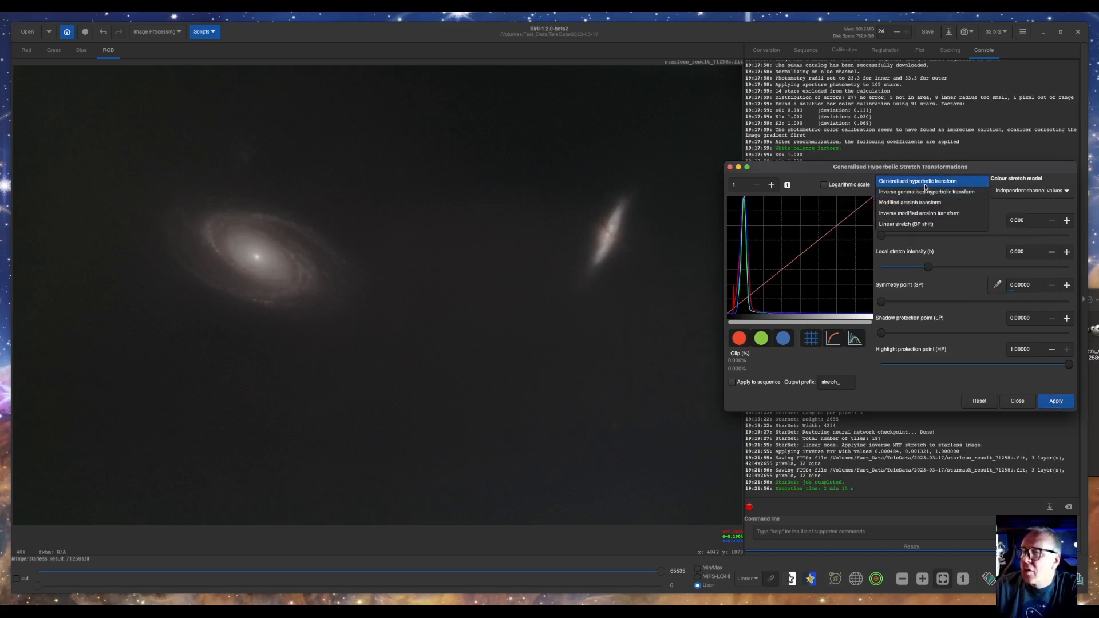
pyautogui.click(917, 180)
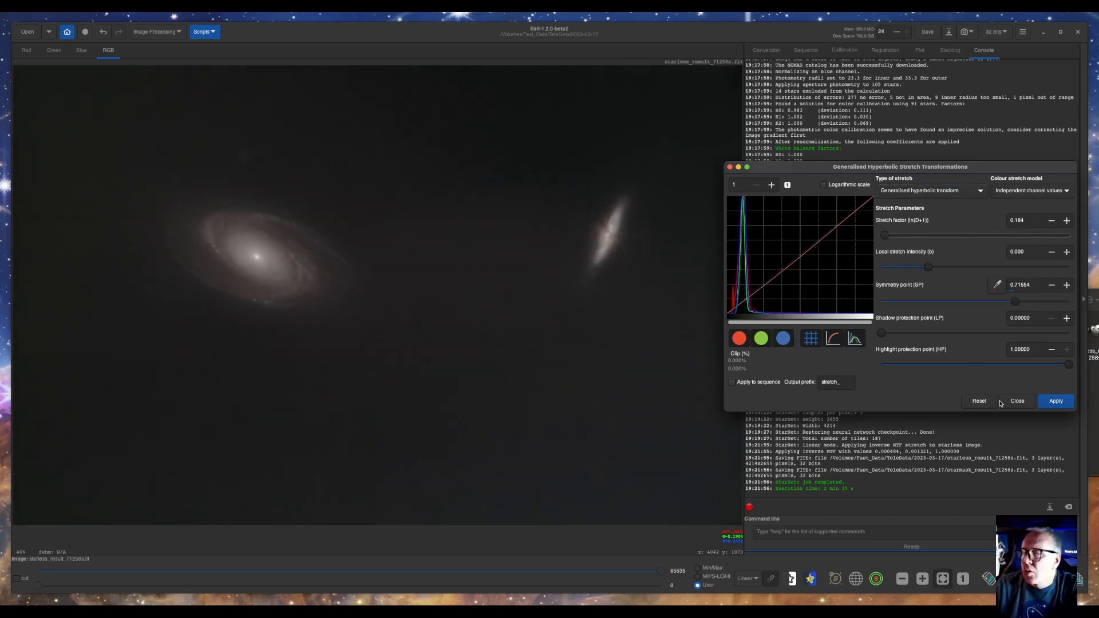
pyautogui.moveTo(883, 236); pyautogui.dragTo(905, 237)
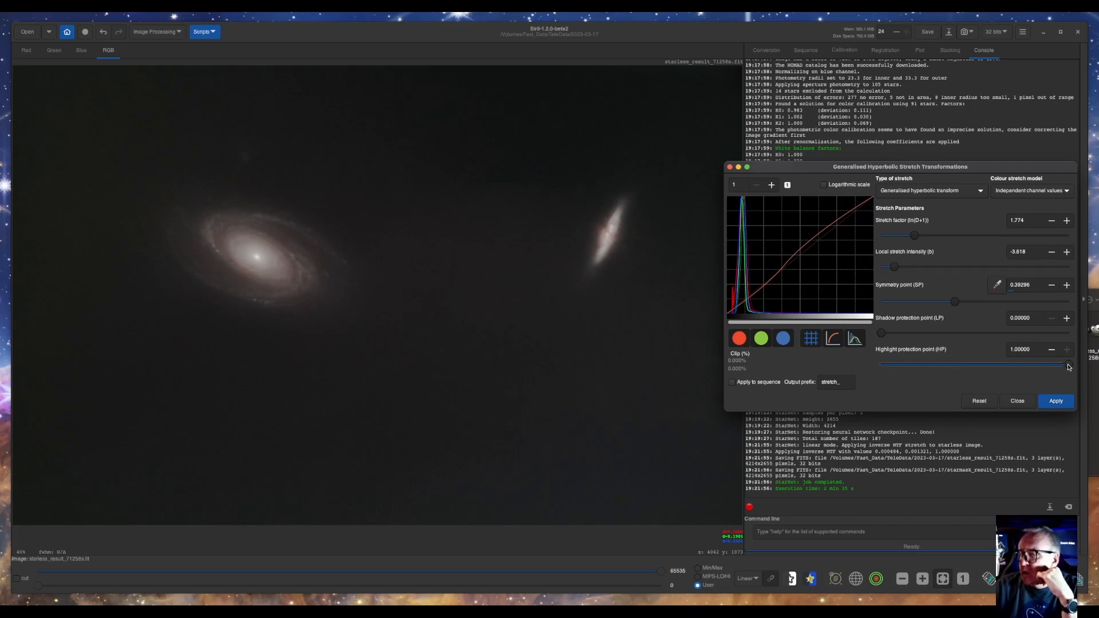
pyautogui.moveTo(1064, 364); pyautogui.dragTo(1031, 364)
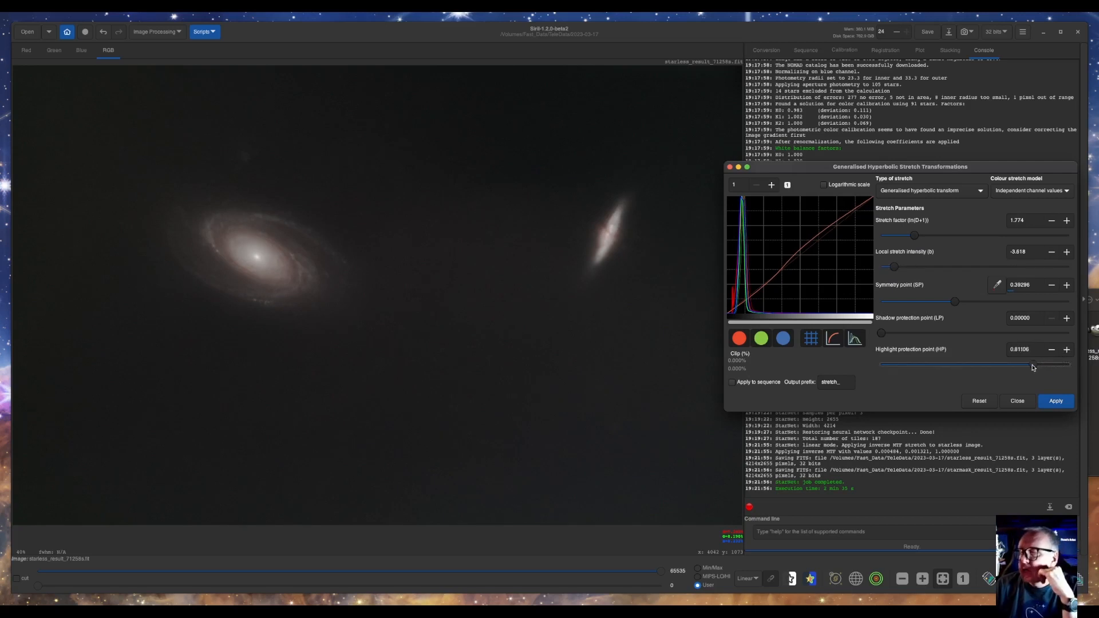
pyautogui.moveTo(1044, 365); pyautogui.dragTo(1024, 372)
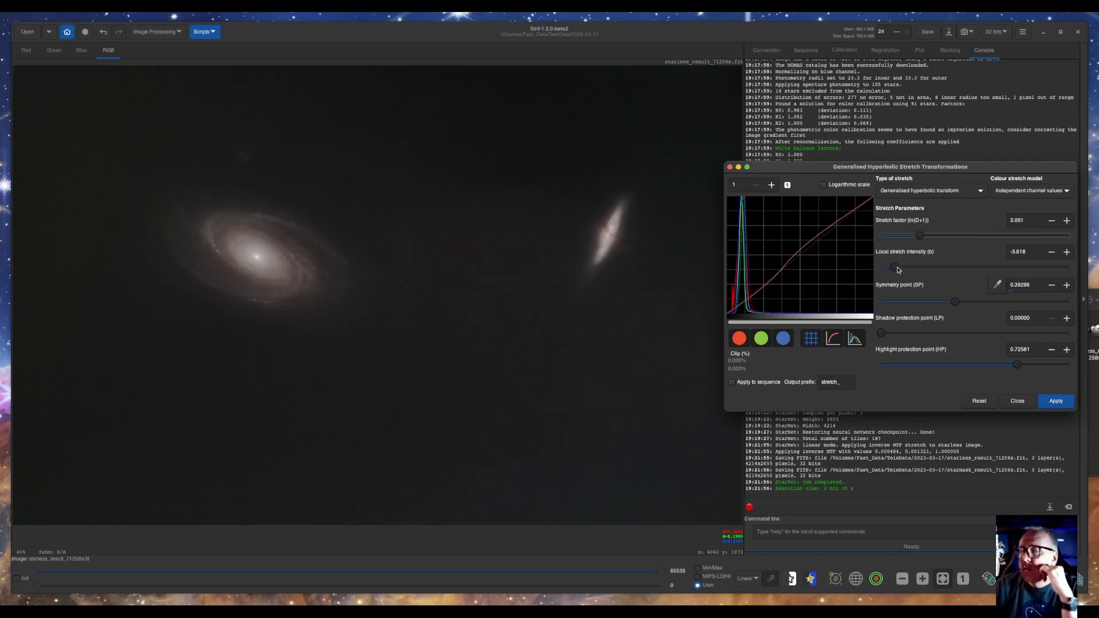
pyautogui.click(978, 400)
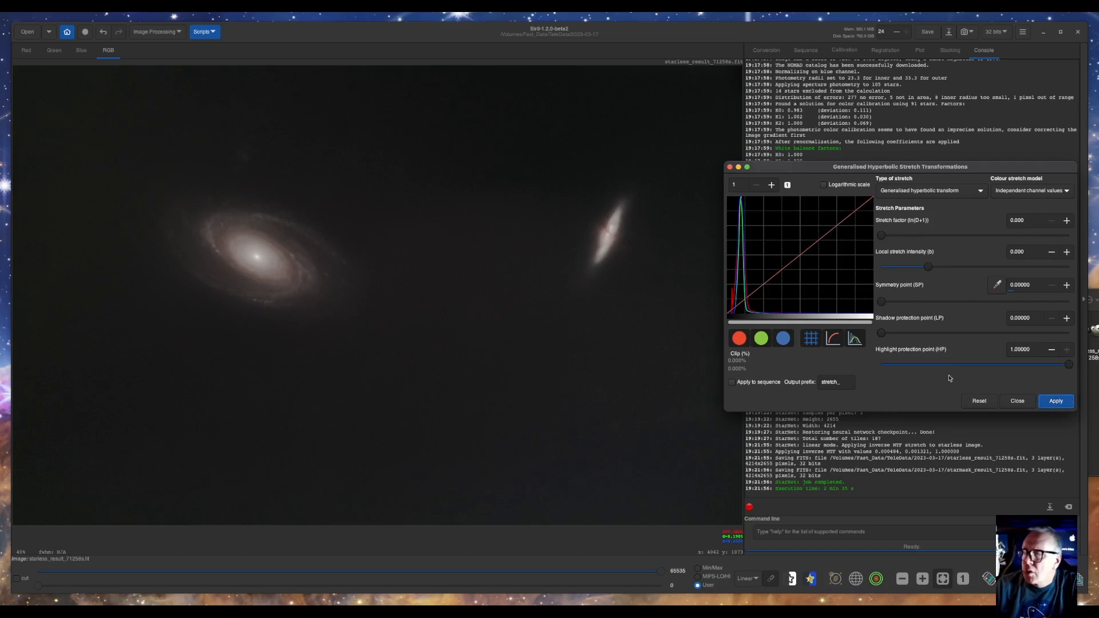
pyautogui.click(1017, 400)
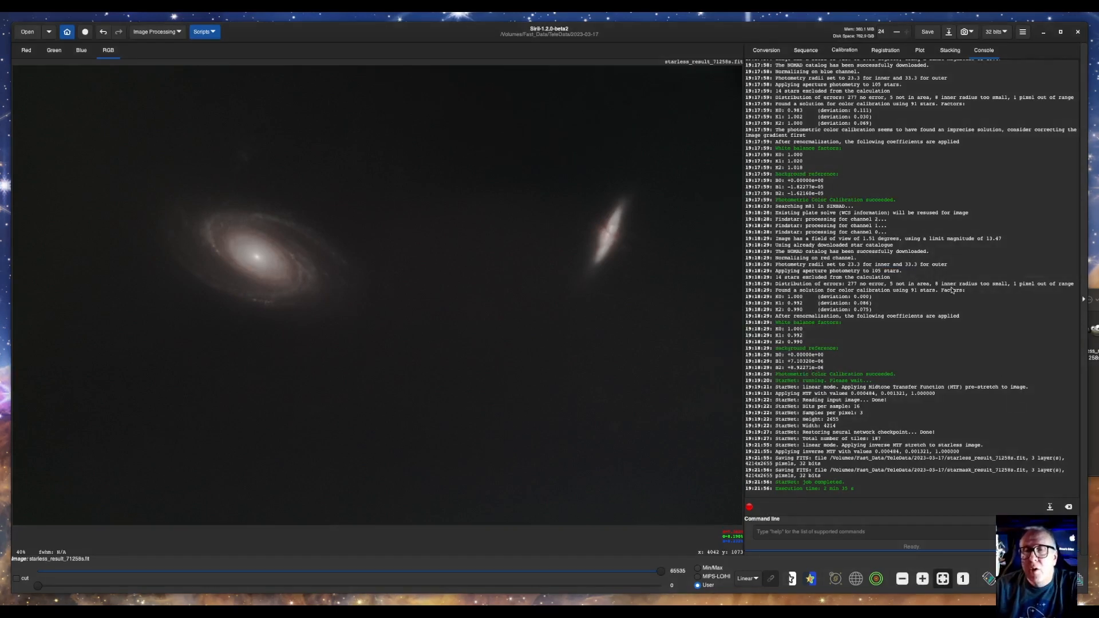
pyautogui.moveTo(157, 31)
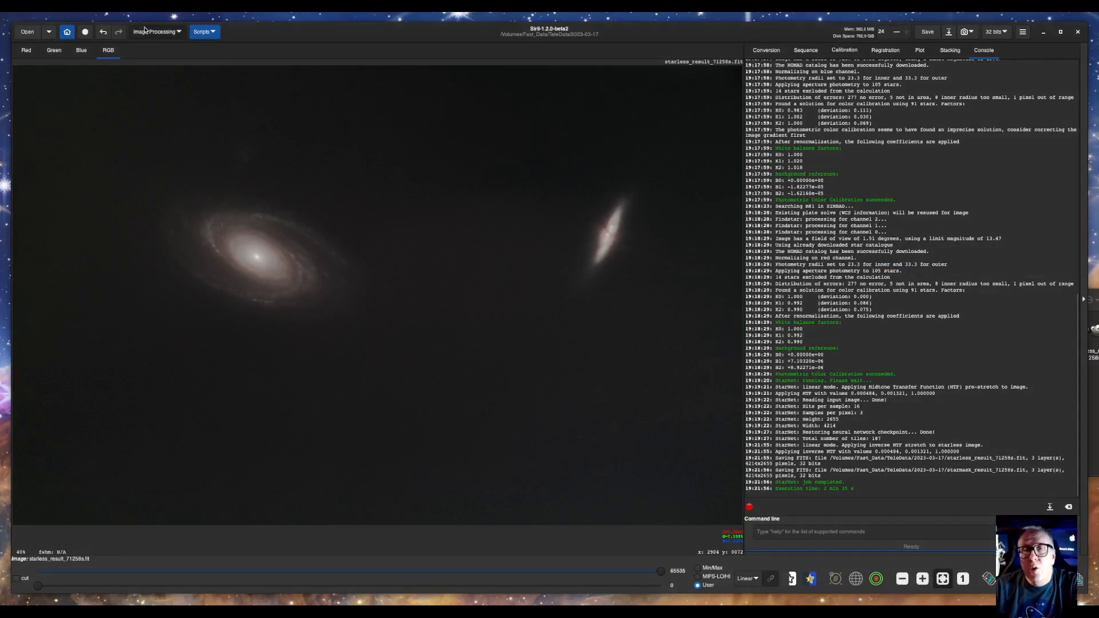
# Apply a 0.15 colour saturation boost, then reopen saturation and try the Cyan hue
pyautogui.click(156, 31)
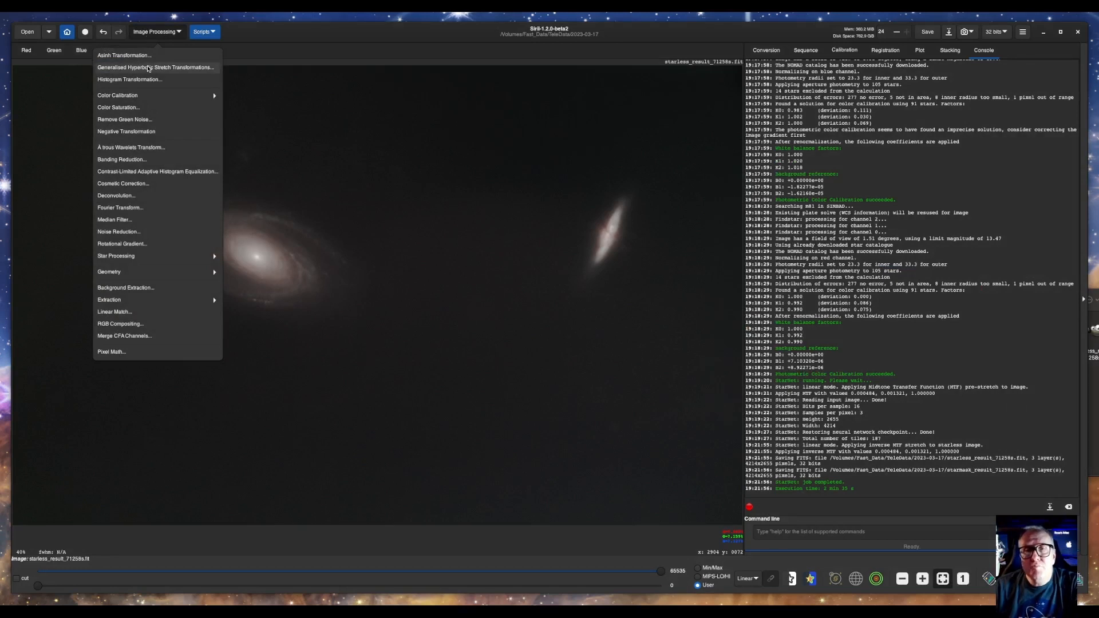
pyautogui.moveTo(137, 107)
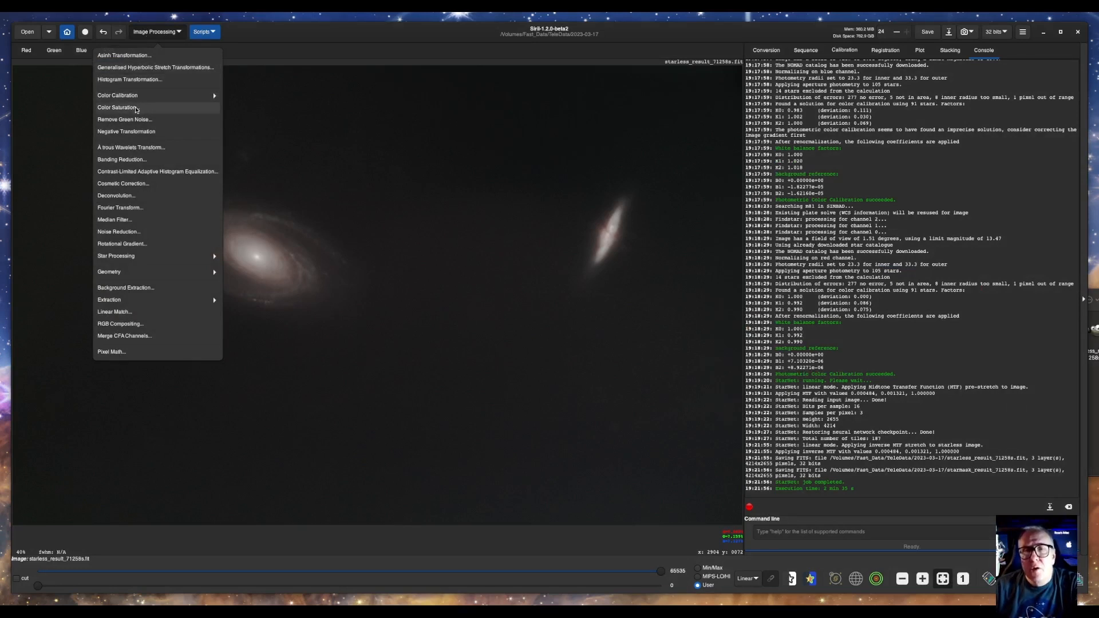
pyautogui.click(117, 107)
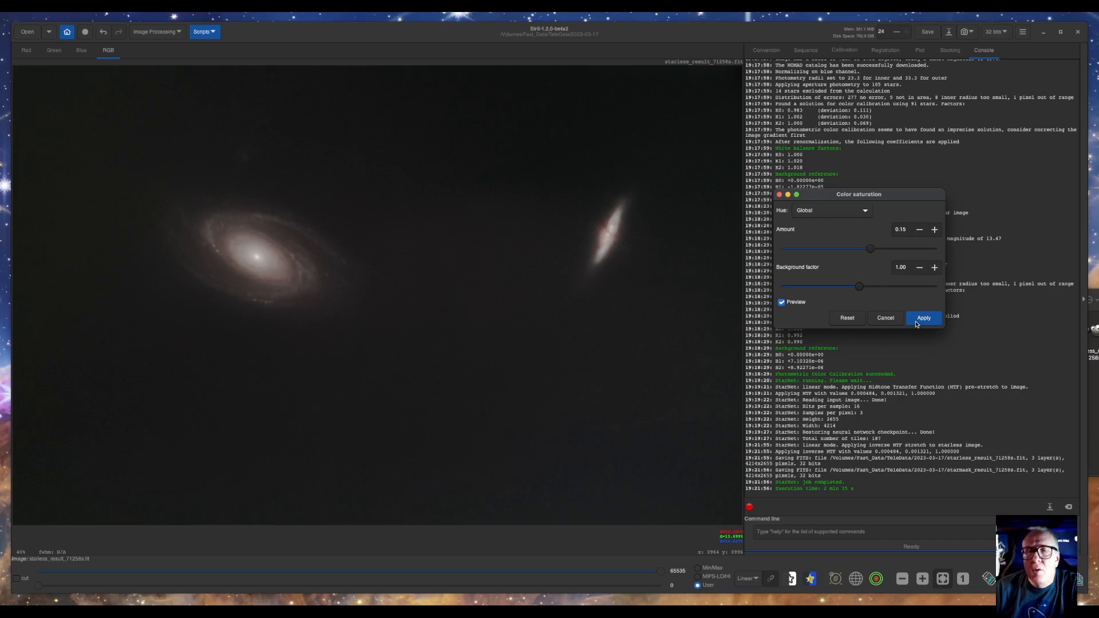
pyautogui.click(155, 31)
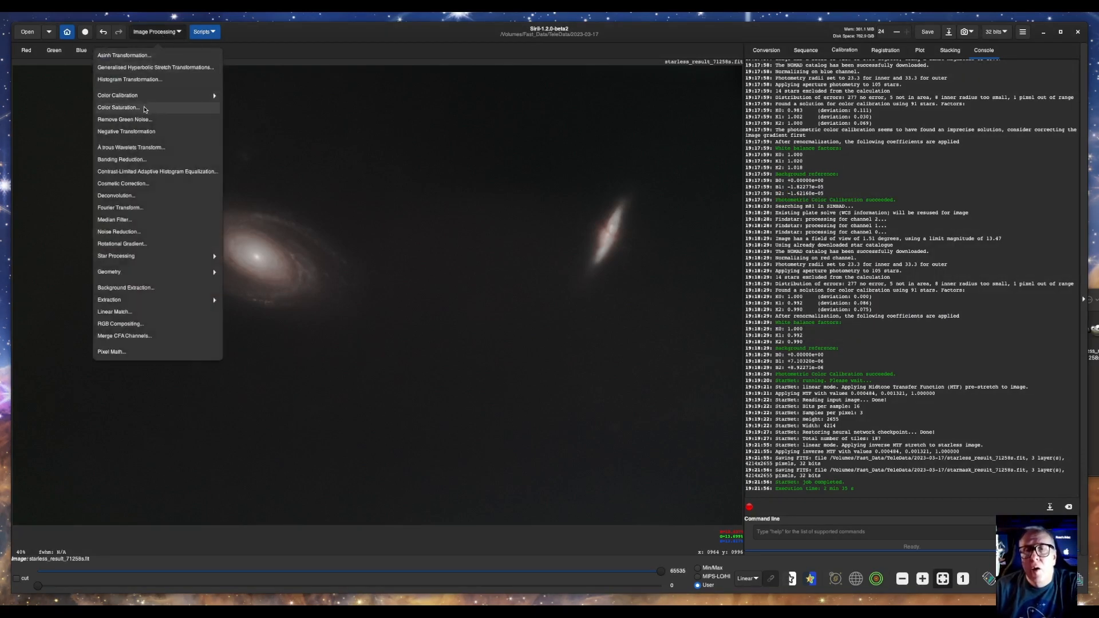
pyautogui.click(119, 107)
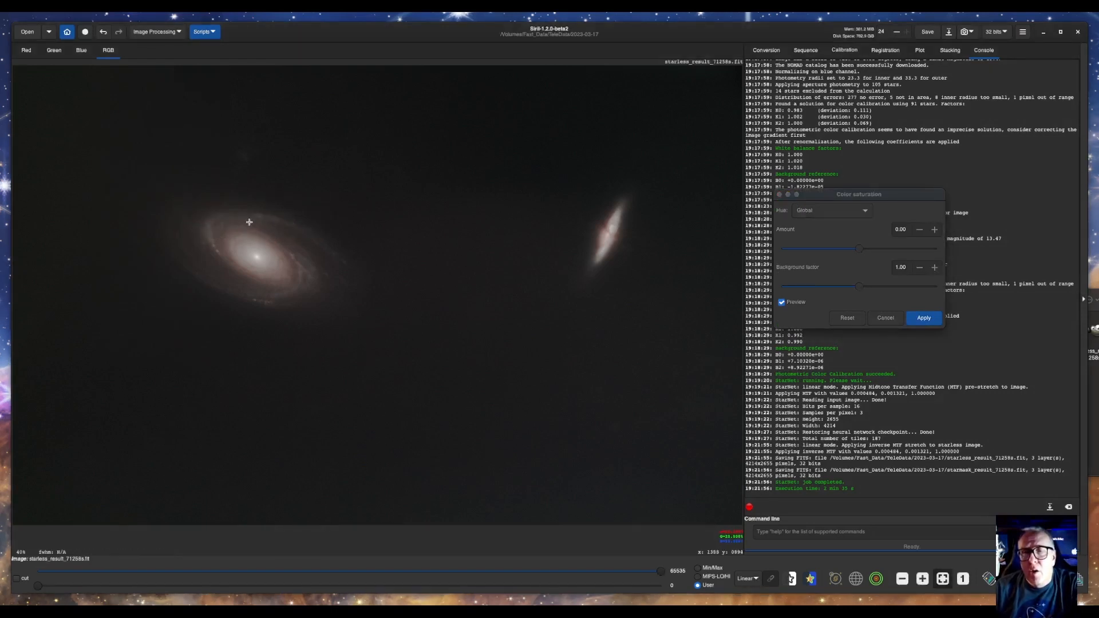
pyautogui.moveTo(231, 302)
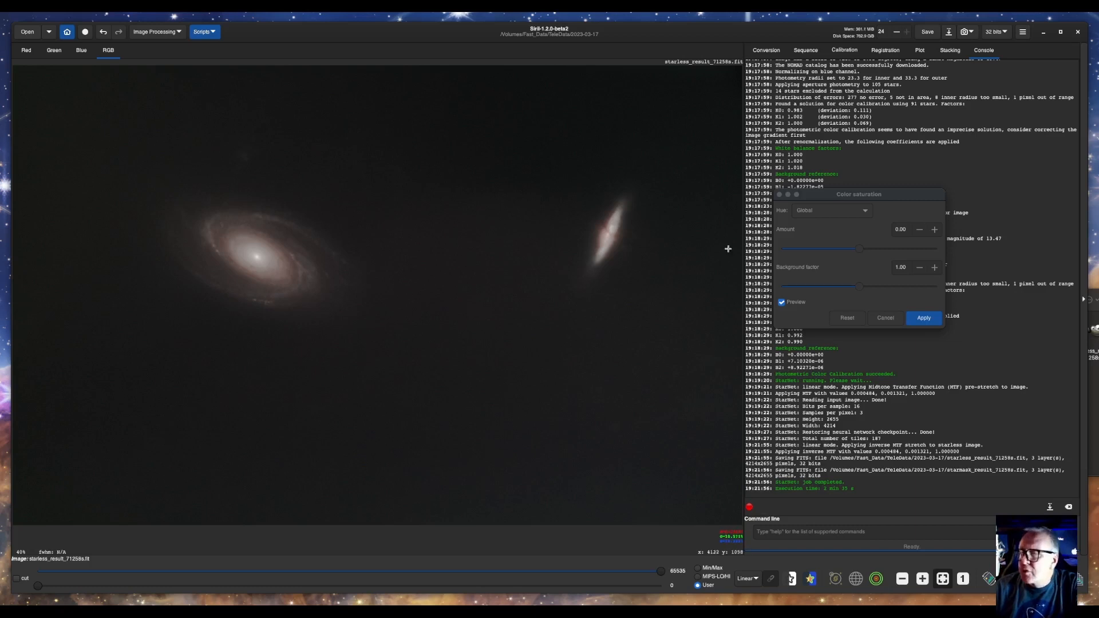
pyautogui.click(830, 210)
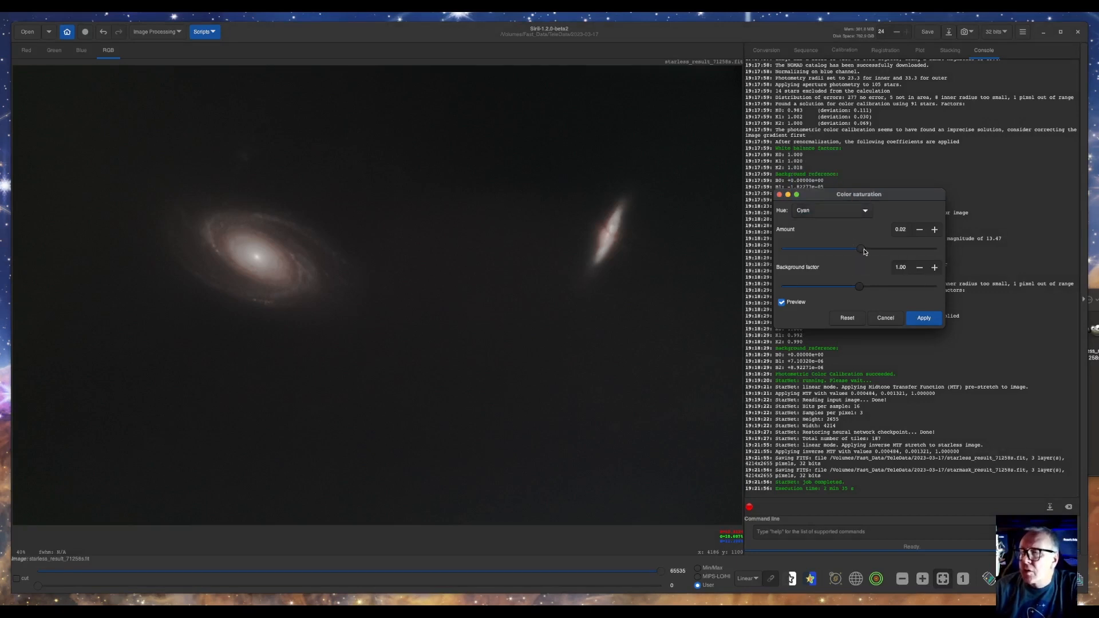
pyautogui.click(923, 318)
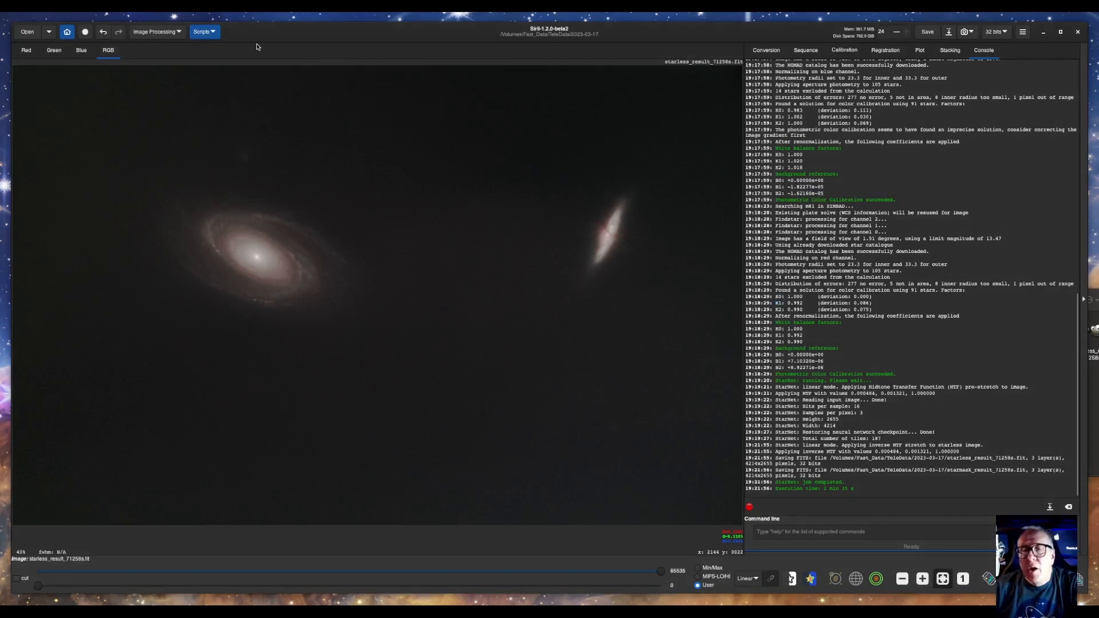
# Stretch only the blue channel with factor about 0.55 and local intensity near -3.2
pyautogui.click(155, 31)
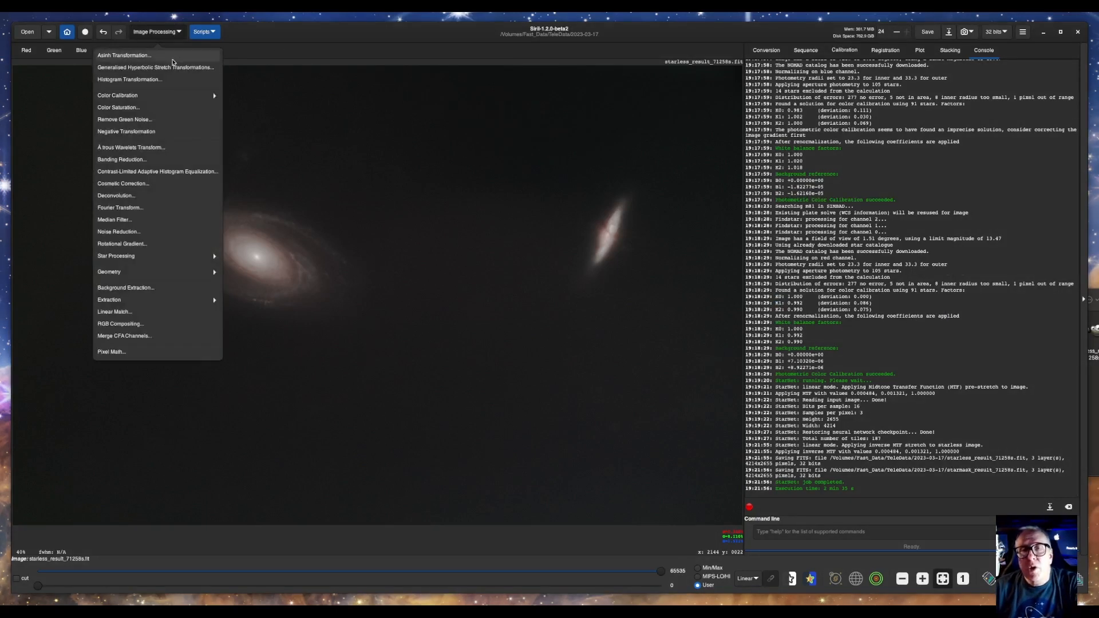
pyautogui.click(154, 67)
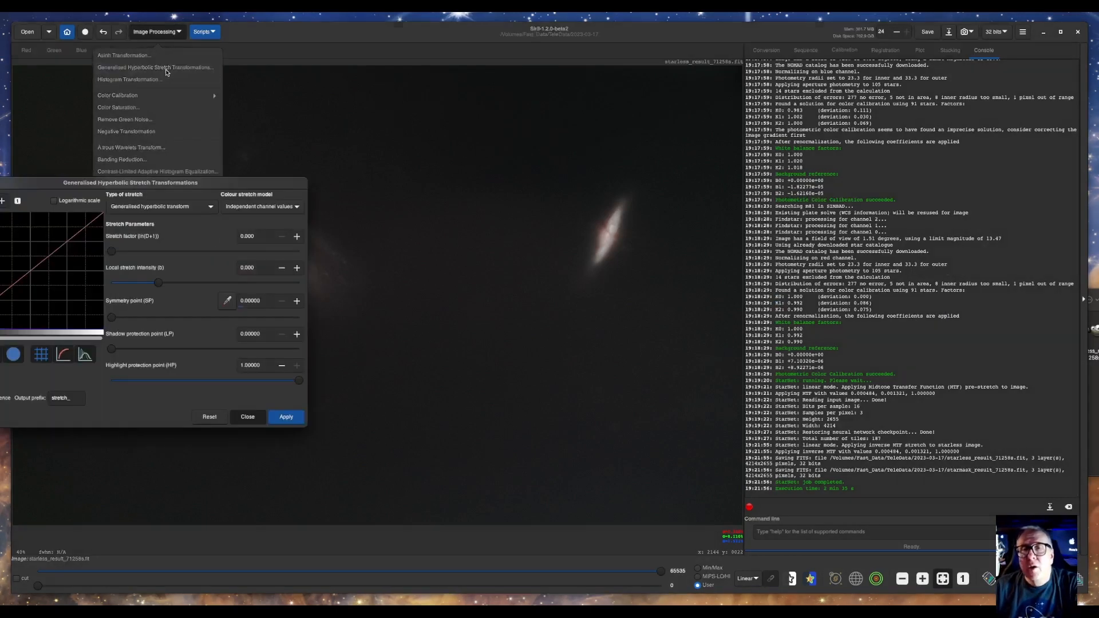
pyautogui.click(155, 66)
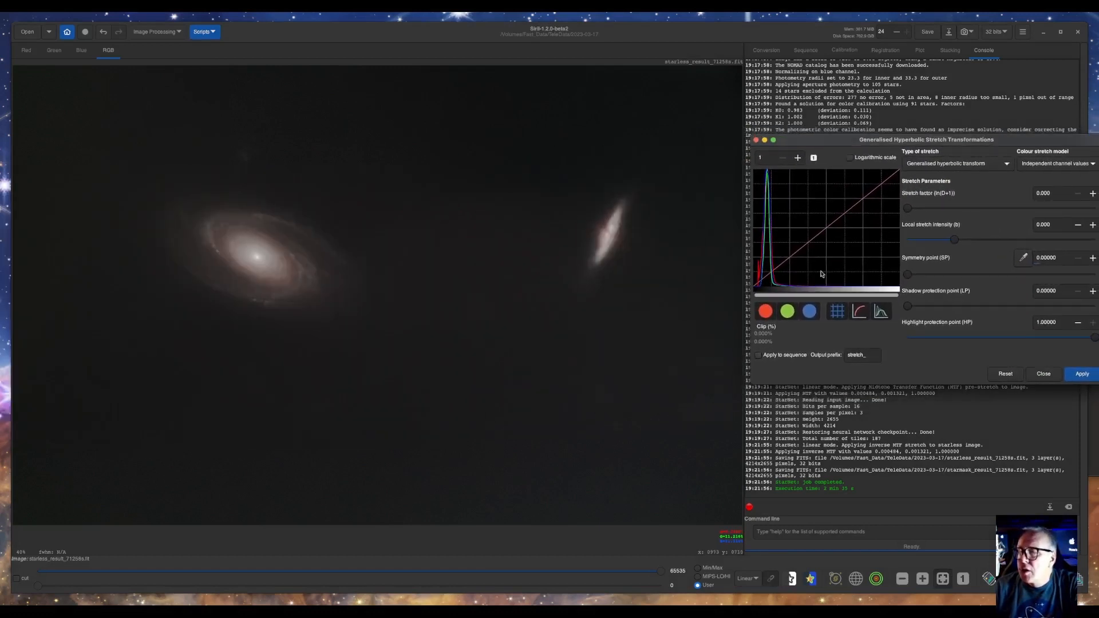
pyautogui.click(786, 311)
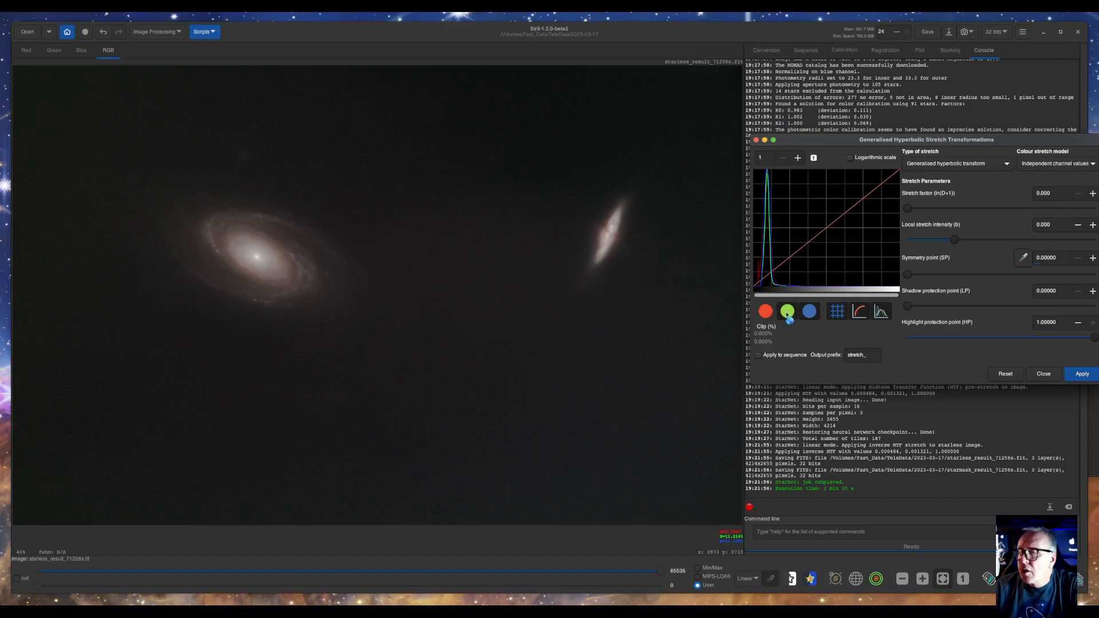
pyautogui.click(787, 311)
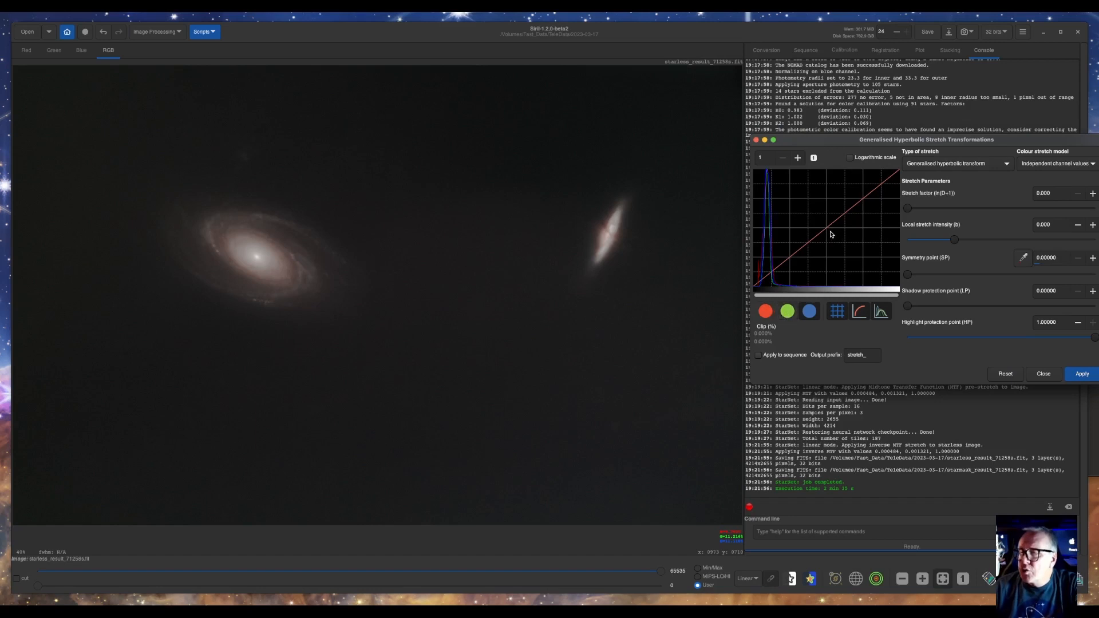
pyautogui.moveTo(956, 239); pyautogui.dragTo(920, 240)
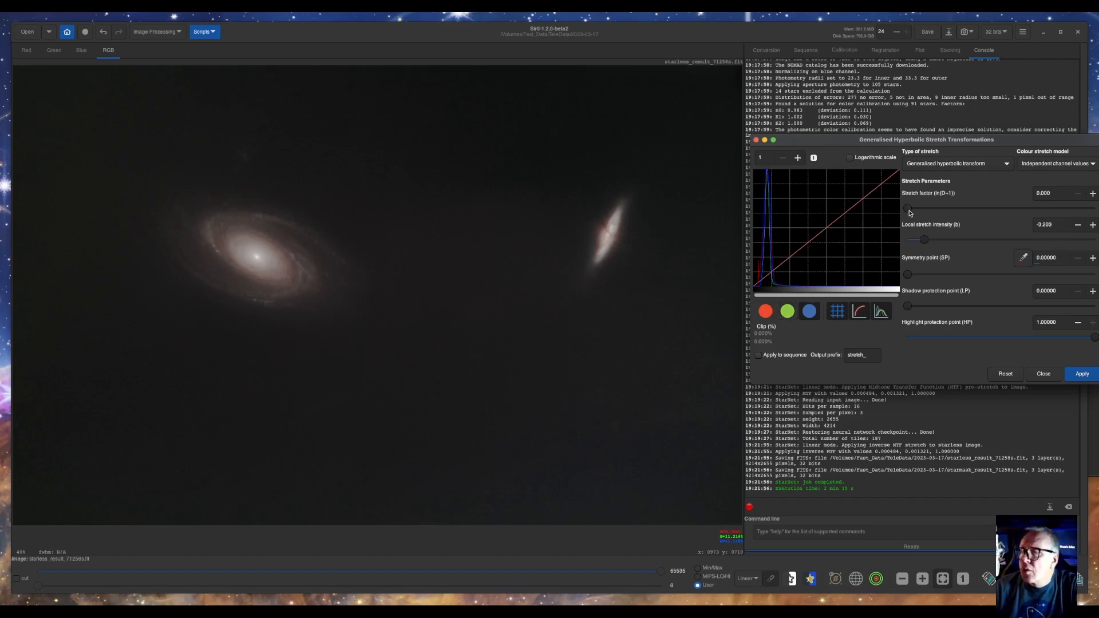
pyautogui.moveTo(909, 205); pyautogui.dragTo(925, 205)
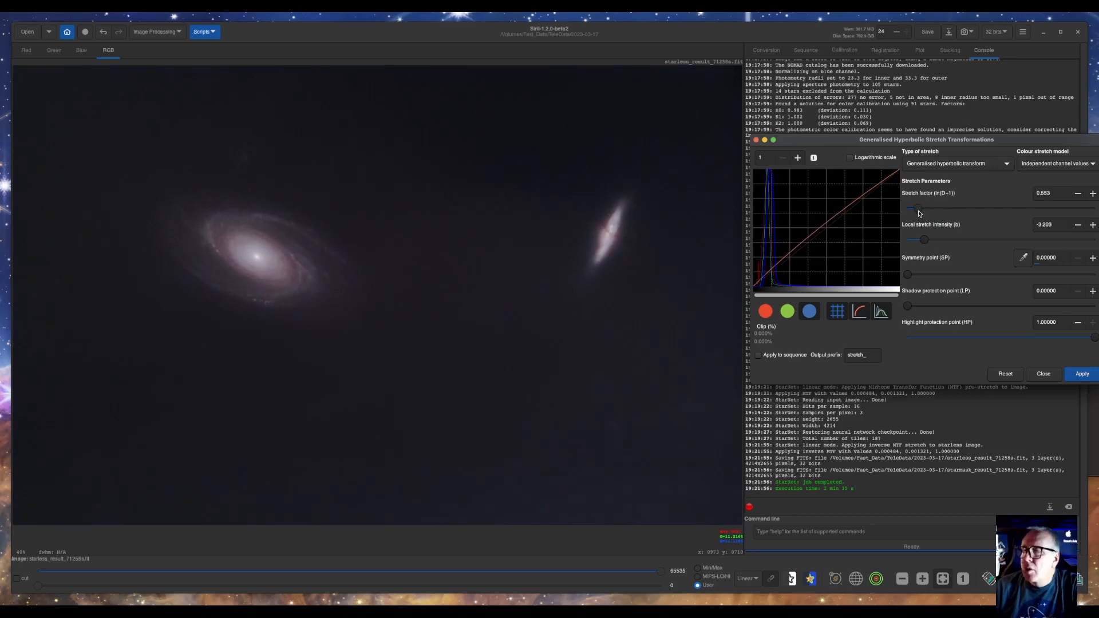
pyautogui.click(1044, 373)
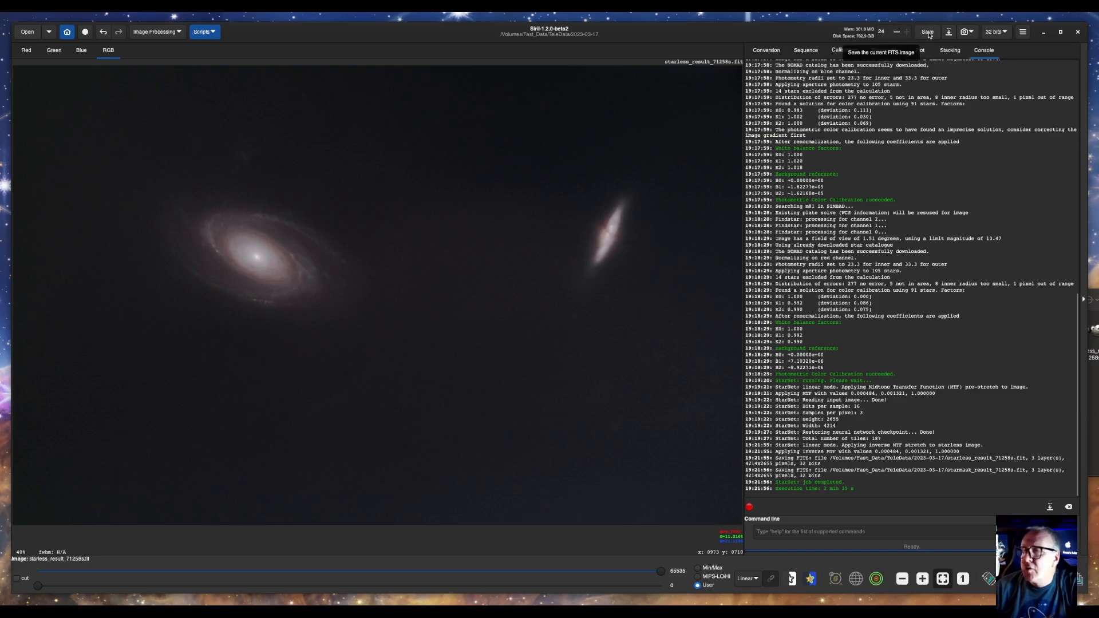
# Save the stretched starless image and browse the 2023-03-17 folder showing the star mask
pyautogui.click(926, 32)
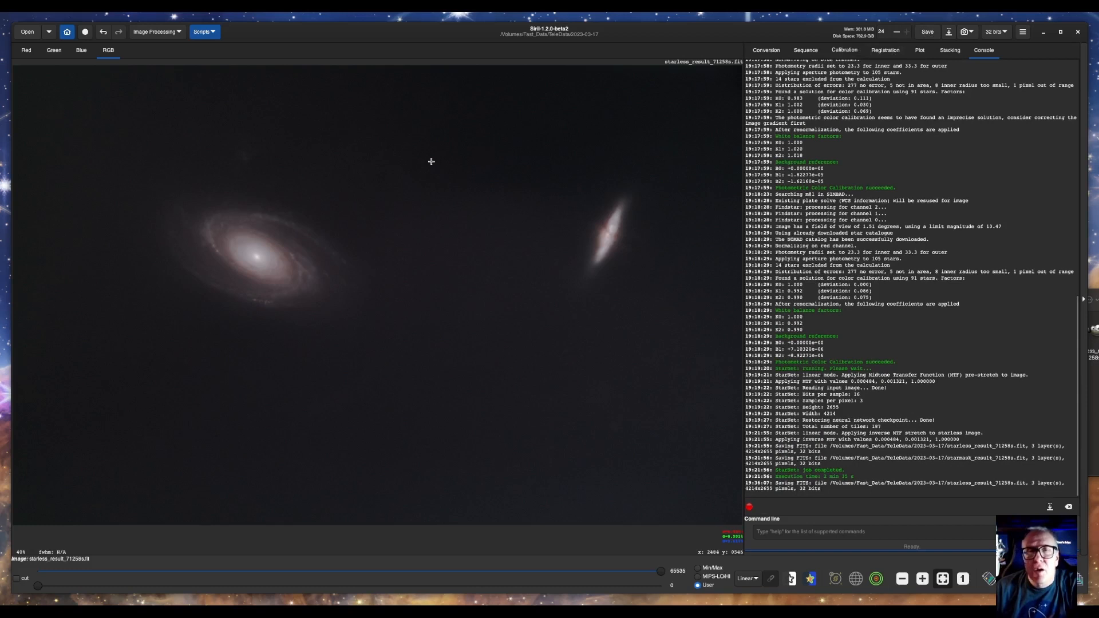
pyautogui.click(27, 31)
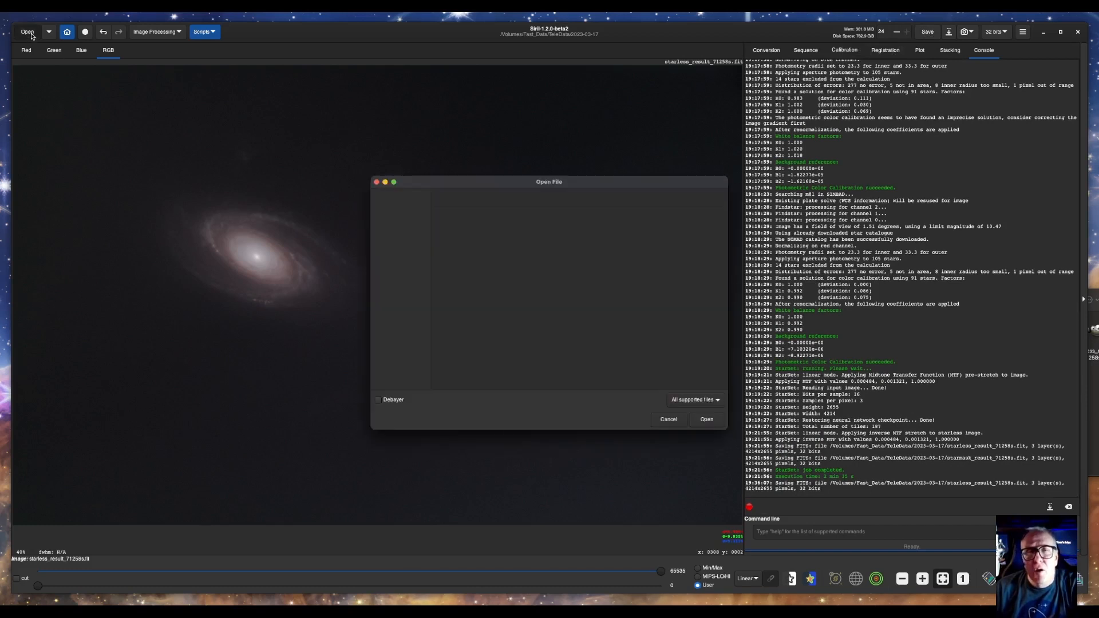
pyautogui.click(477, 223)
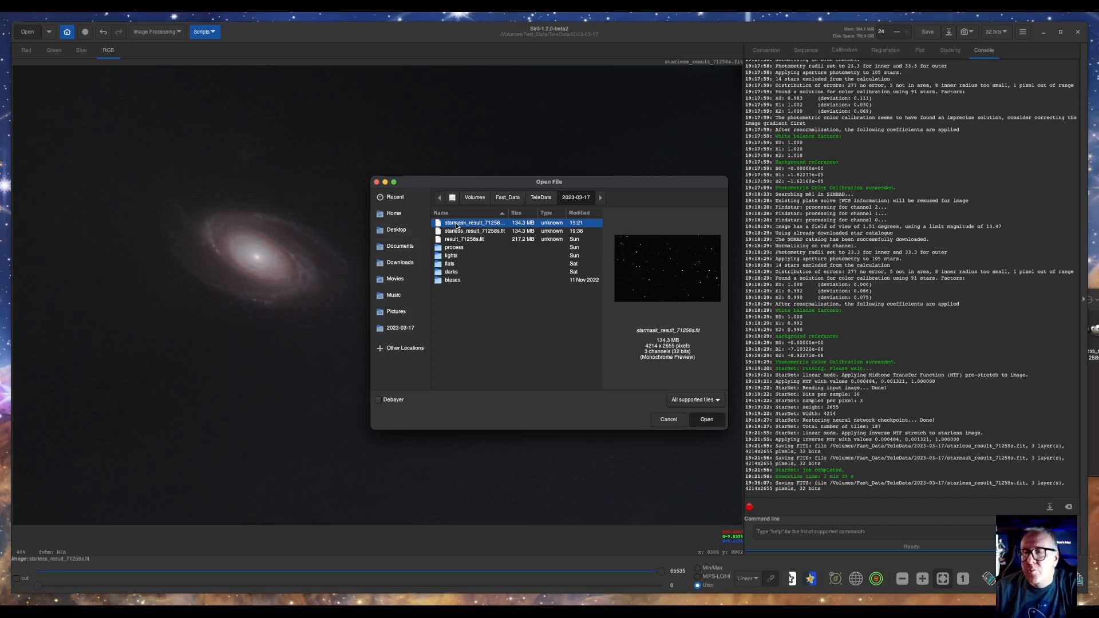
# Load the star mask image and bring up the Generalised Hyperbolic Stretch tool
pyautogui.click(706, 419)
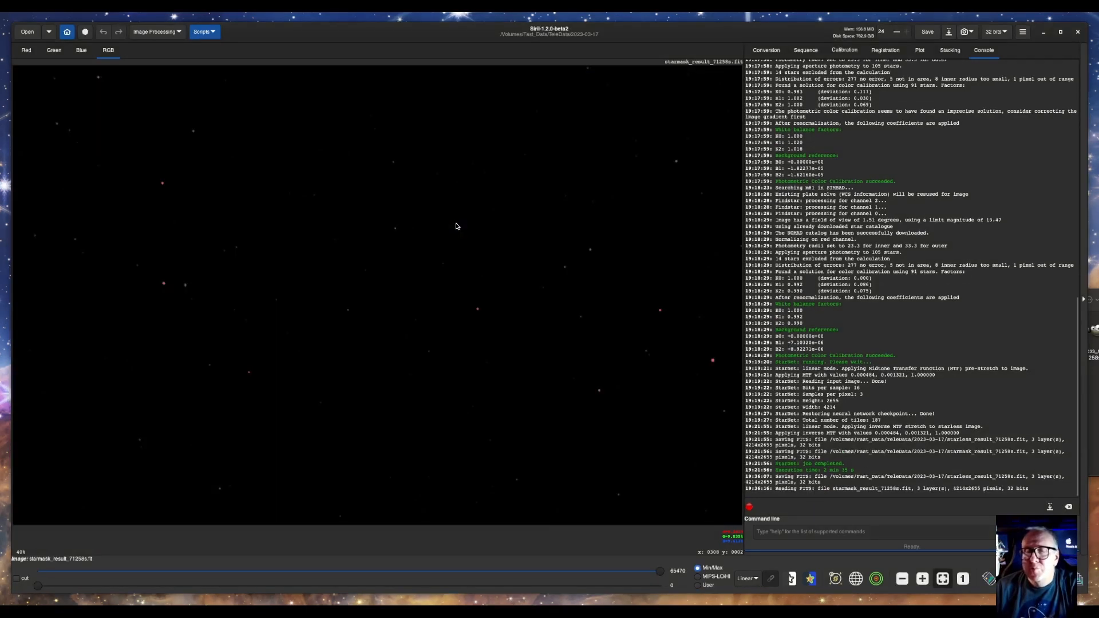
pyautogui.moveTo(169, 46)
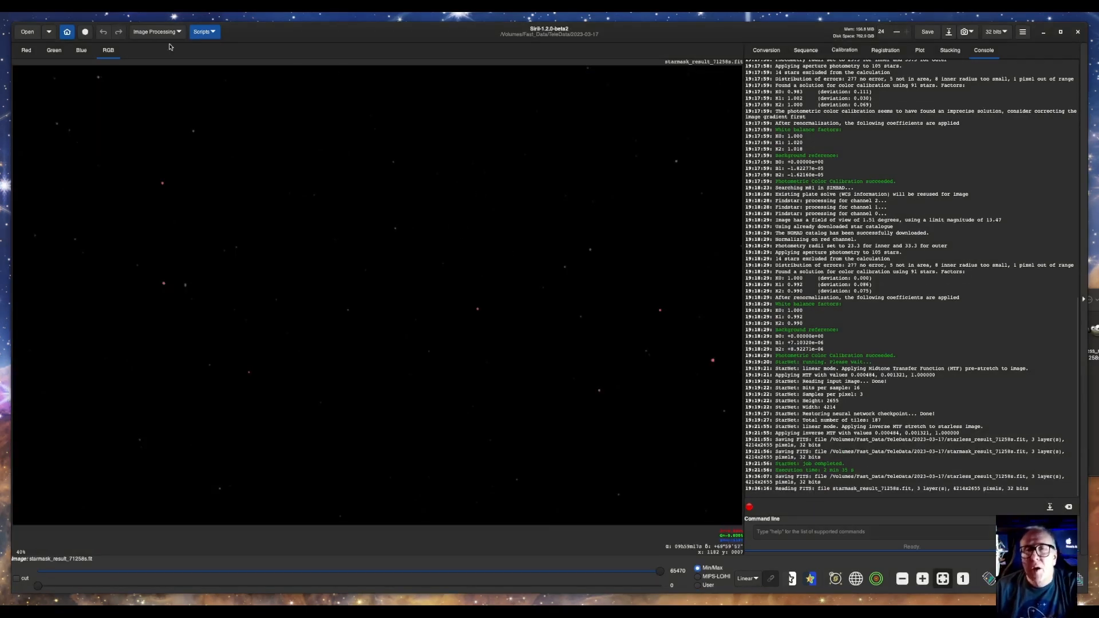
pyautogui.click(155, 31)
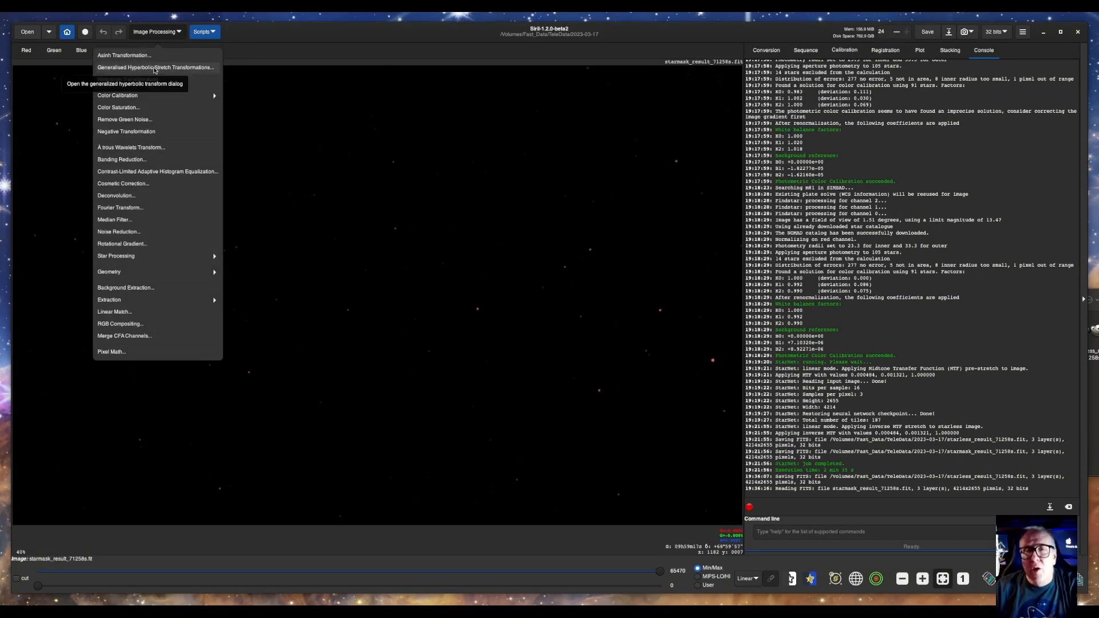
pyautogui.click(155, 67)
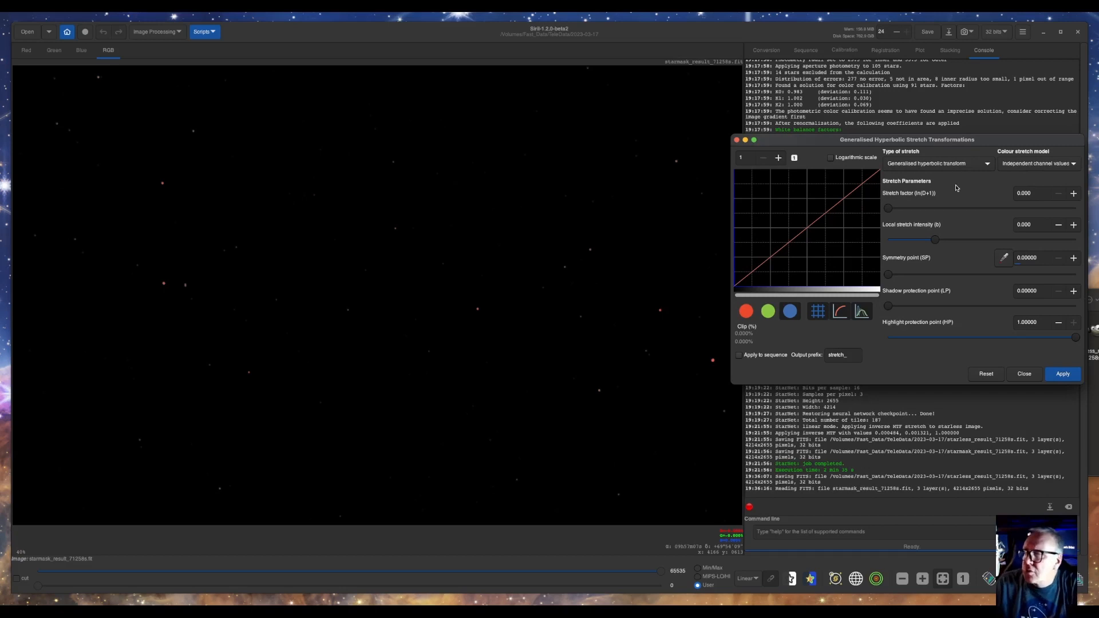
pyautogui.moveTo(1020, 175)
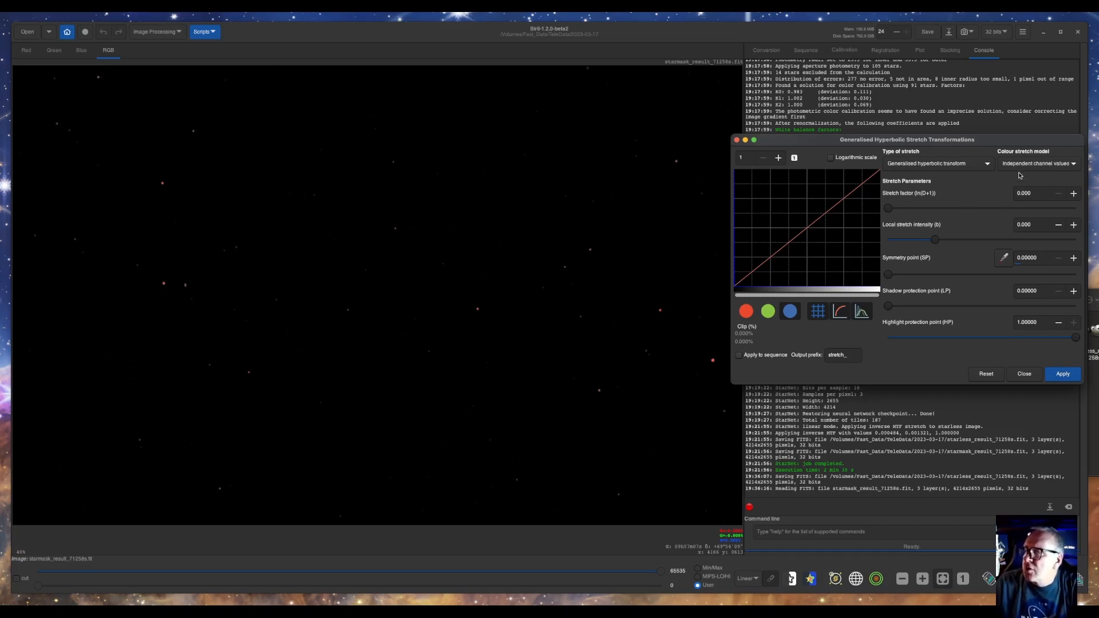
# Use human weighted luminance, raise the symmetry point to 0.00200, and add a small stretch factor
pyautogui.click(1037, 162)
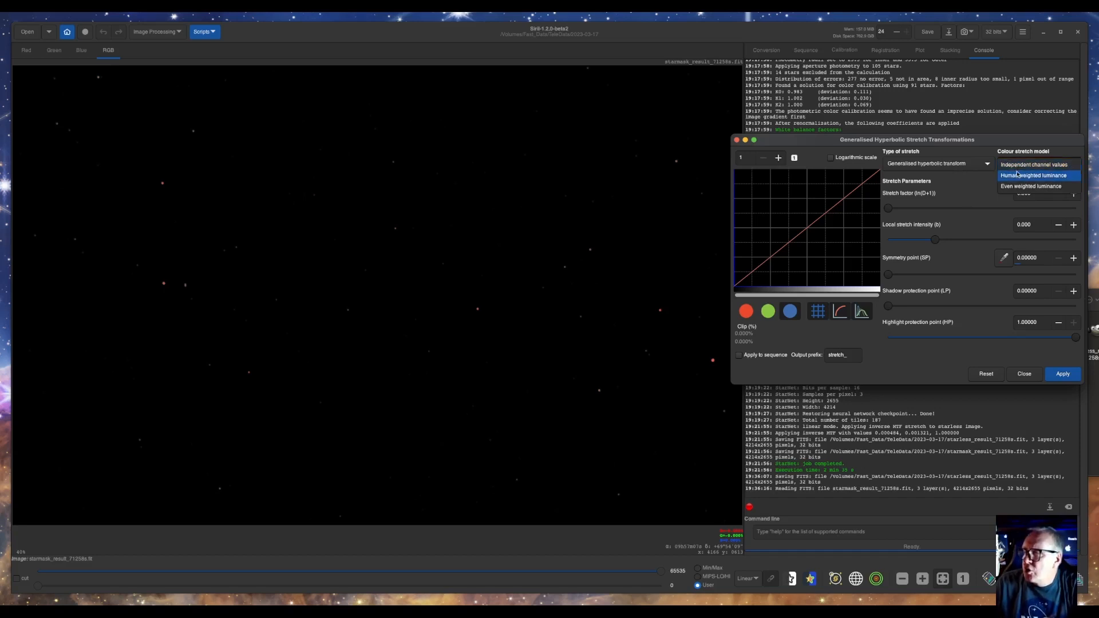
pyautogui.click(1030, 185)
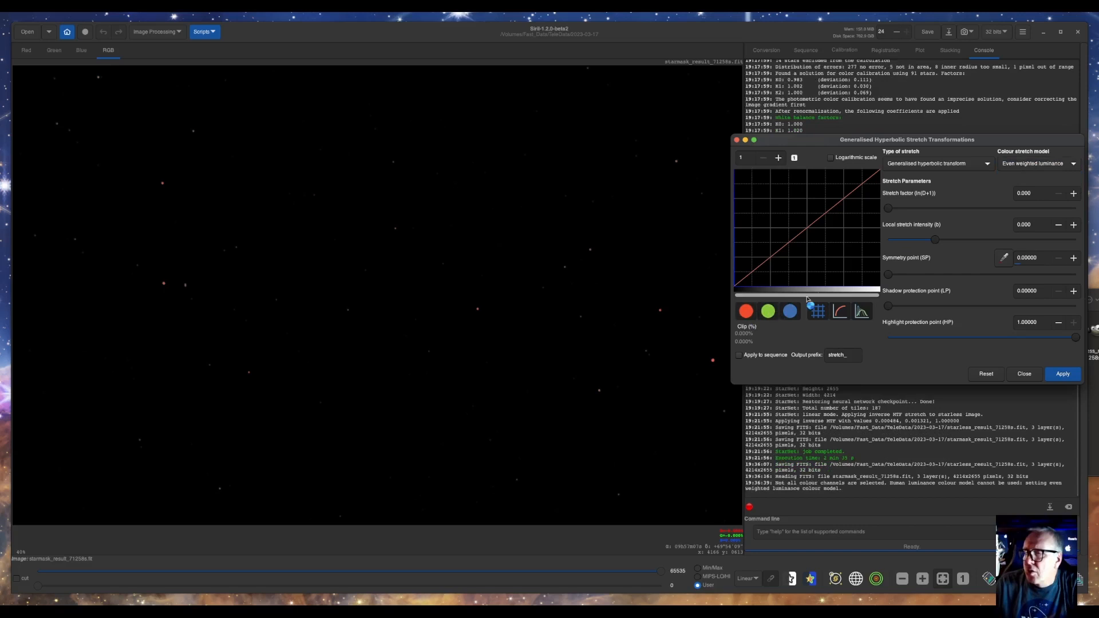
pyautogui.click(1037, 162)
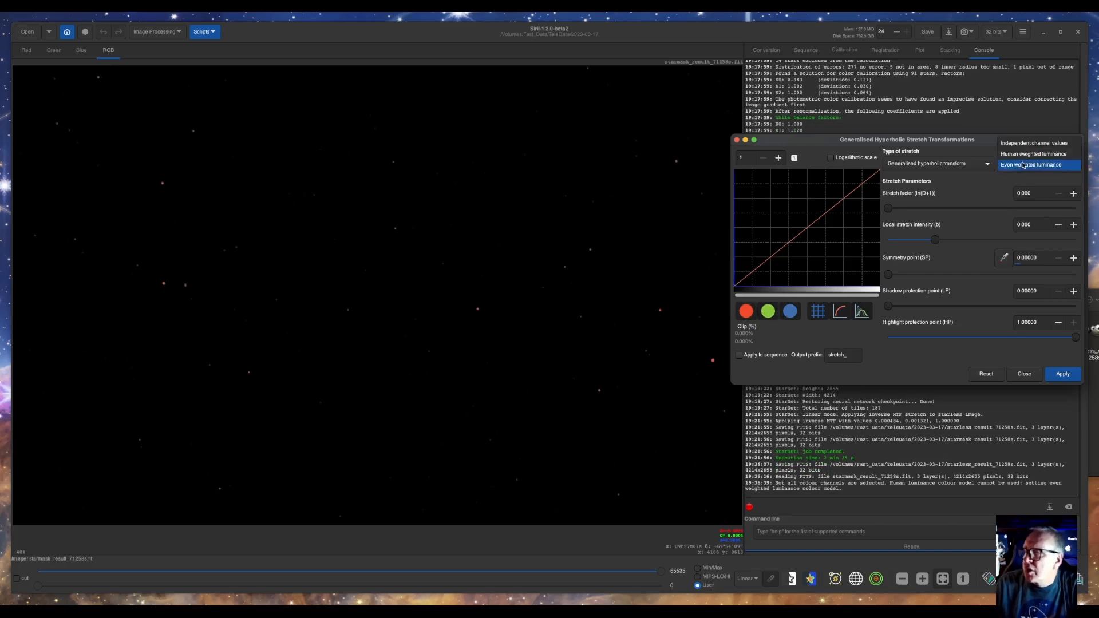
pyautogui.click(1037, 165)
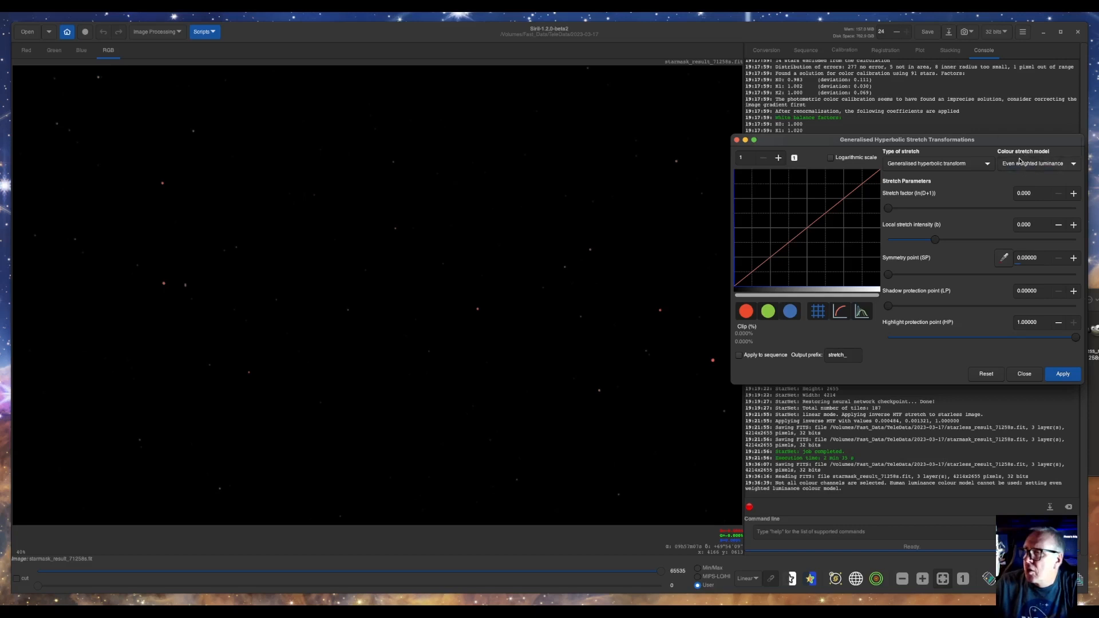
pyautogui.click(1038, 163)
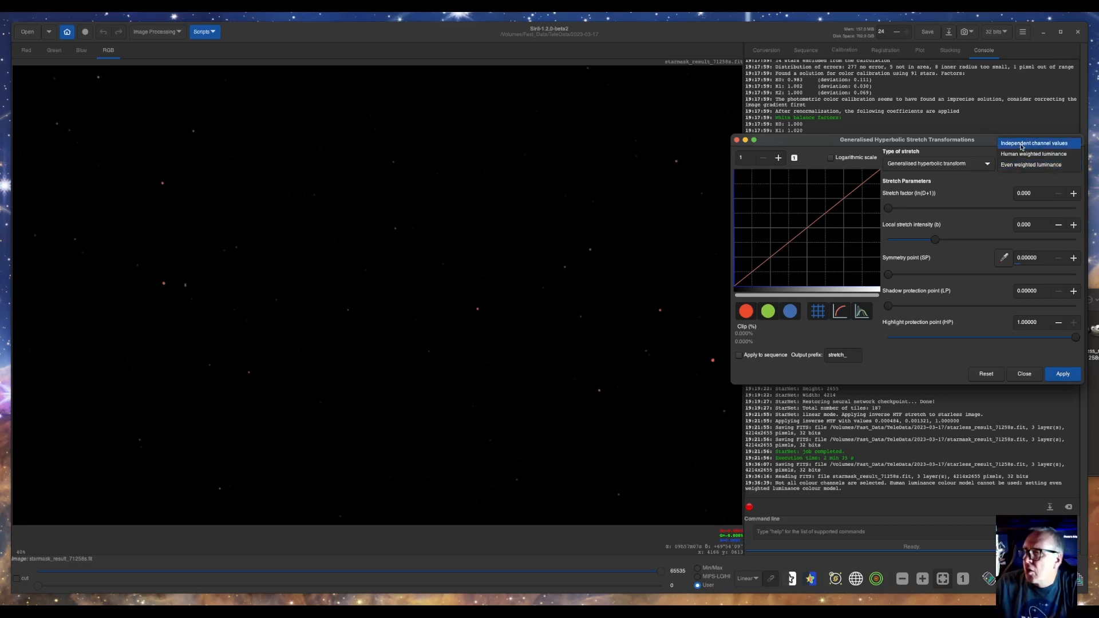
pyautogui.click(1032, 153)
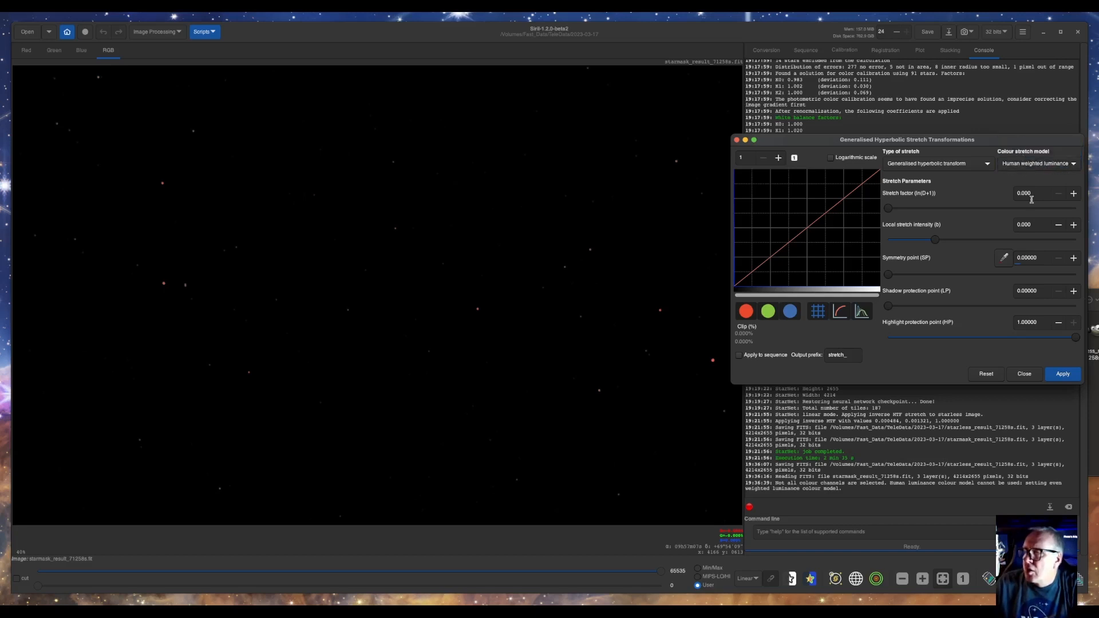
pyautogui.moveTo(986, 293)
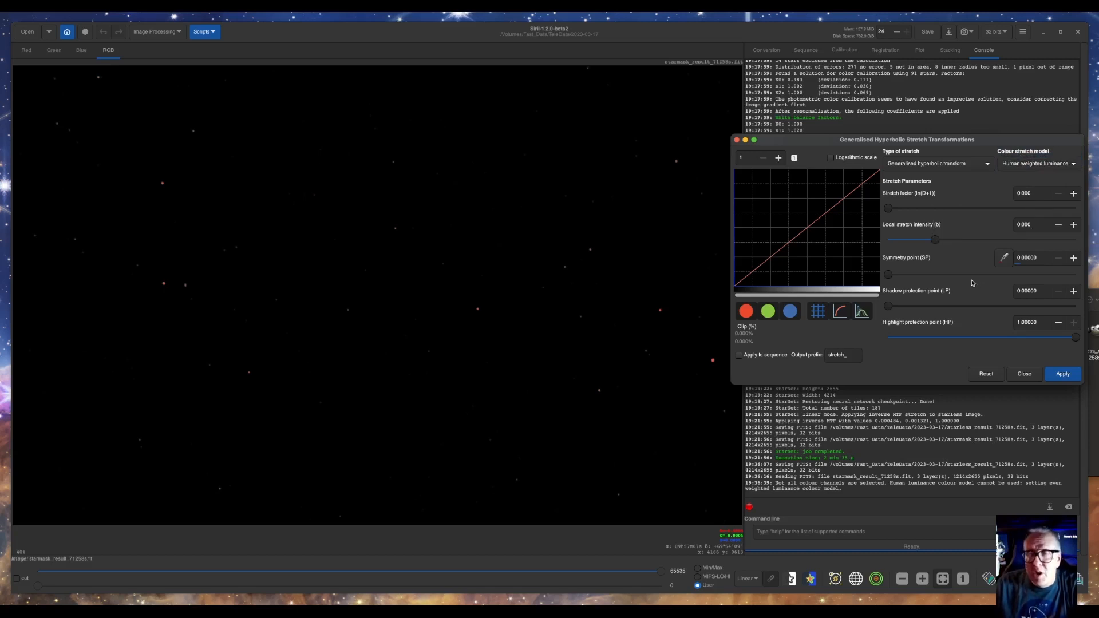
pyautogui.moveTo(892, 283)
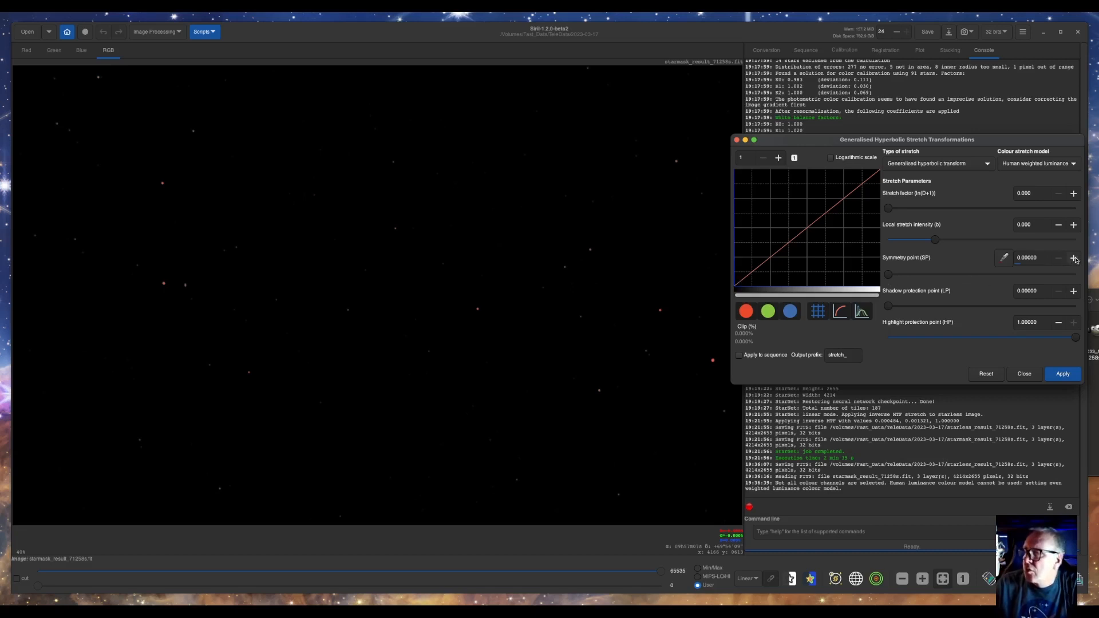
pyautogui.click(1073, 258)
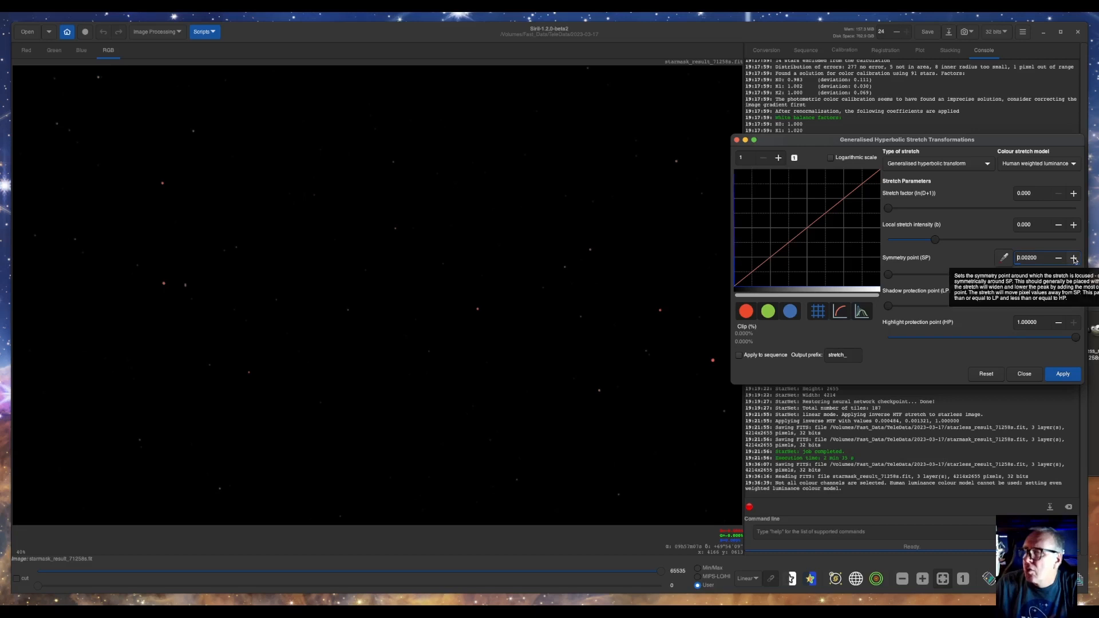
pyautogui.moveTo(928, 264)
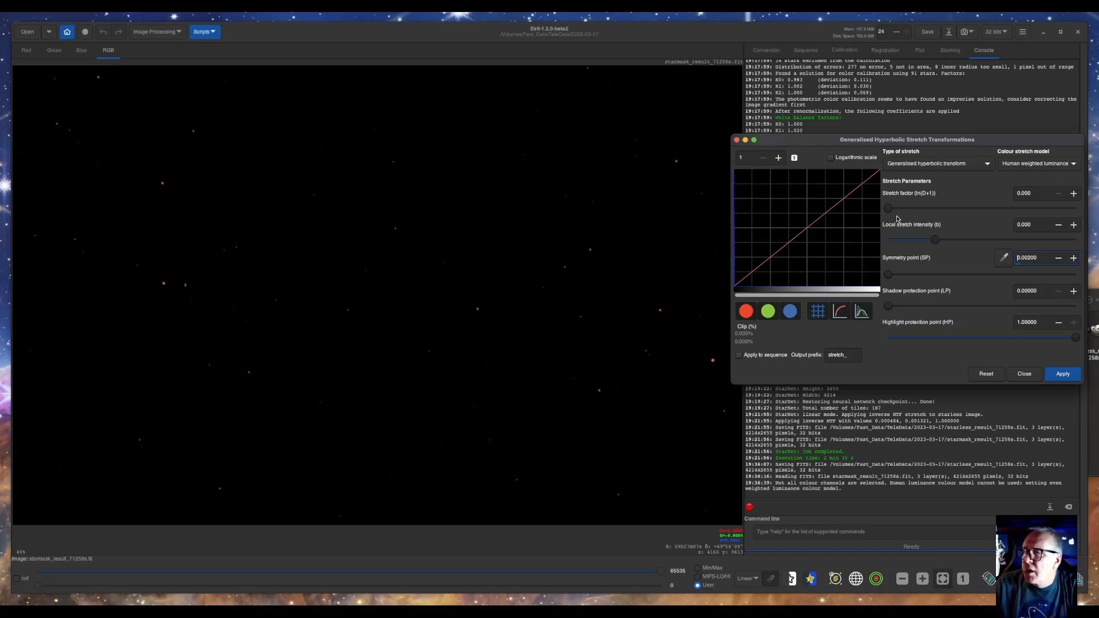
pyautogui.moveTo(890, 209); pyautogui.dragTo(932, 208)
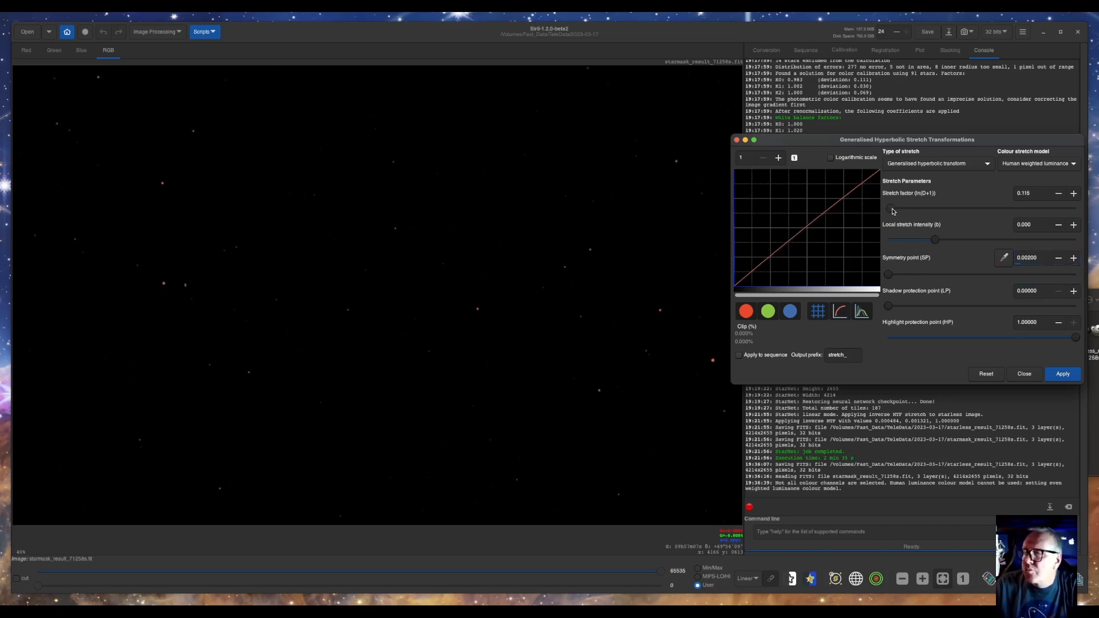
pyautogui.click(1038, 164)
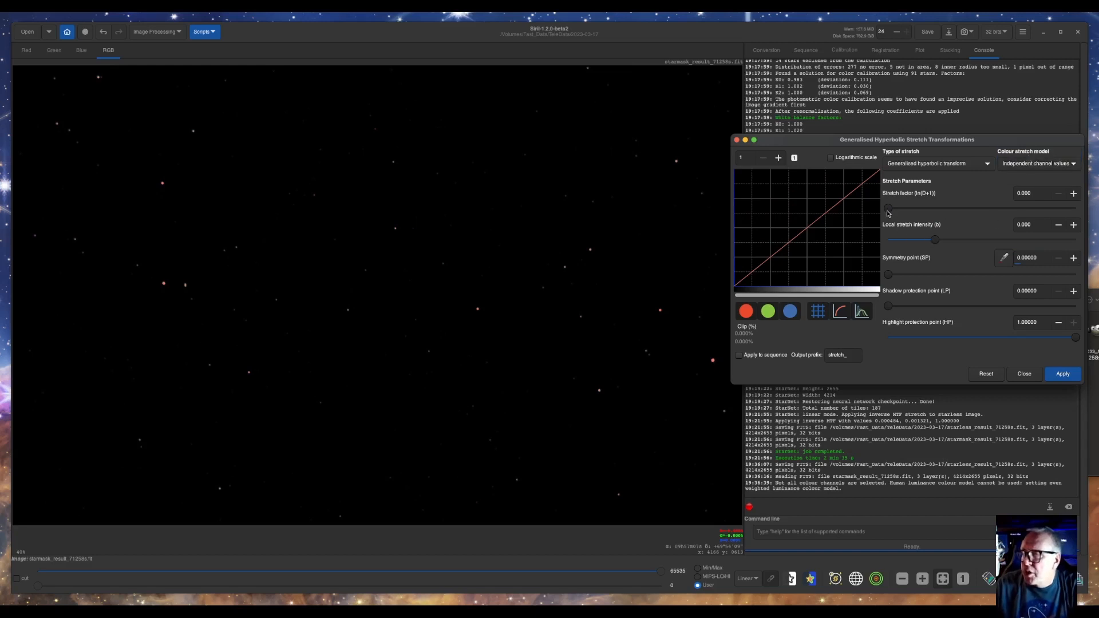
# Apply a hyperbolic stretch of about 1.4 at local intensity 15 to the star mask
pyautogui.moveTo(889, 220); pyautogui.dragTo(893, 219)
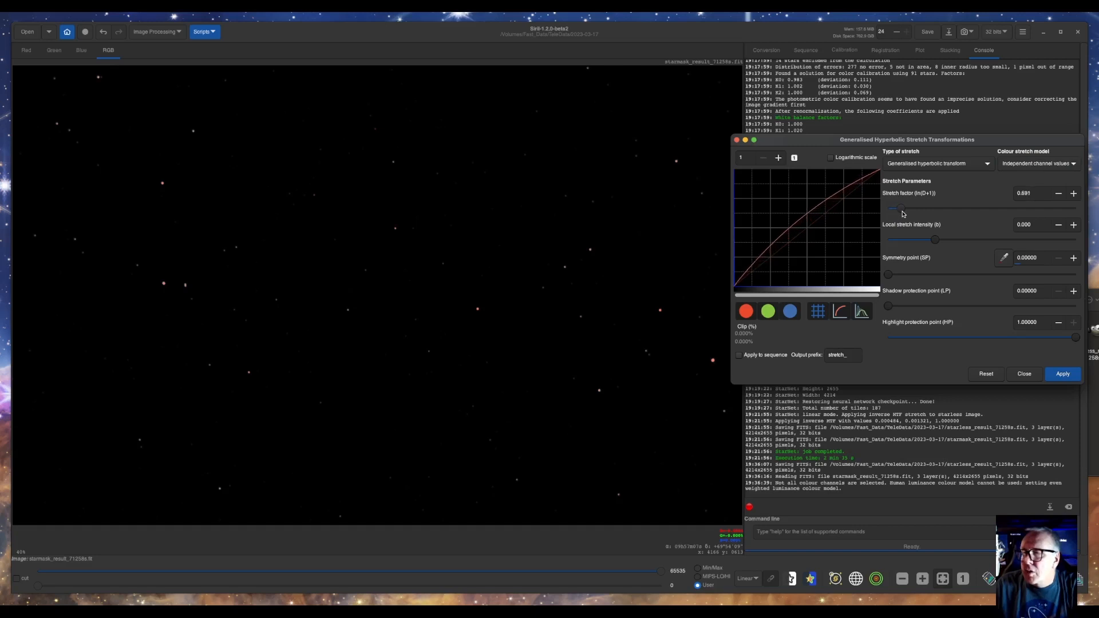
pyautogui.moveTo(890, 208); pyautogui.dragTo(918, 208)
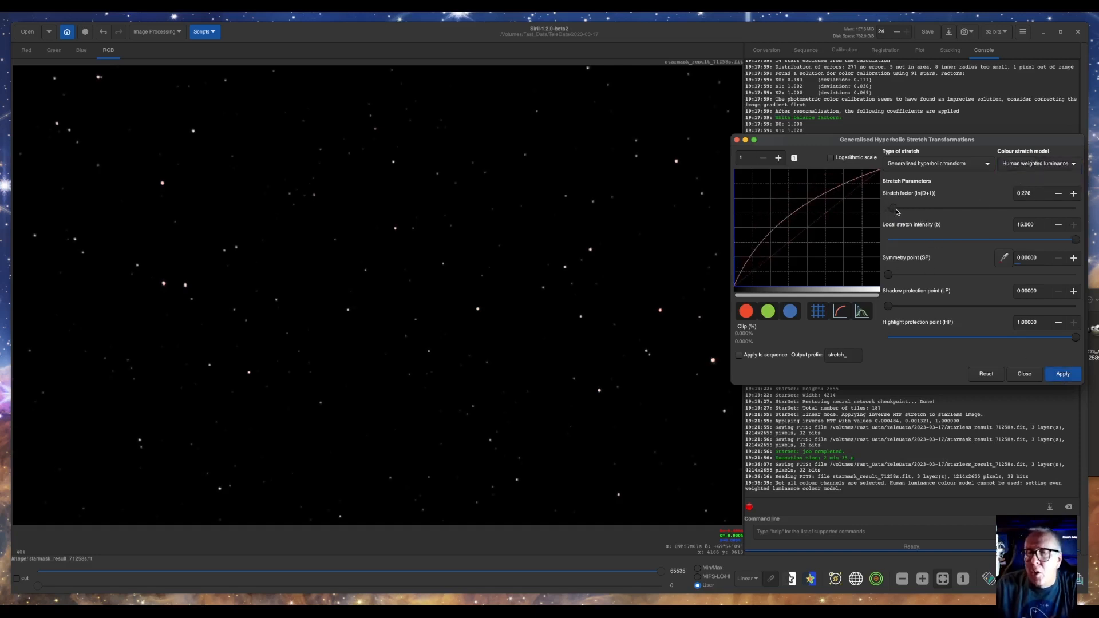
pyautogui.moveTo(895, 209); pyautogui.dragTo(911, 209)
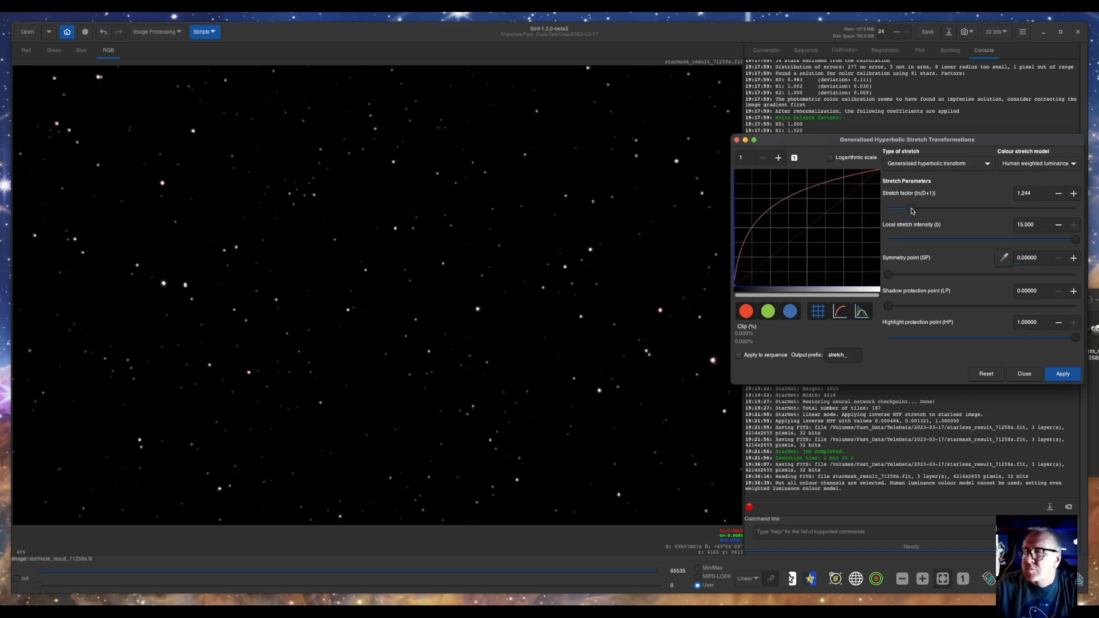
pyautogui.moveTo(891, 208); pyautogui.dragTo(914, 208)
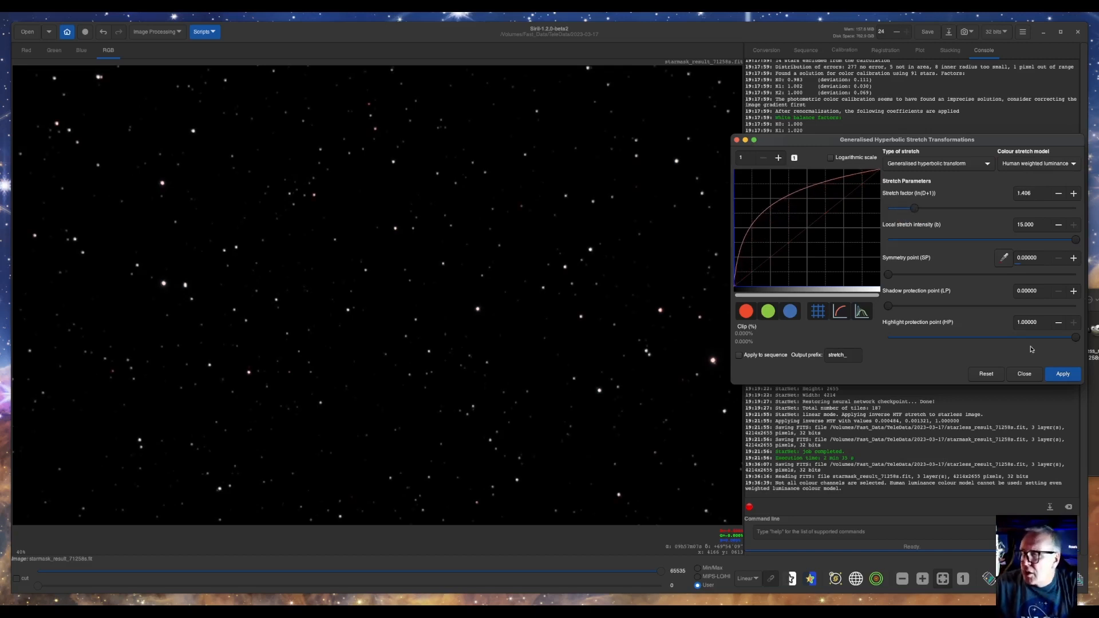
pyautogui.click(985, 372)
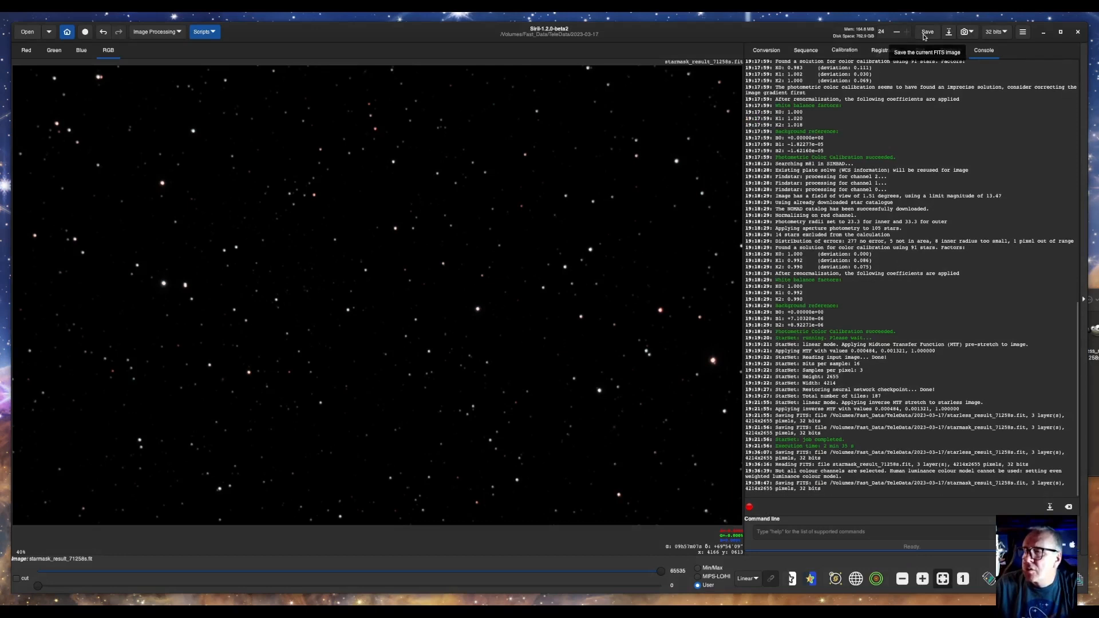
# Open Star Recomposition from the Image Processing > Star Processing menu
pyautogui.click(155, 32)
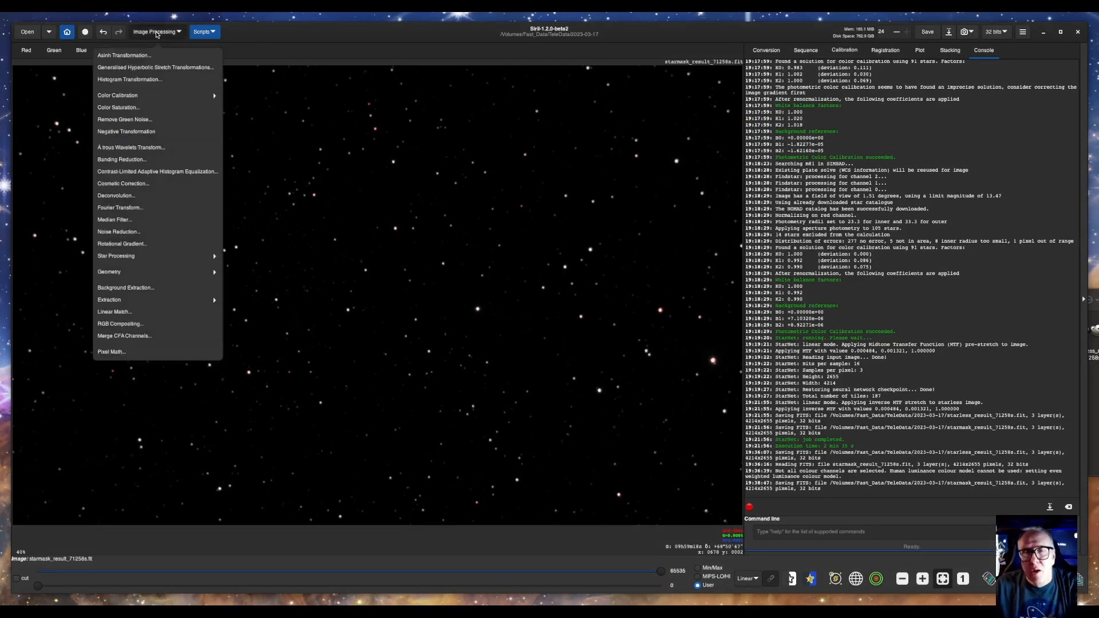
pyautogui.moveTo(129, 256)
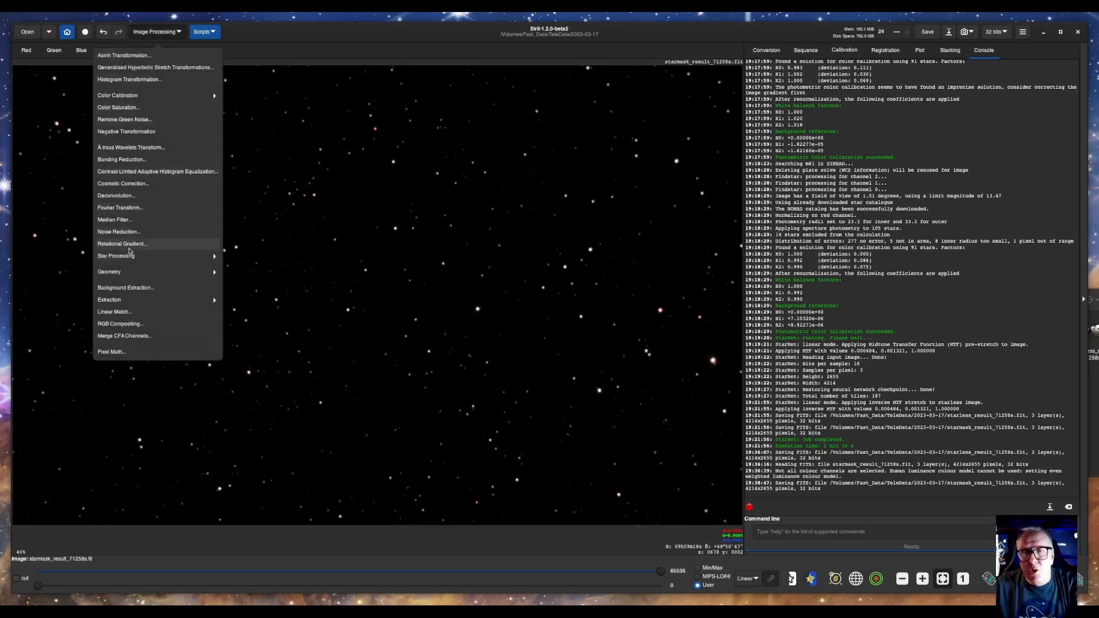
pyautogui.click(116, 255)
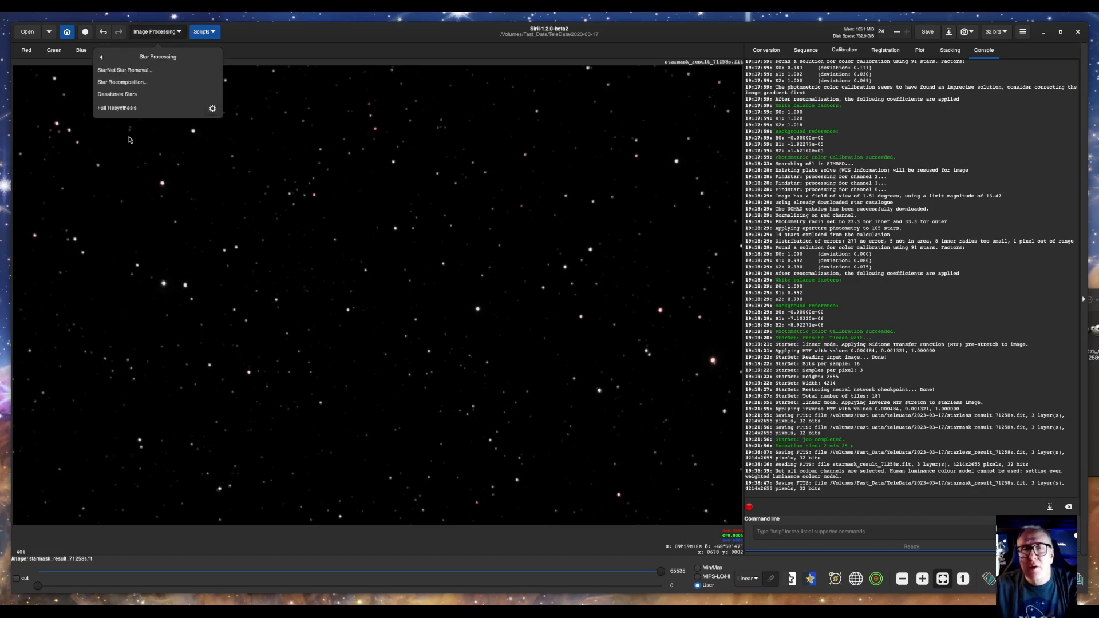
pyautogui.click(122, 81)
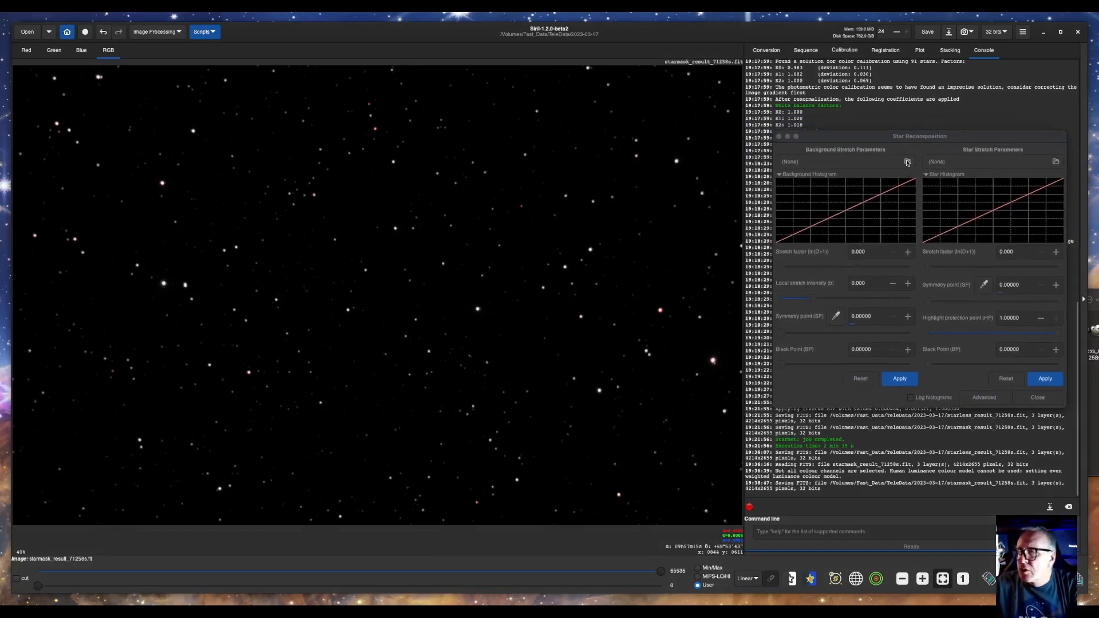
# Load starless_result_71258s.fit as the background image
pyautogui.click(906, 162)
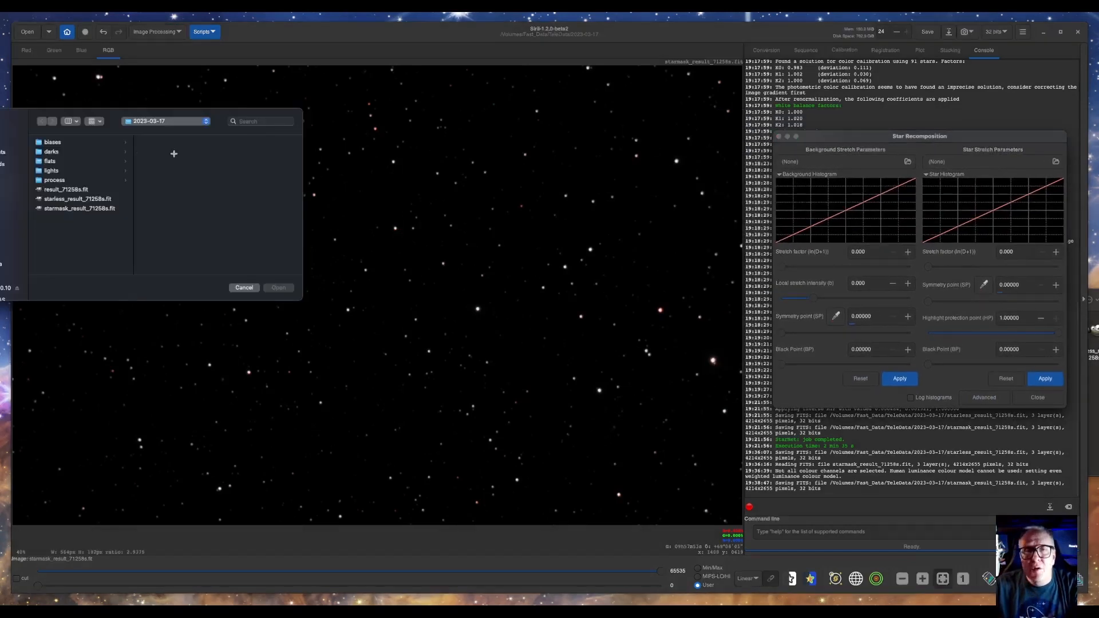
pyautogui.click(78, 198)
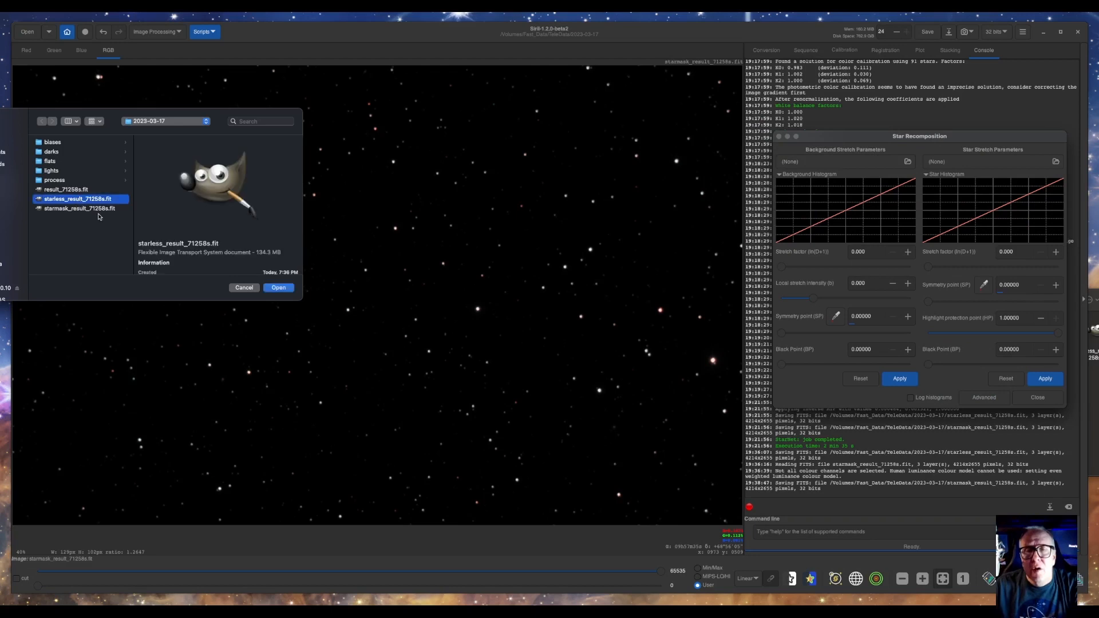
pyautogui.click(278, 288)
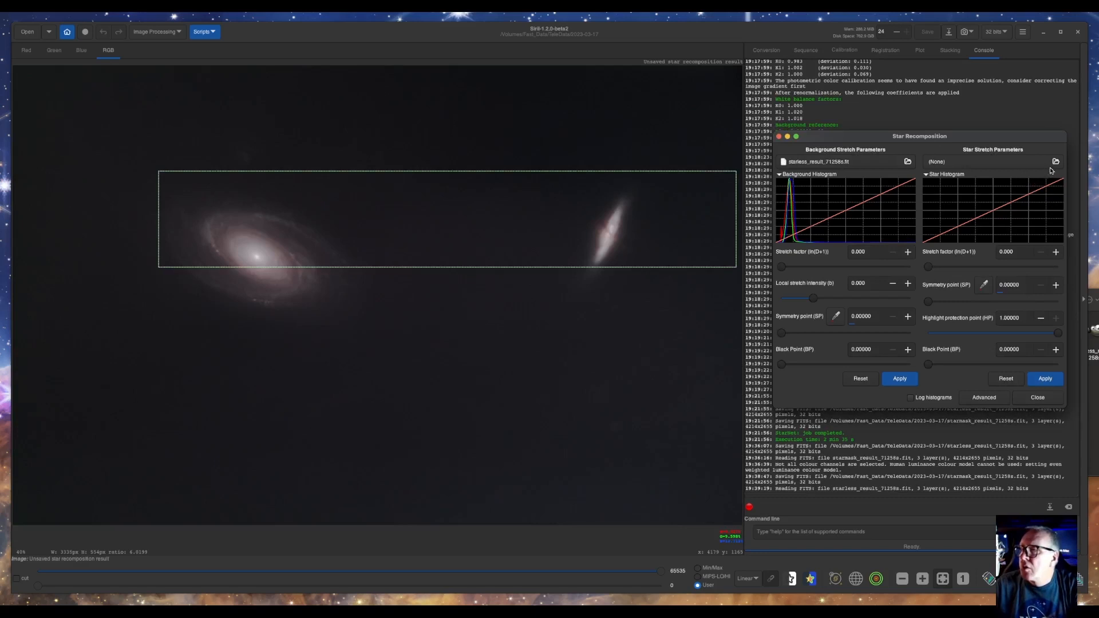
# Load starmask_result_71258s.fit as the star image
pyautogui.click(1055, 162)
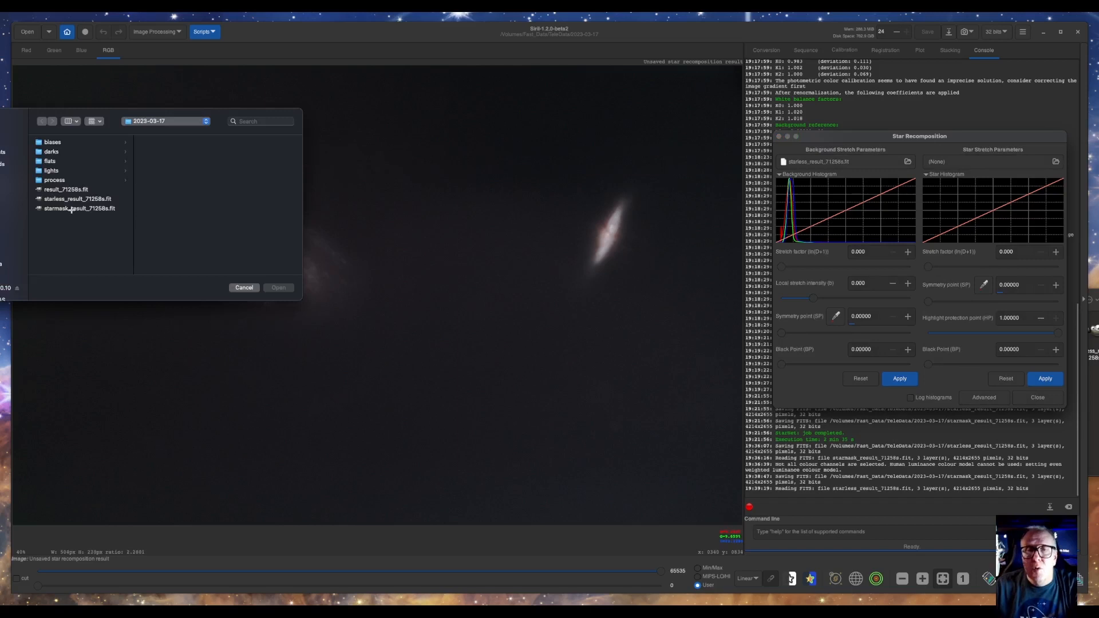
pyautogui.click(79, 208)
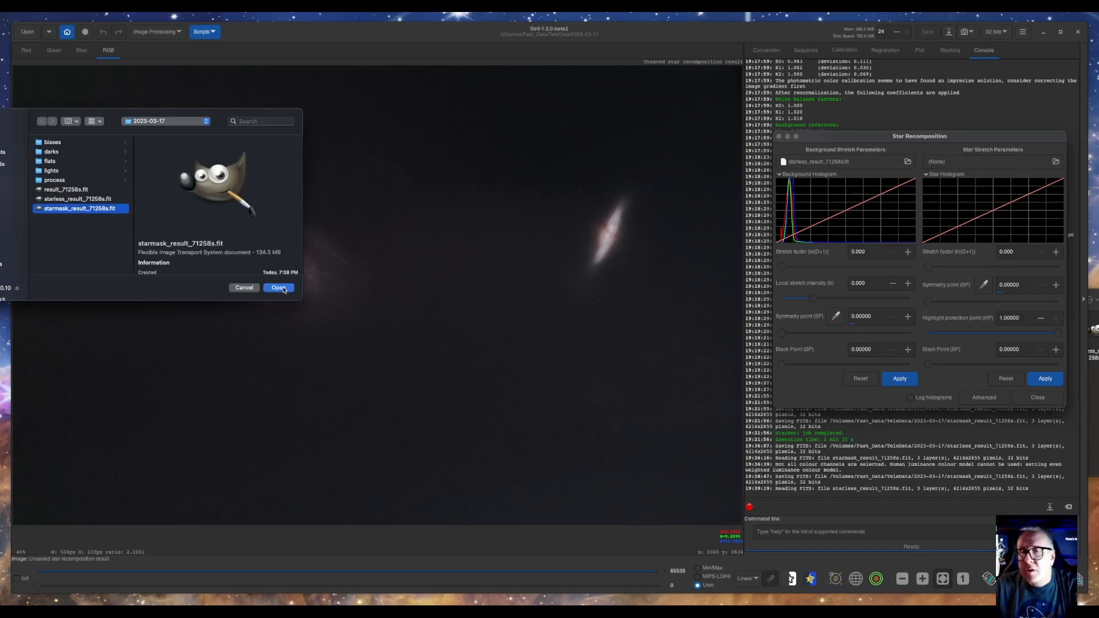
pyautogui.click(279, 287)
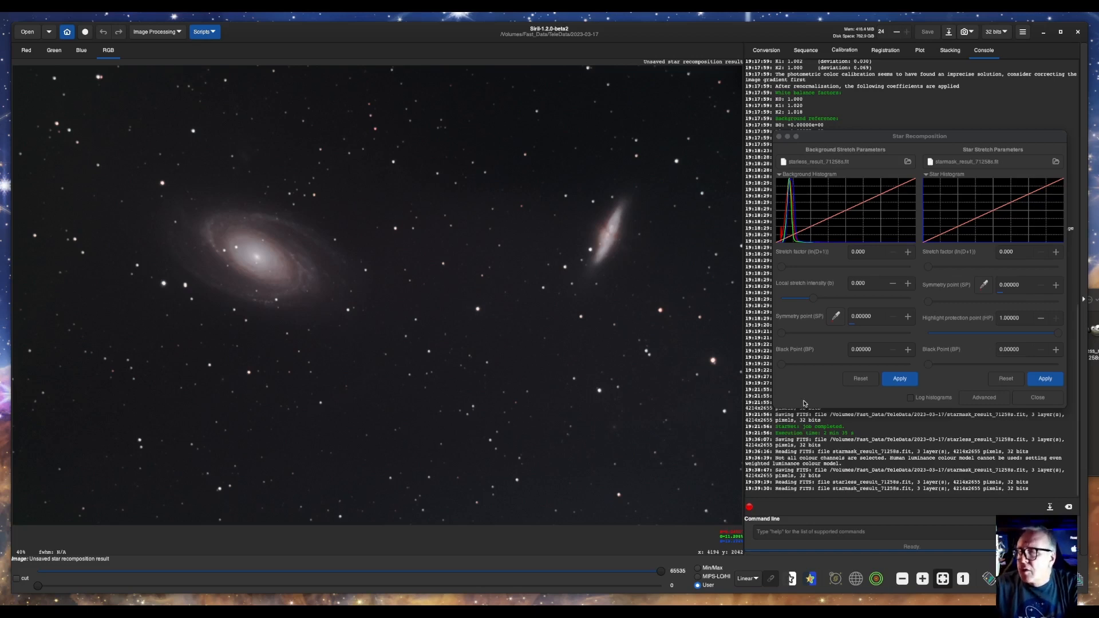
pyautogui.moveTo(782, 369)
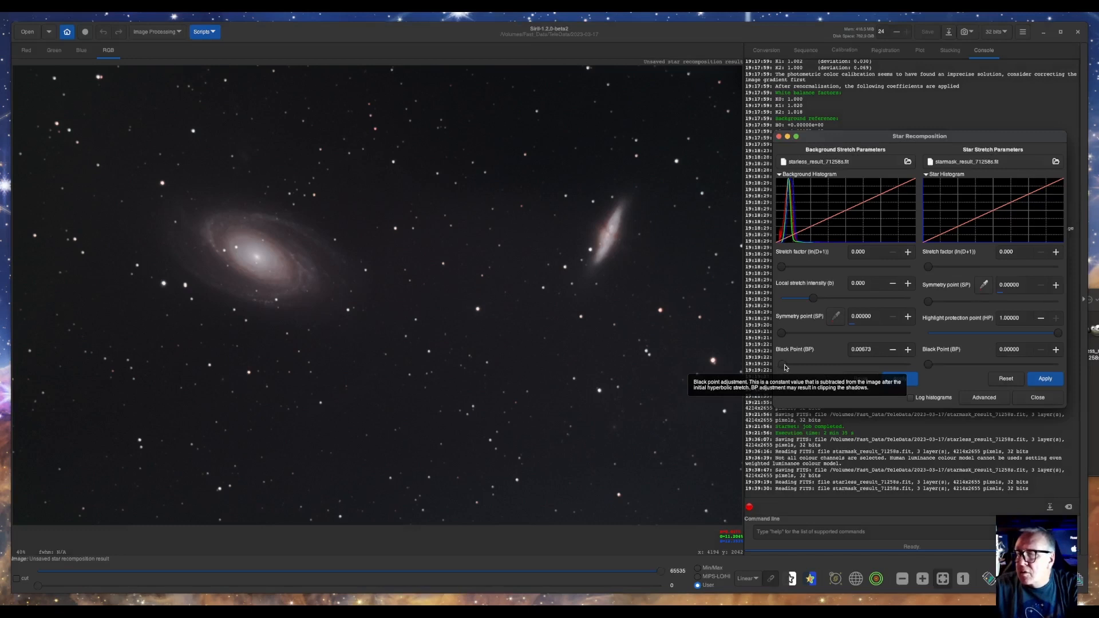
# Nudge the background Black Point slider, then close Star Recomposition
pyautogui.moveTo(783, 364); pyautogui.dragTo(786, 364)
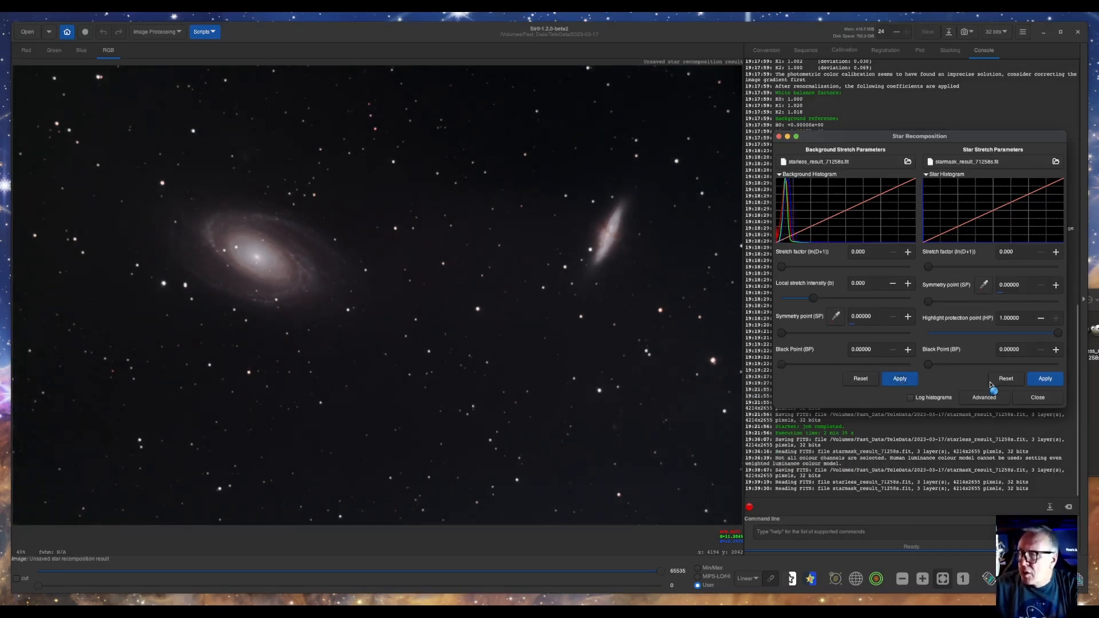
pyautogui.click(1038, 397)
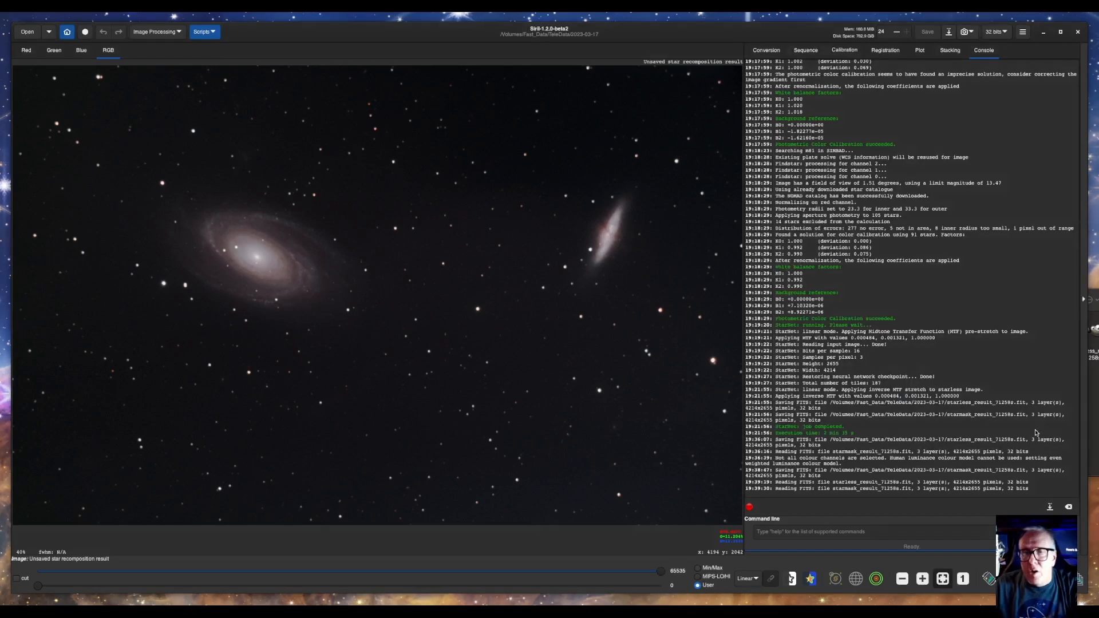